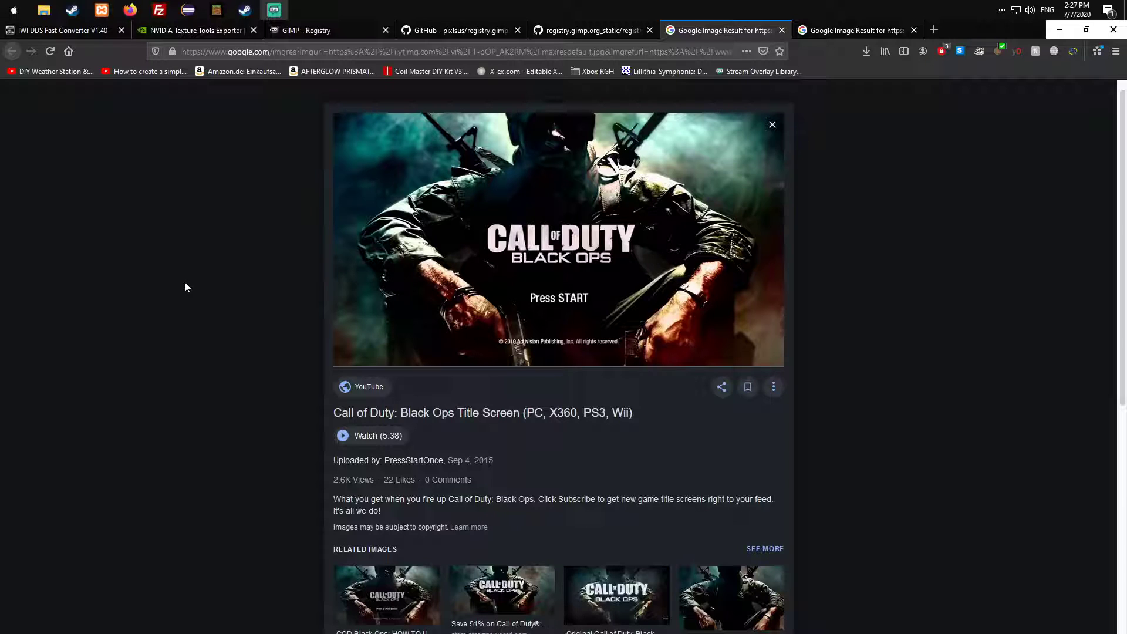
mouse_move(403, 103)
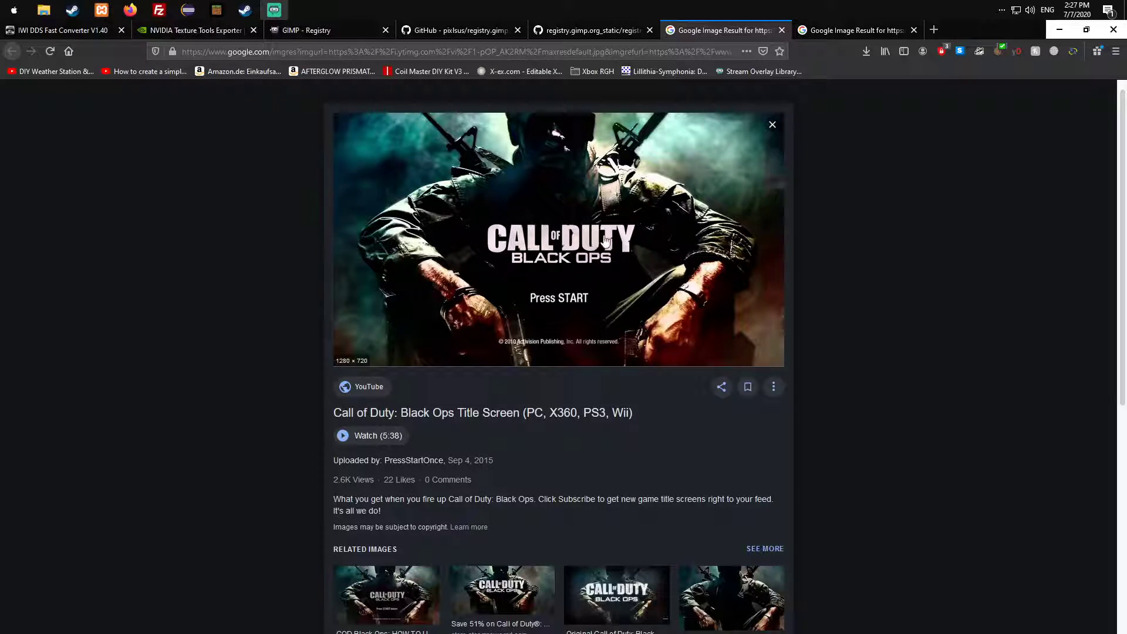
mouse_move(581, 325)
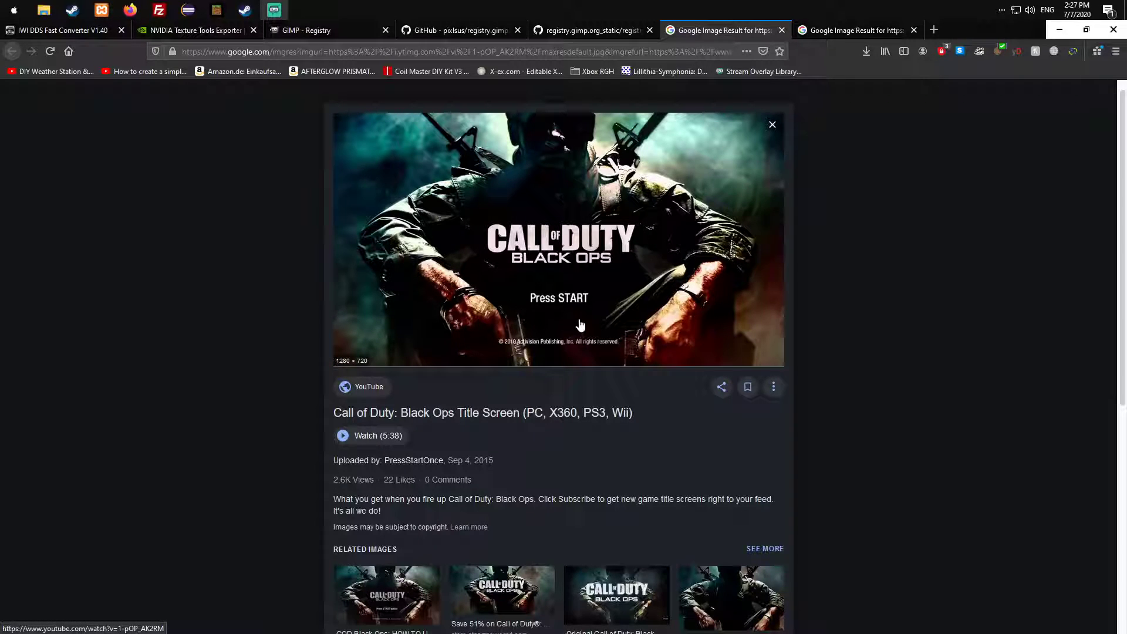
mouse_move(358, 156)
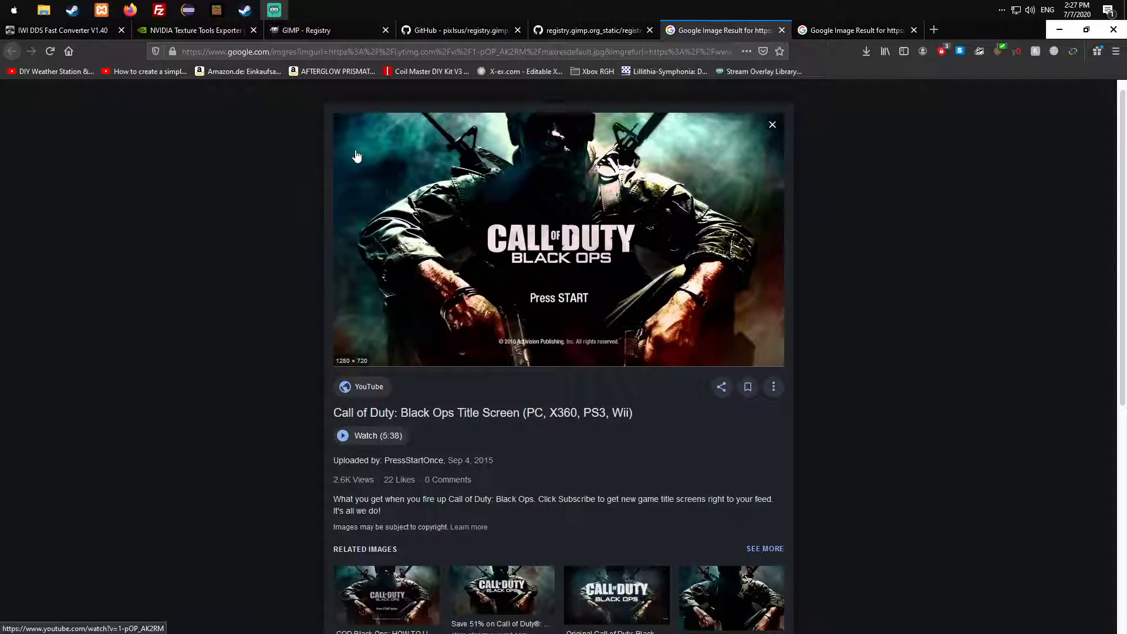
mouse_move(447, 276)
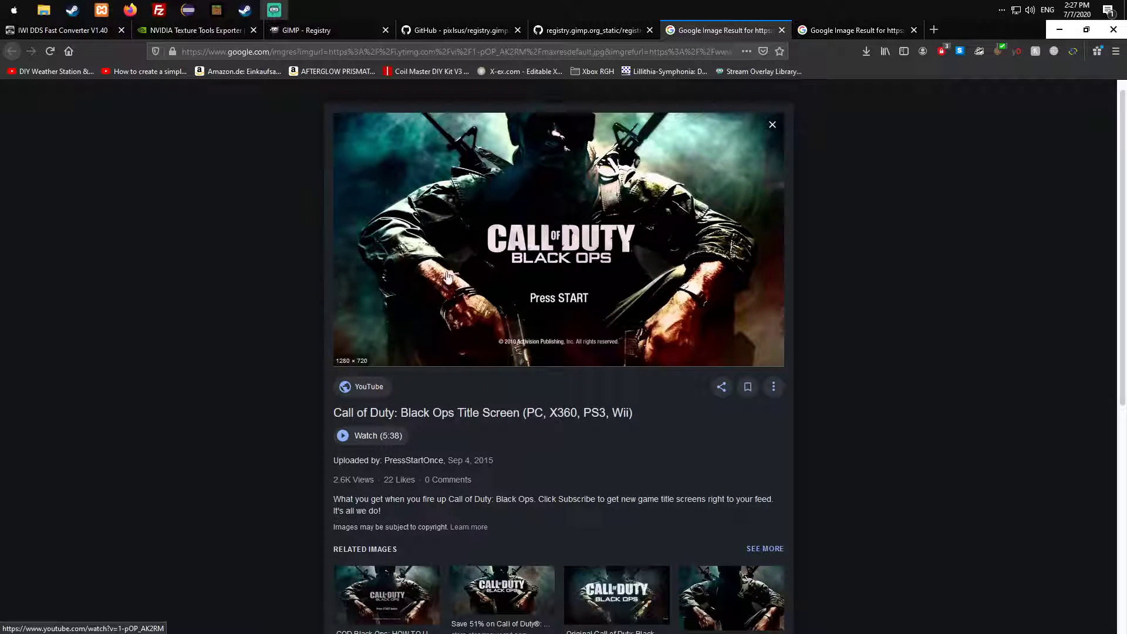
mouse_move(521, 311)
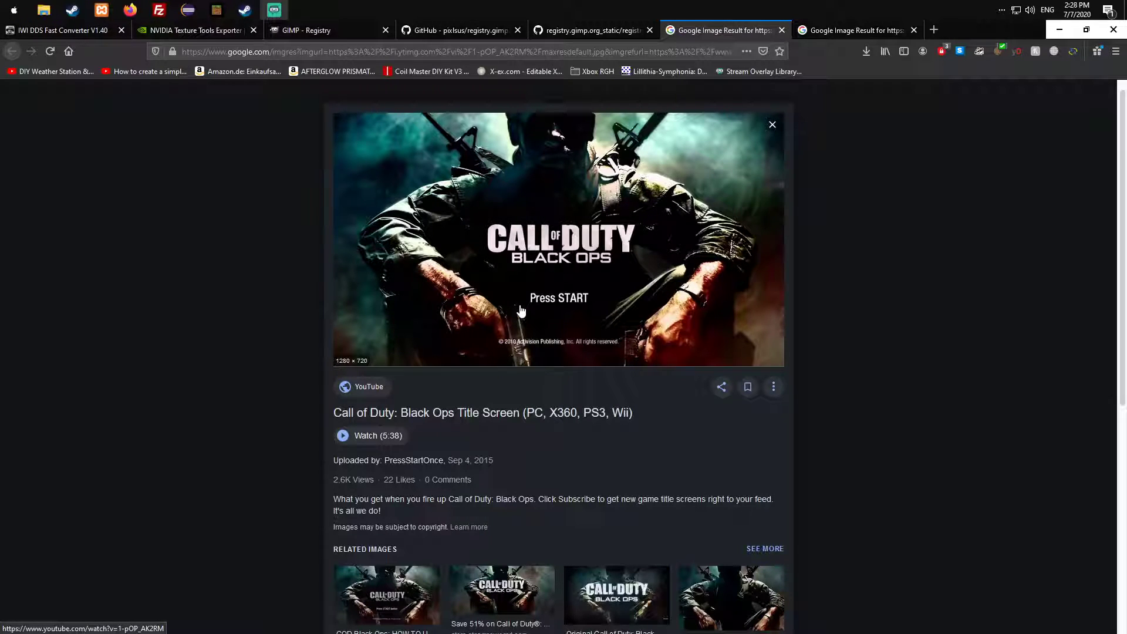
mouse_move(639, 321)
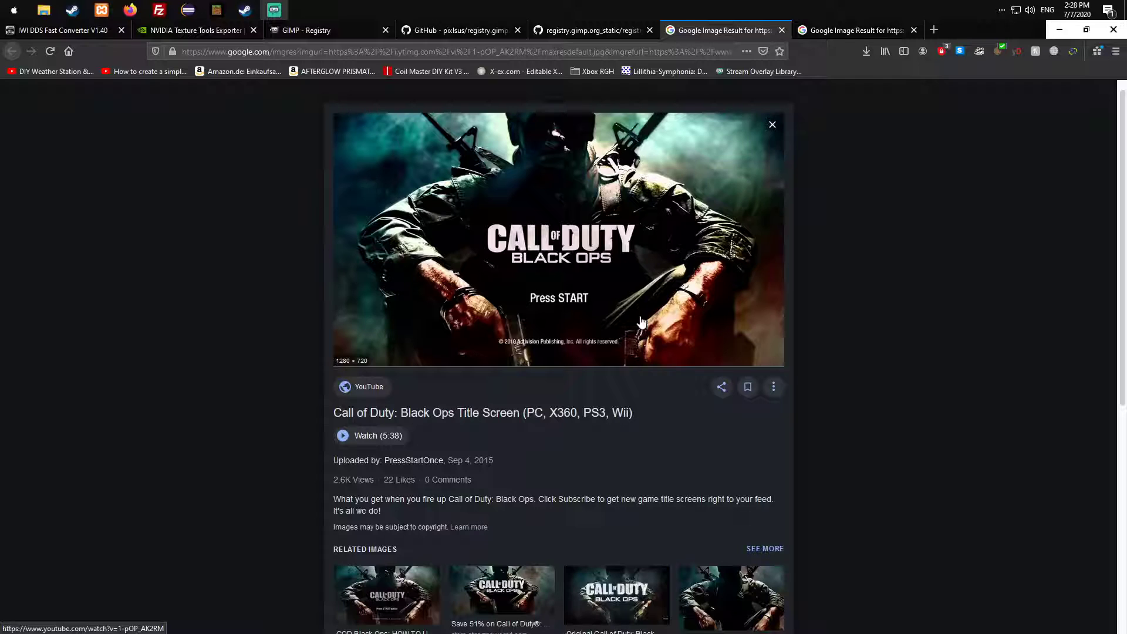
mouse_move(489, 218)
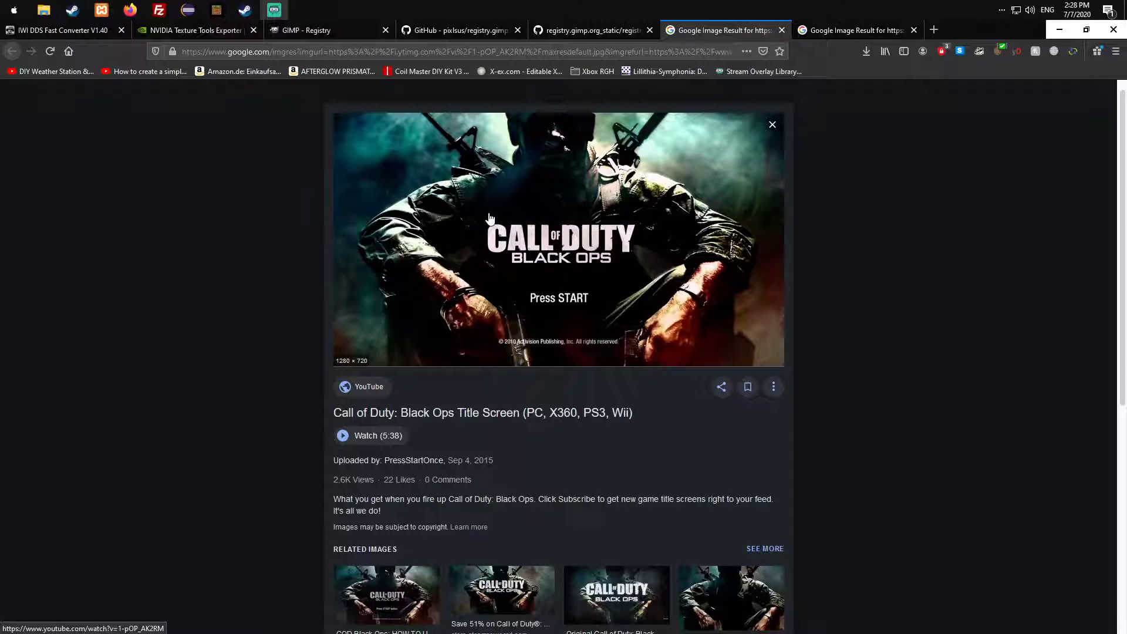
mouse_move(484, 219)
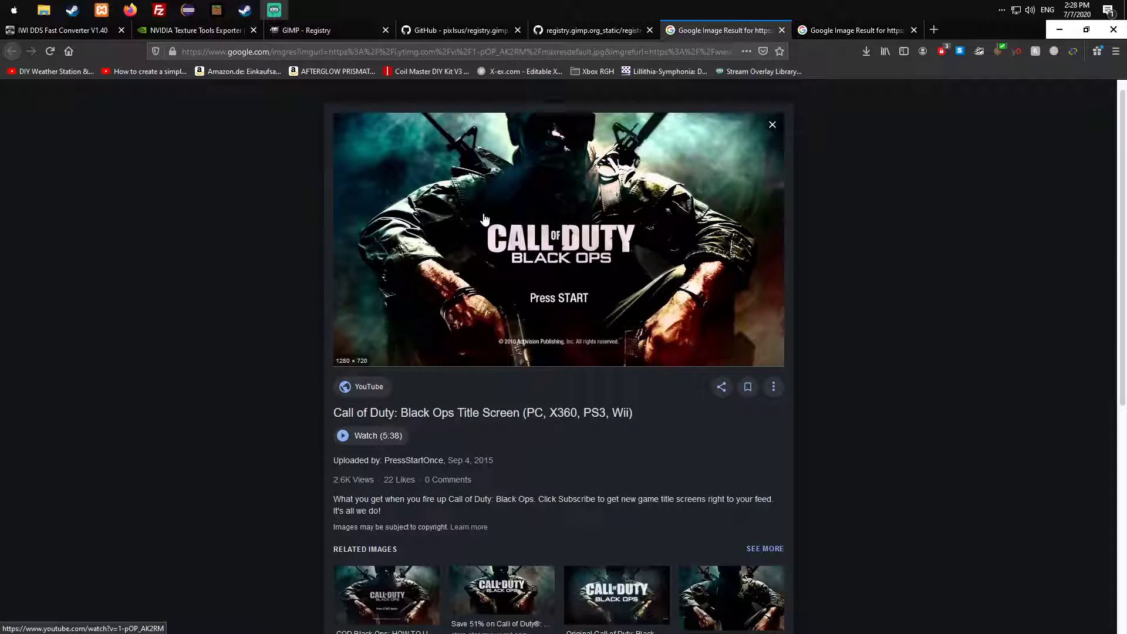
mouse_move(445, 212)
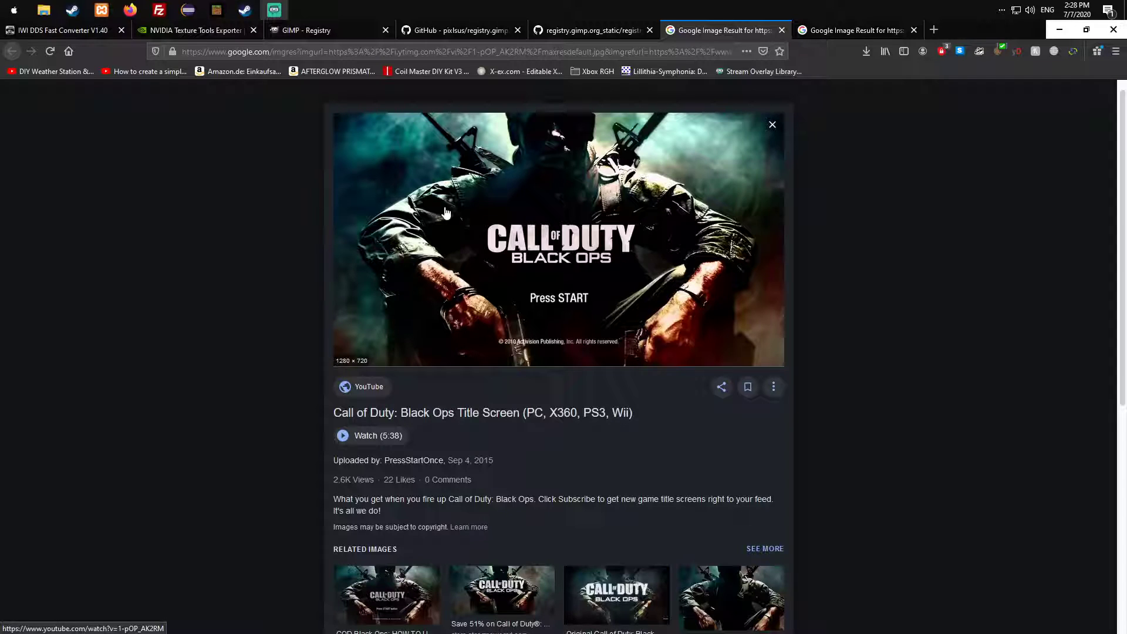
mouse_move(611, 194)
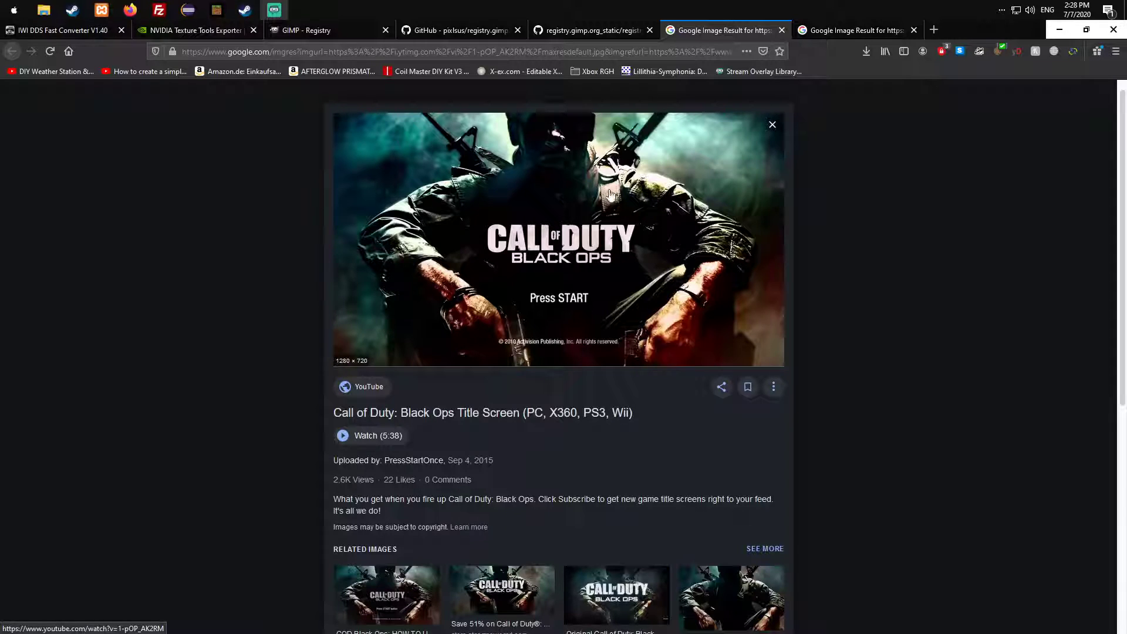
mouse_move(575, 322)
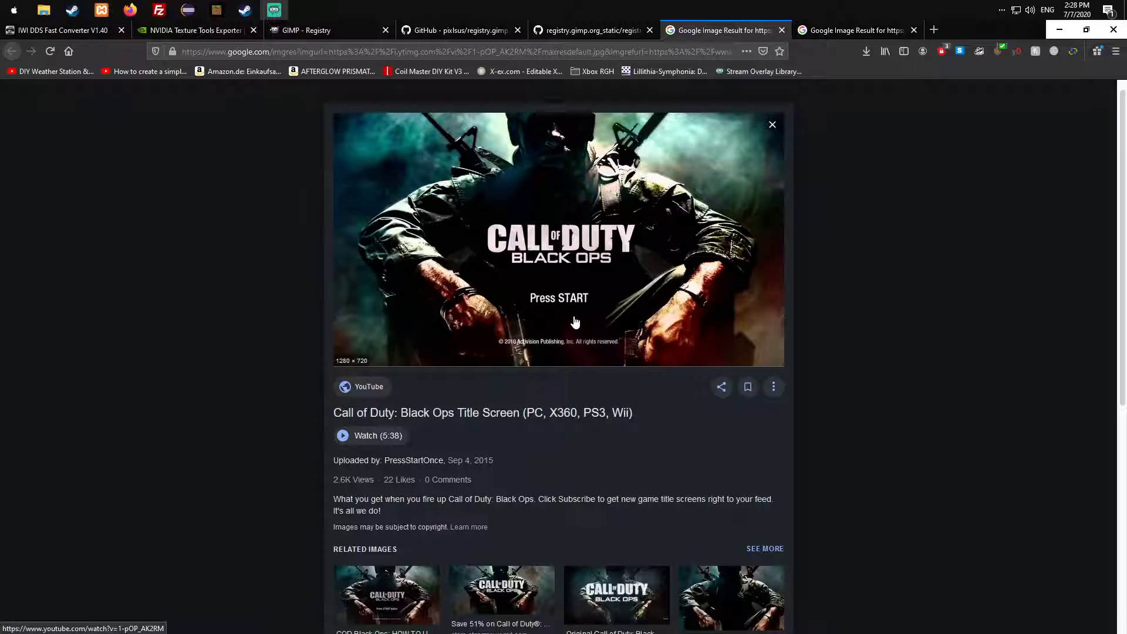
mouse_move(568, 323)
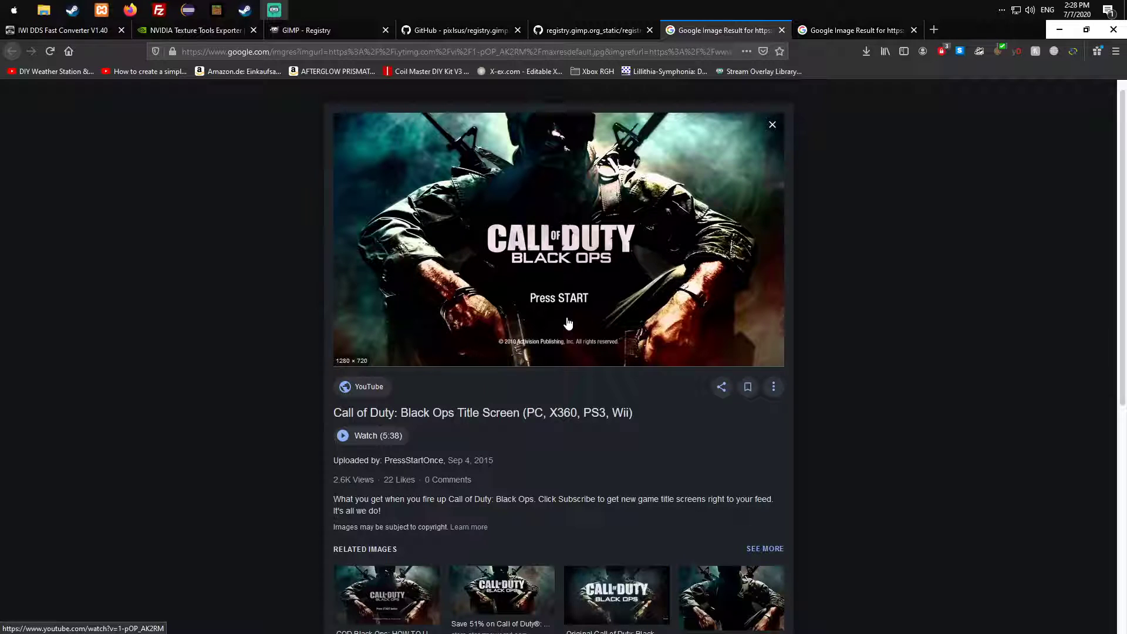
mouse_move(643, 108)
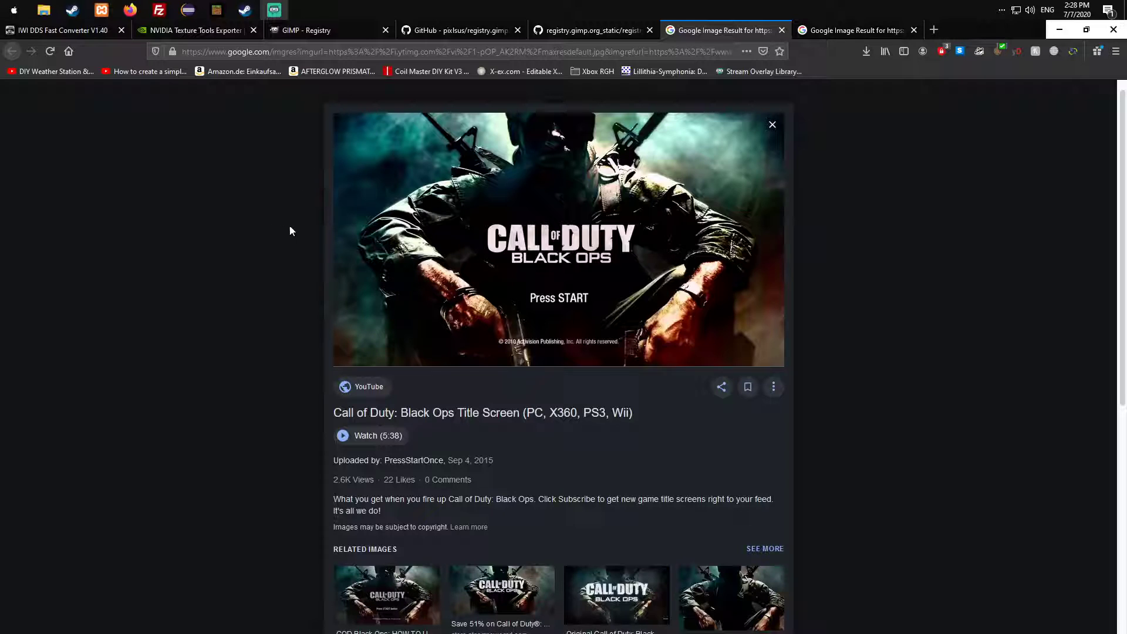
mouse_move(291, 243)
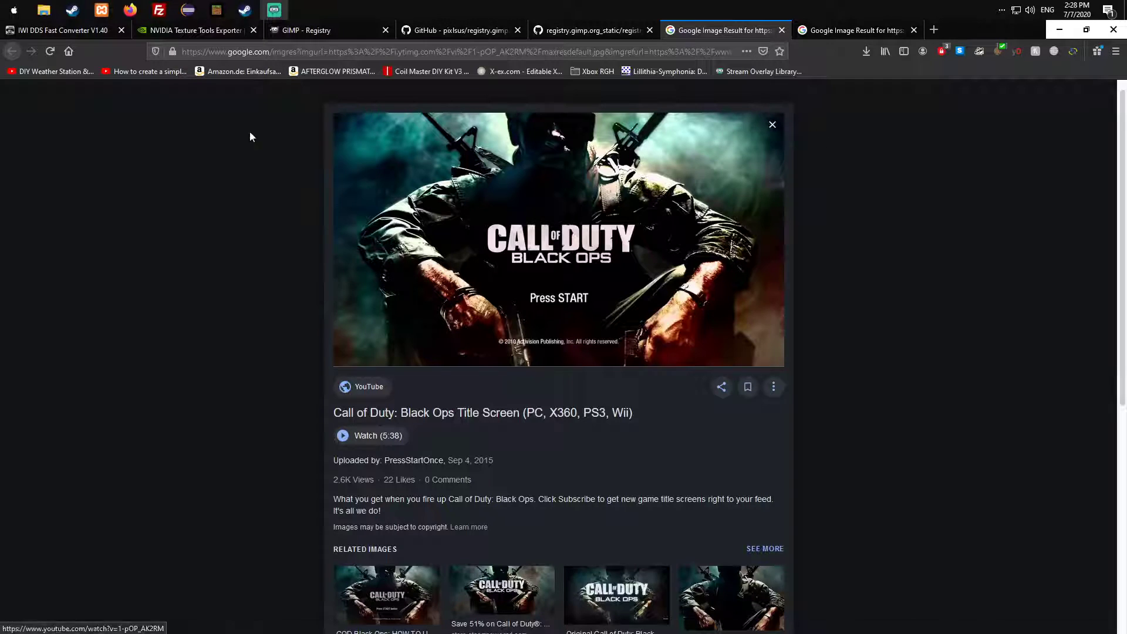
mouse_move(798, 122)
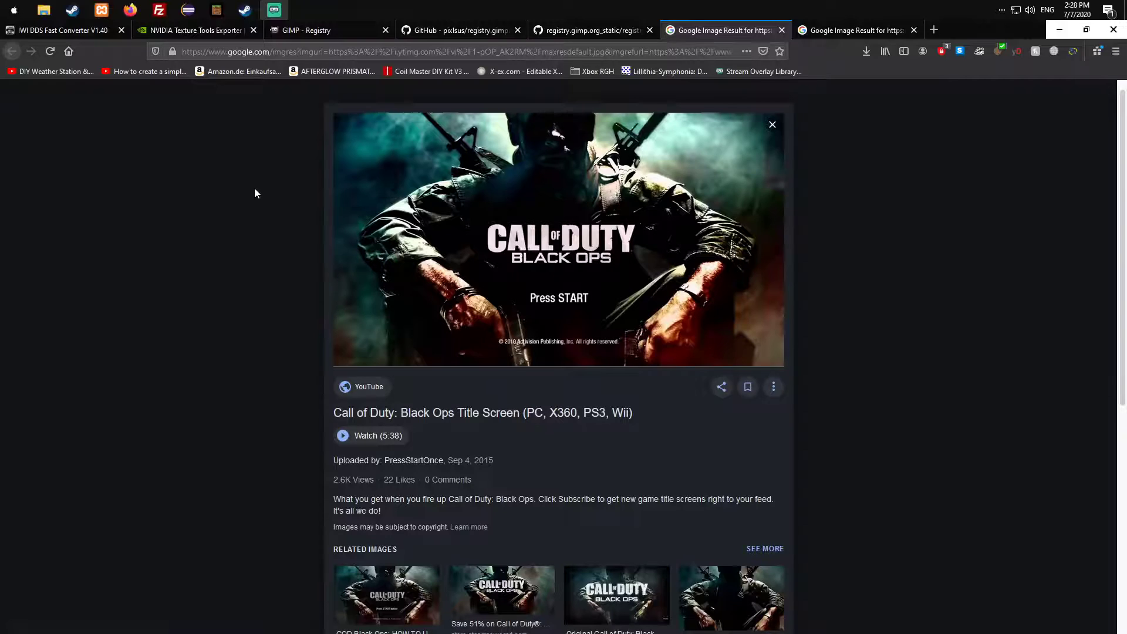
mouse_move(201, 285)
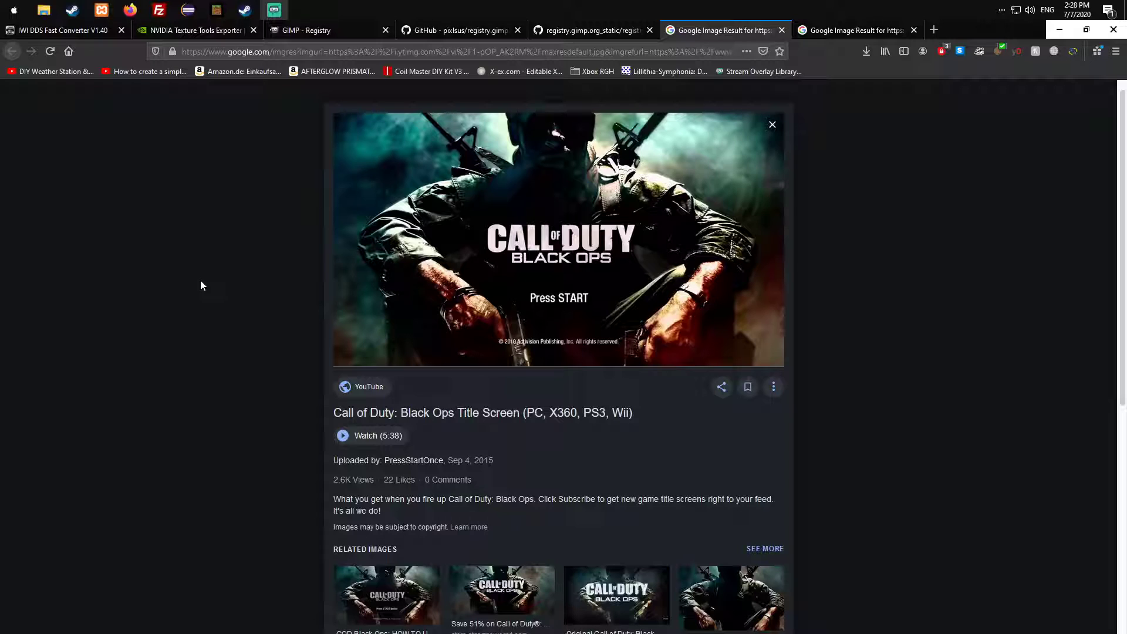
mouse_move(192, 290)
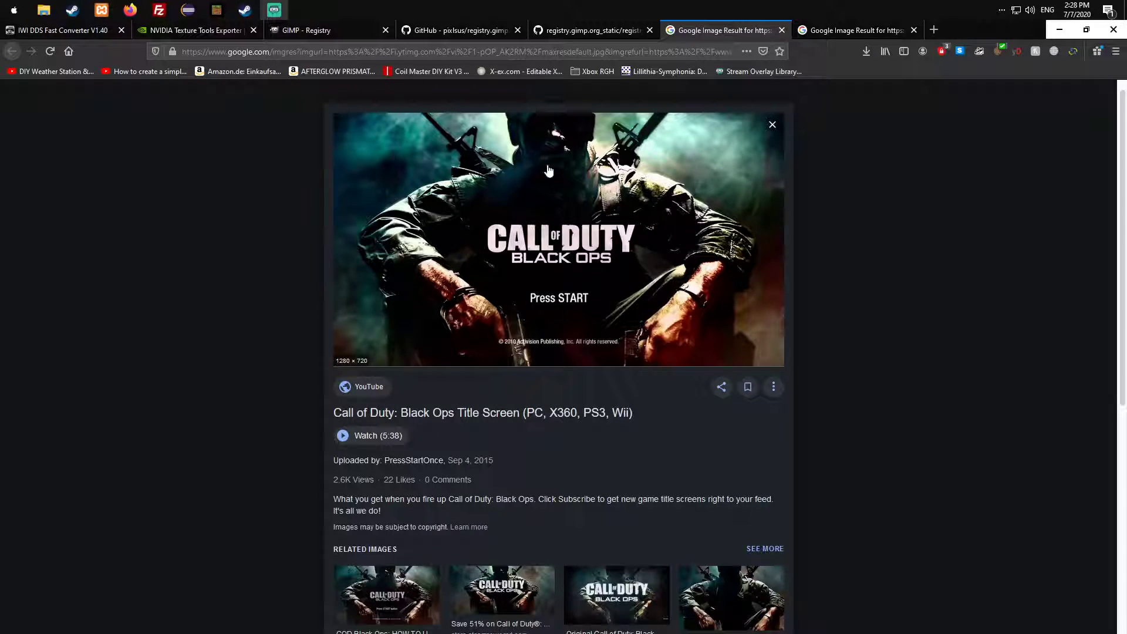
mouse_move(398, 214)
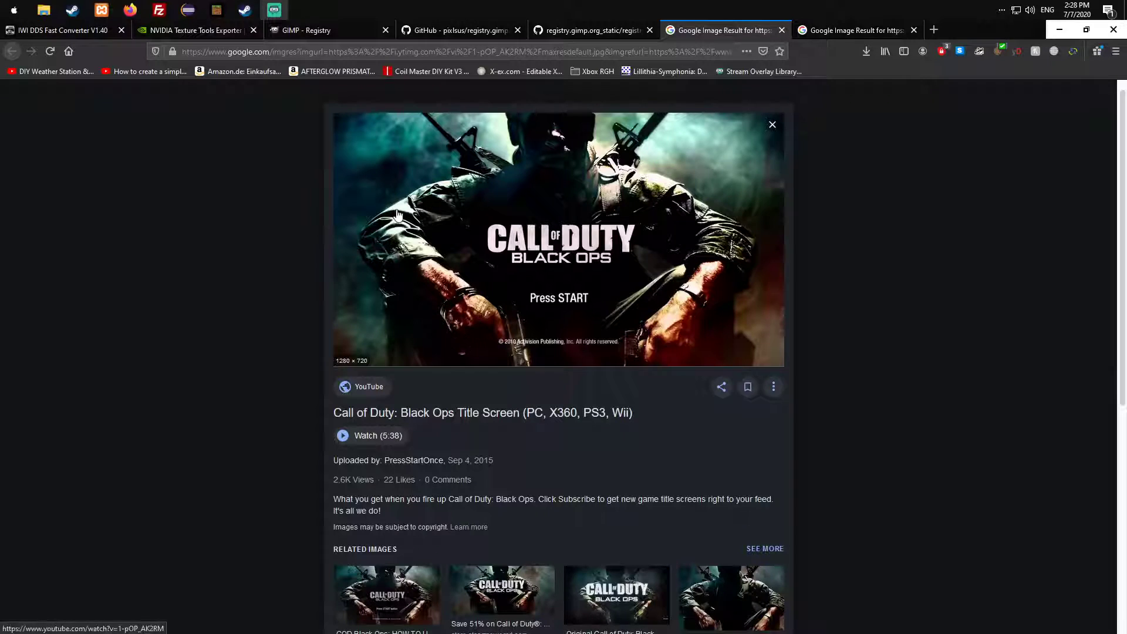
mouse_move(442, 194)
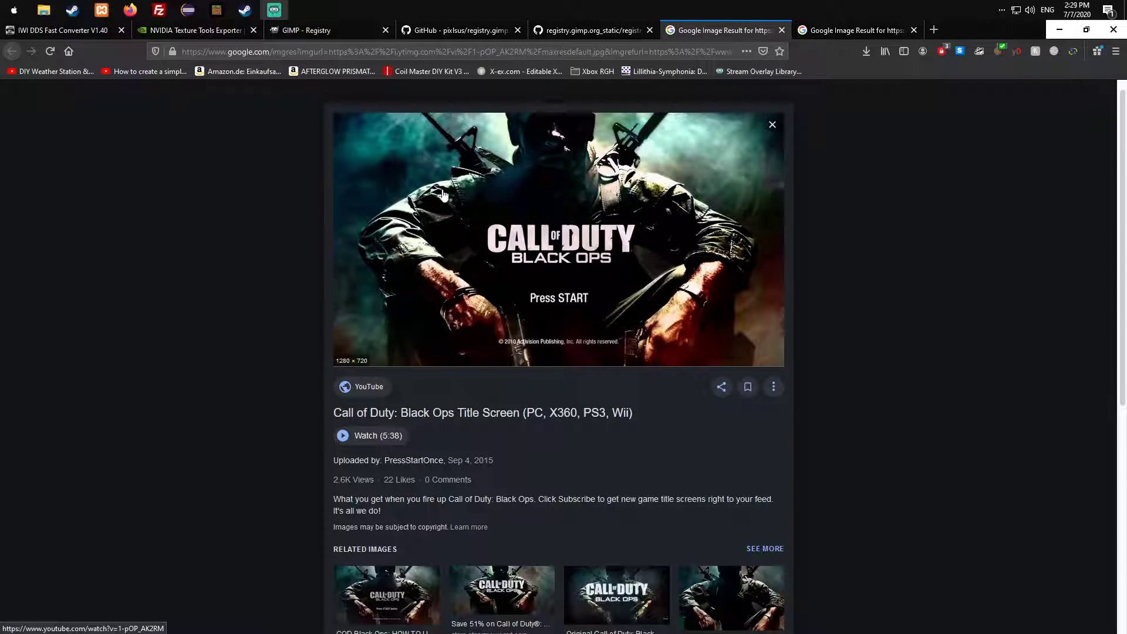
mouse_move(494, 332)
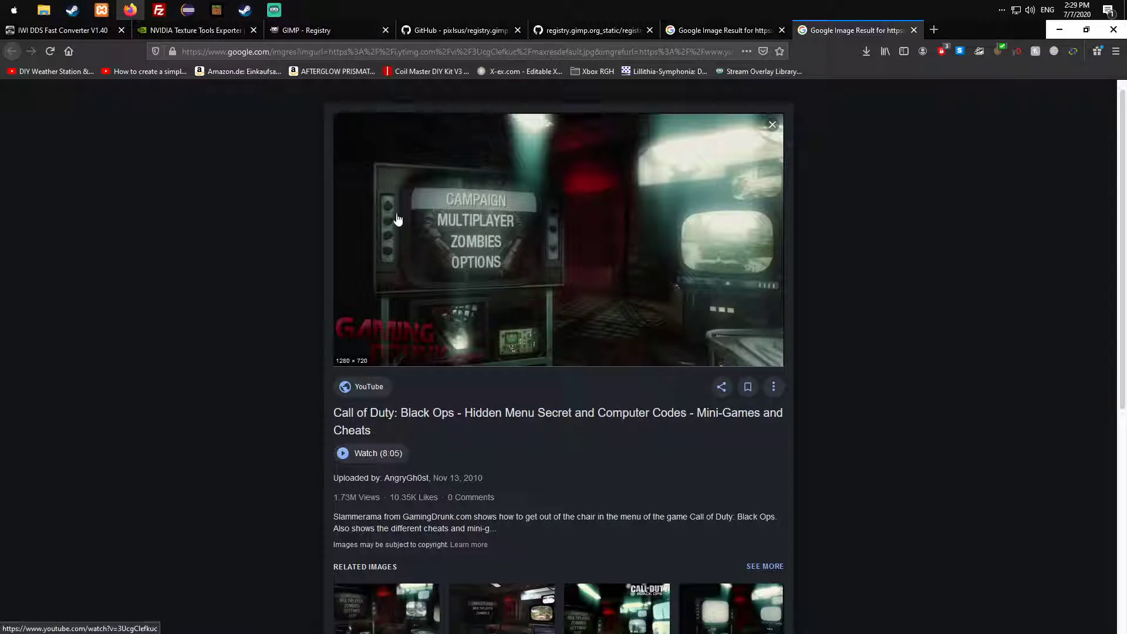
mouse_move(521, 239)
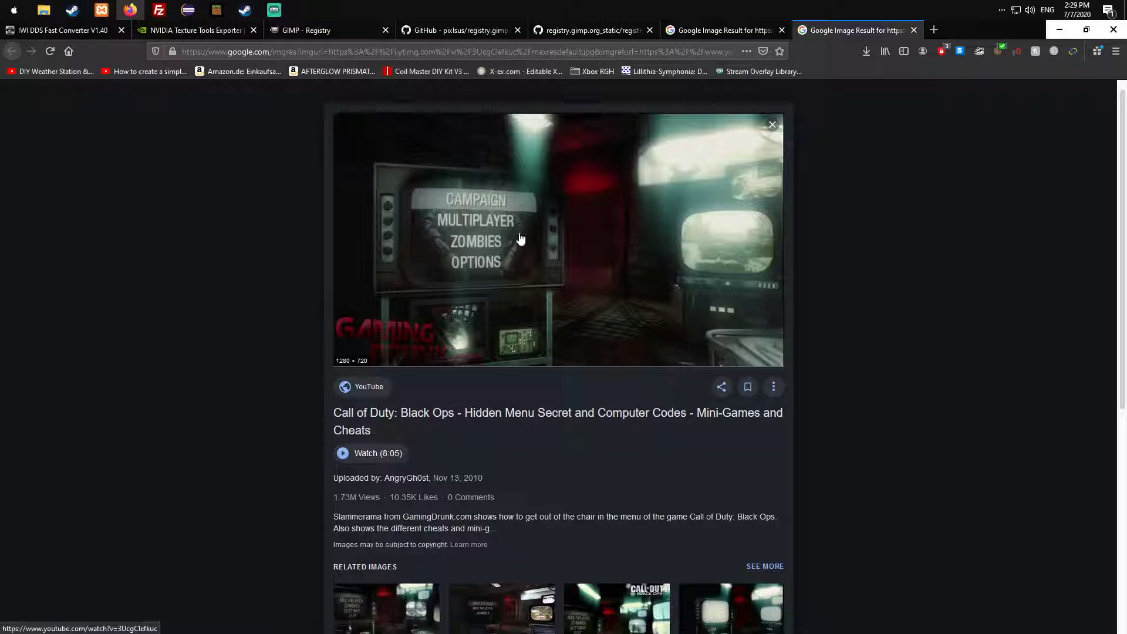
mouse_move(633, 137)
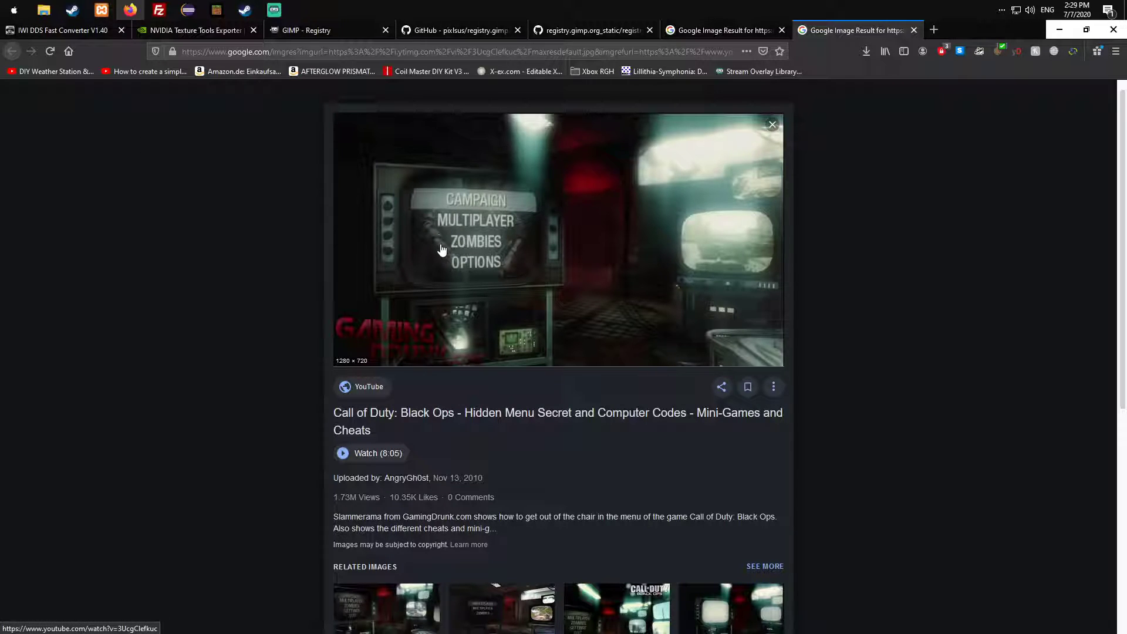
mouse_move(628, 194)
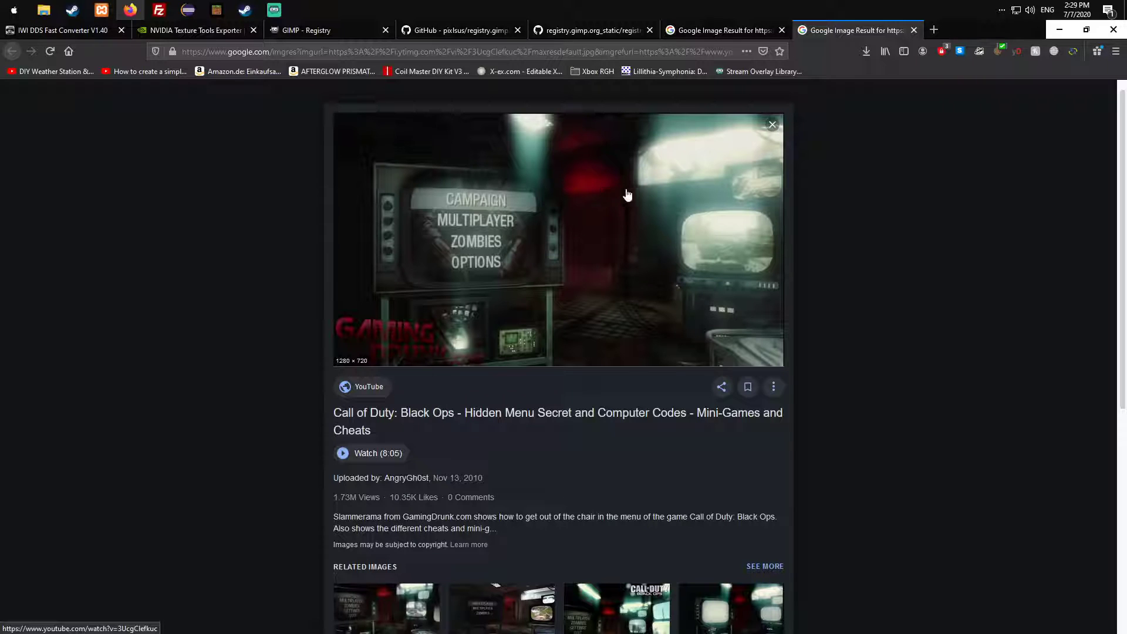
mouse_move(339, 137)
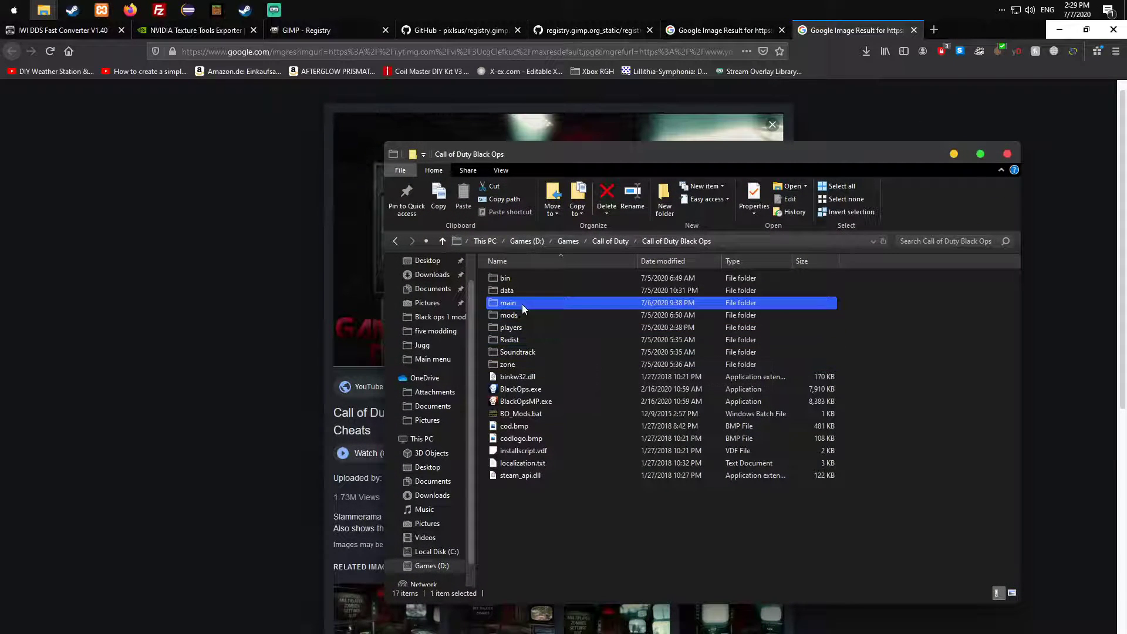
Open the Black Ops main folder, browse its IWD archives and select iw_01.iwd
double_click(507, 303)
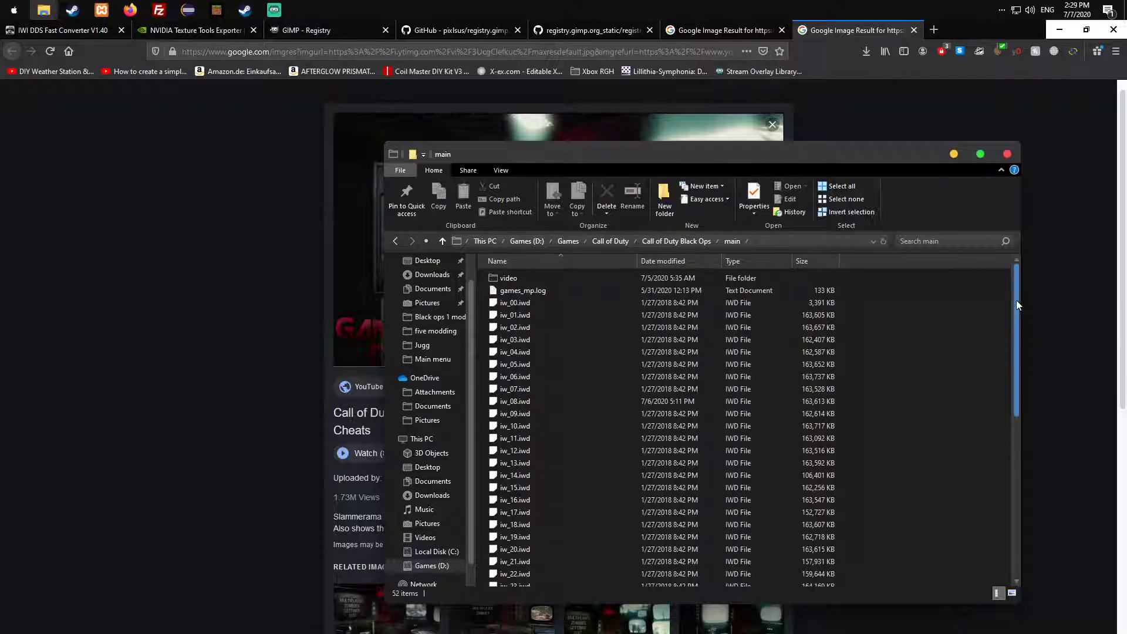
scroll("down", 3)
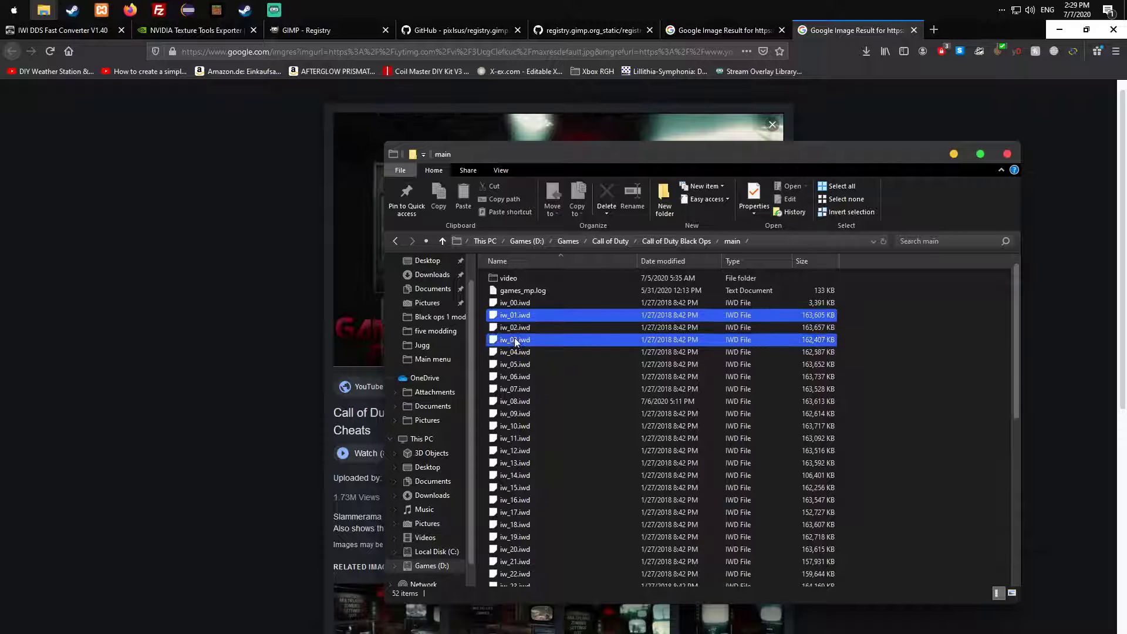
left_click(515, 327)
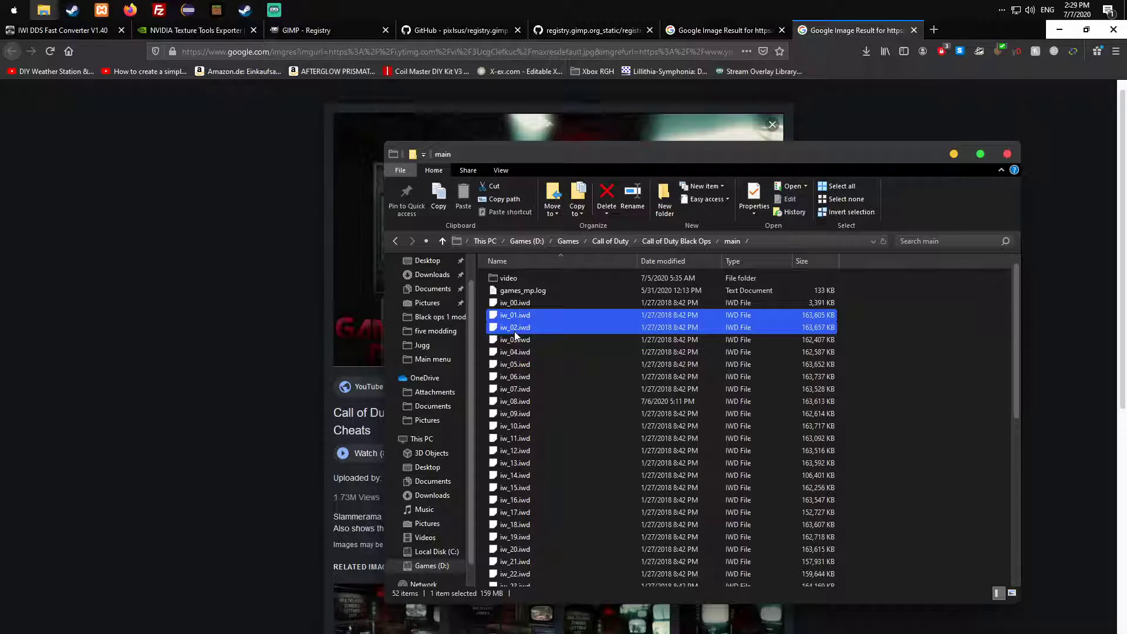
left_click(515, 315)
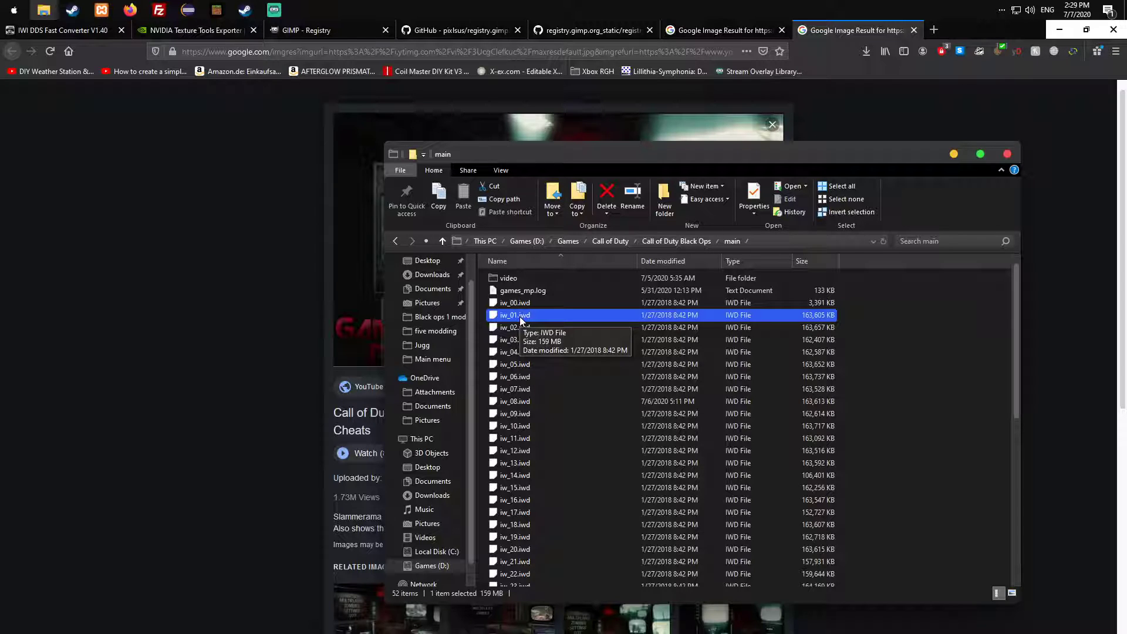
left_click(515, 327)
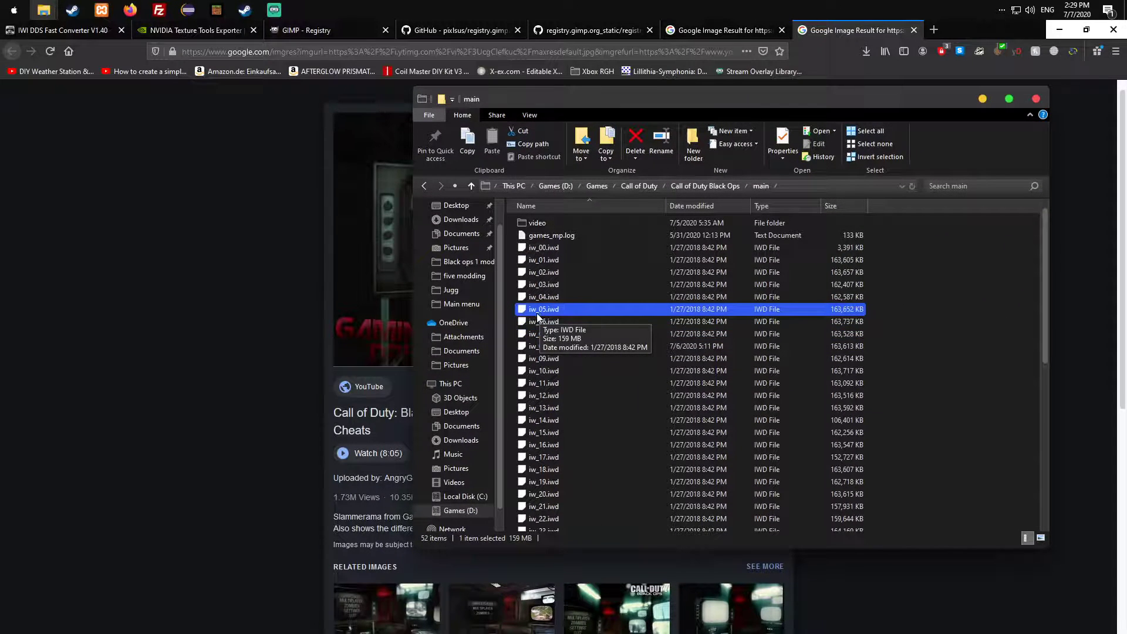
mouse_move(186, 201)
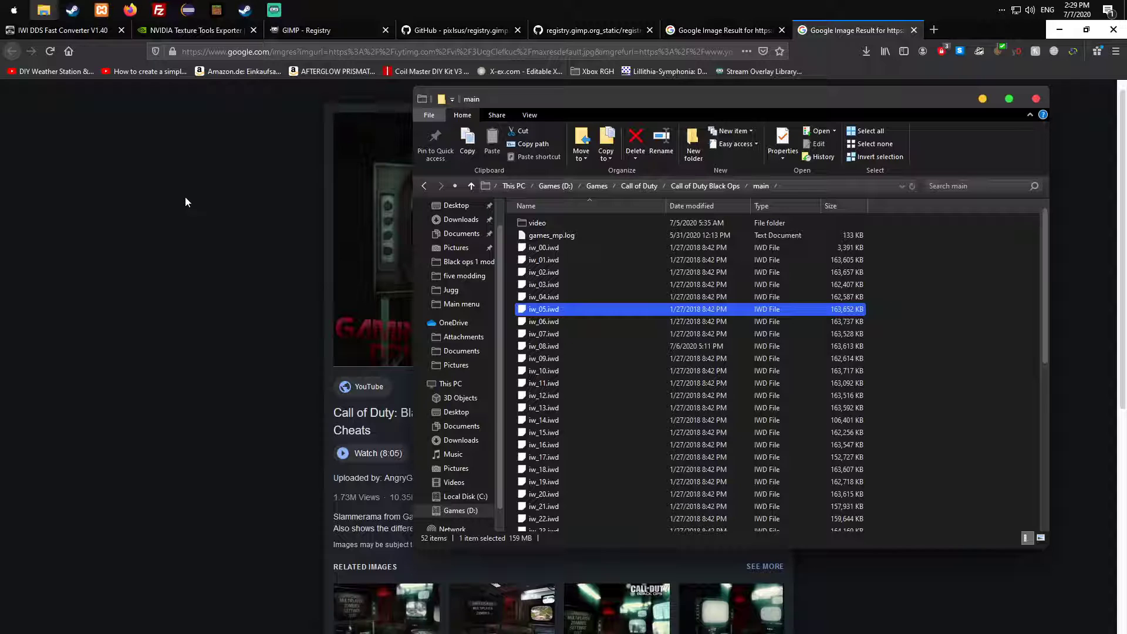
mouse_move(48, 30)
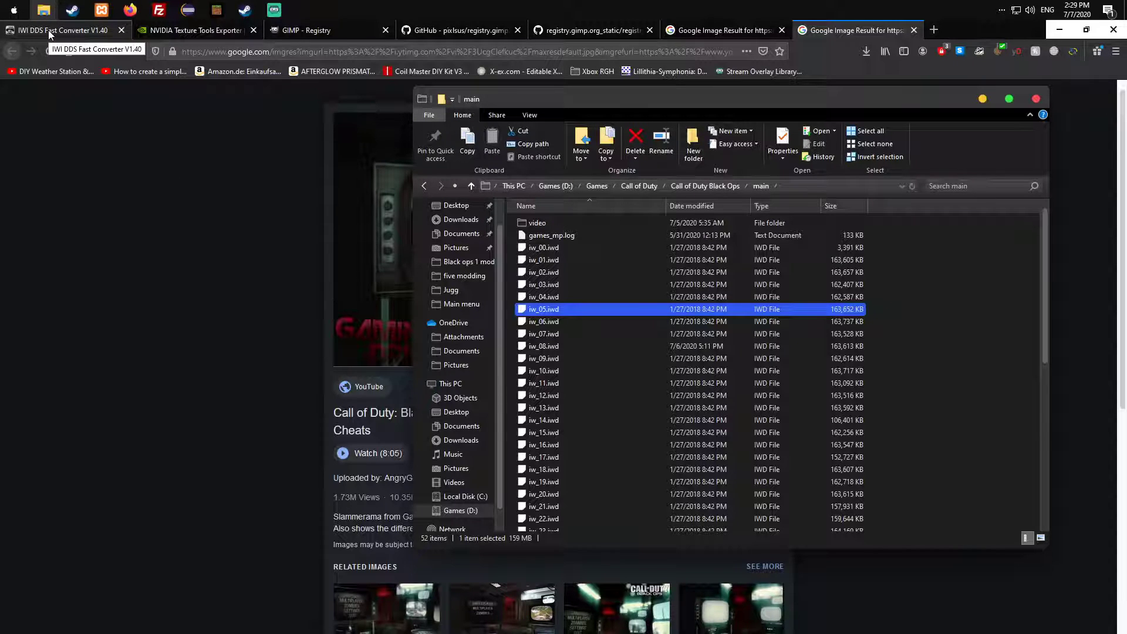
Download iwi_dds_fast_converter.rar from the IWI DDS Fast Converter V1.40 thread and confirm it
left_click(62, 29)
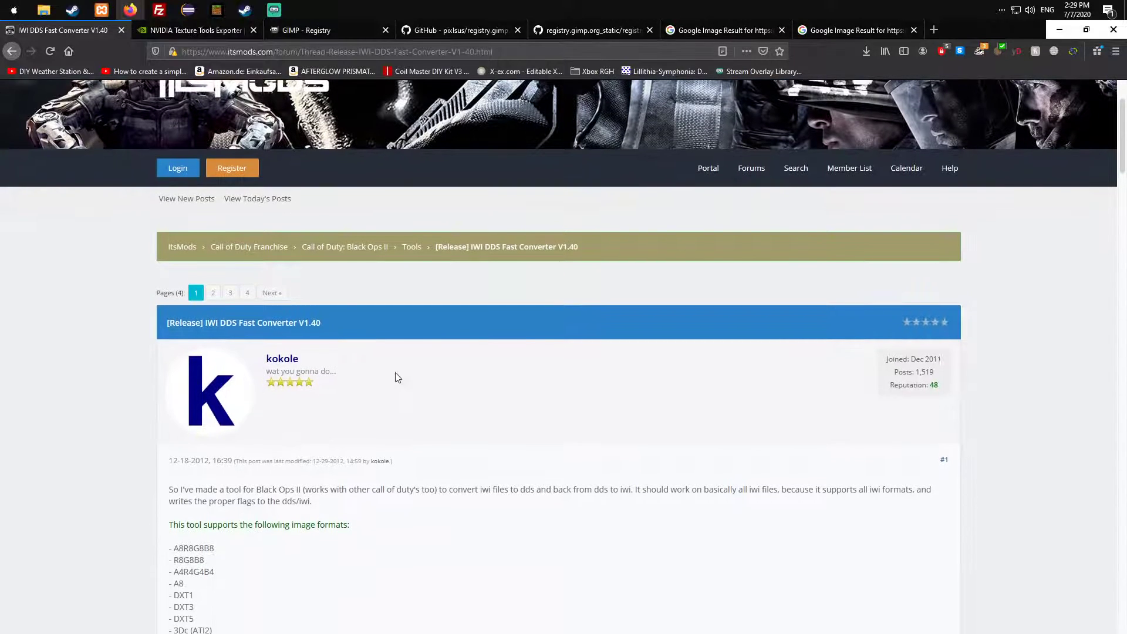
scroll("up", 3)
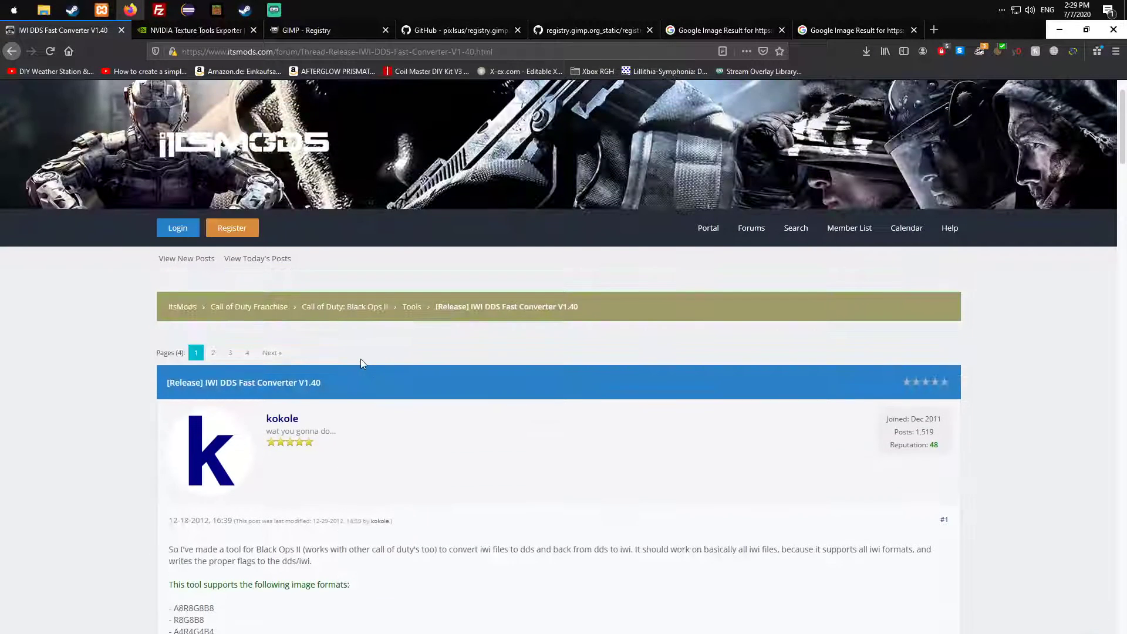
scroll("down", 3)
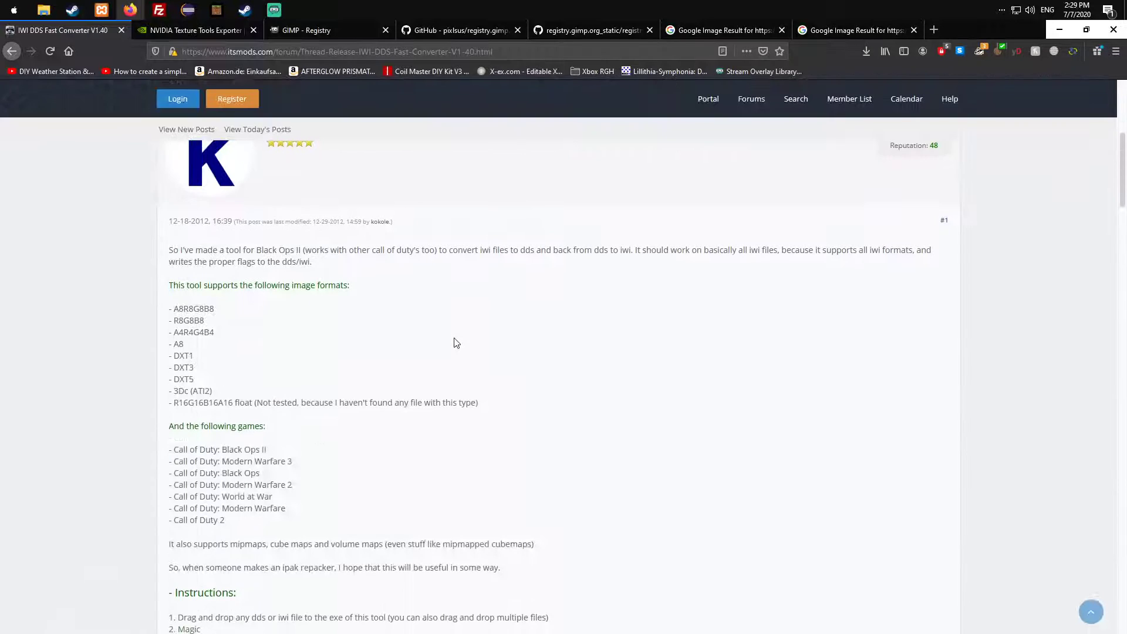
mouse_move(134, 156)
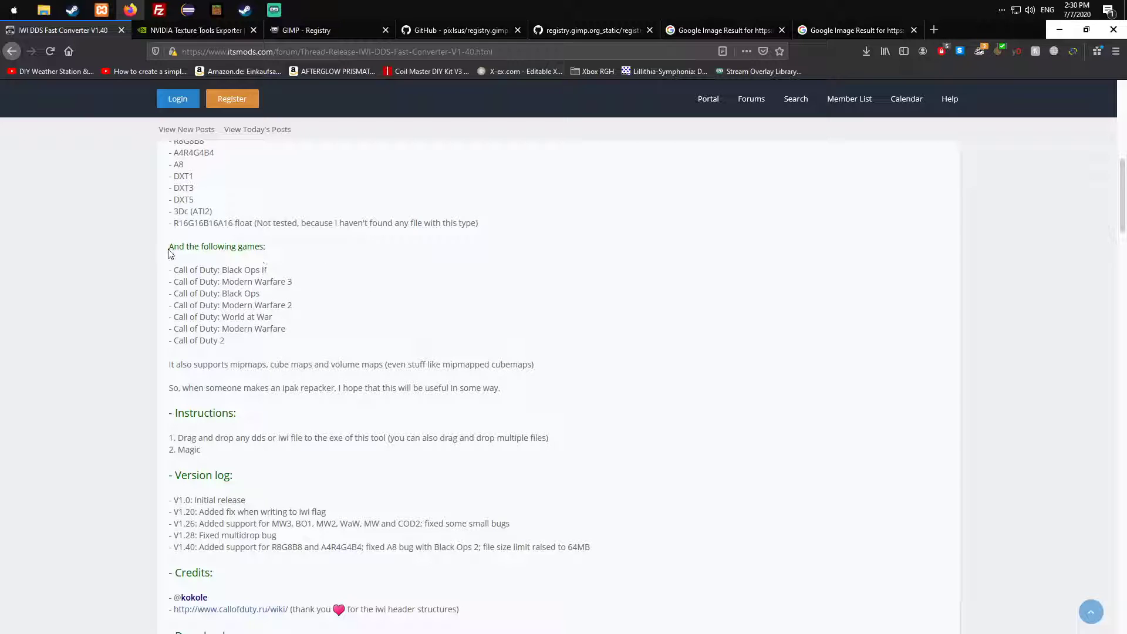
scroll("down", 3)
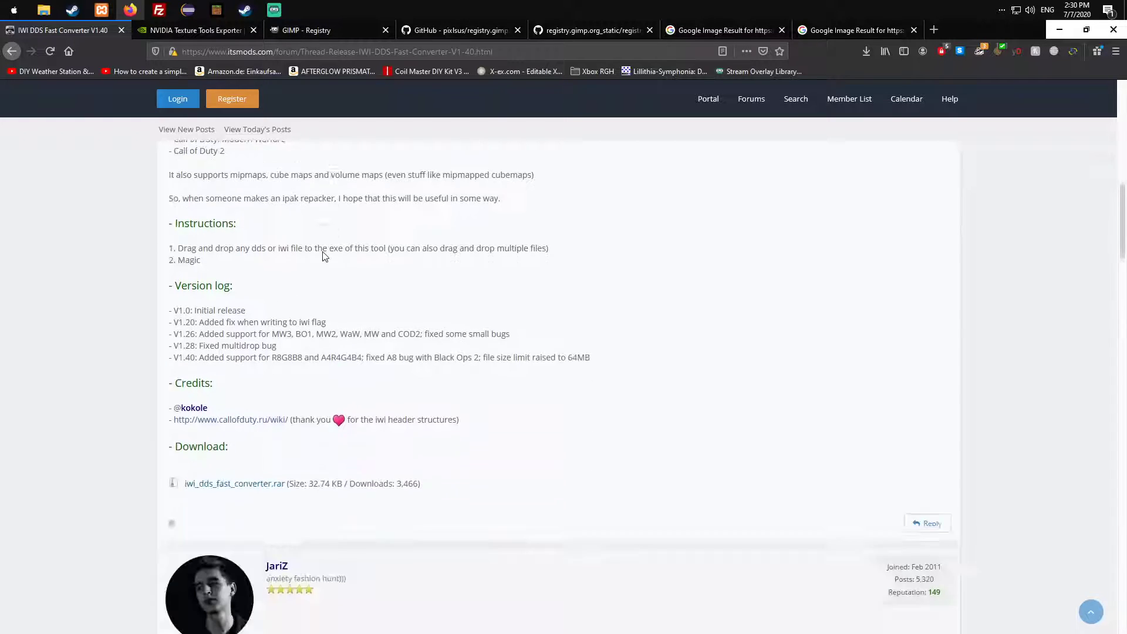
scroll("down", 3)
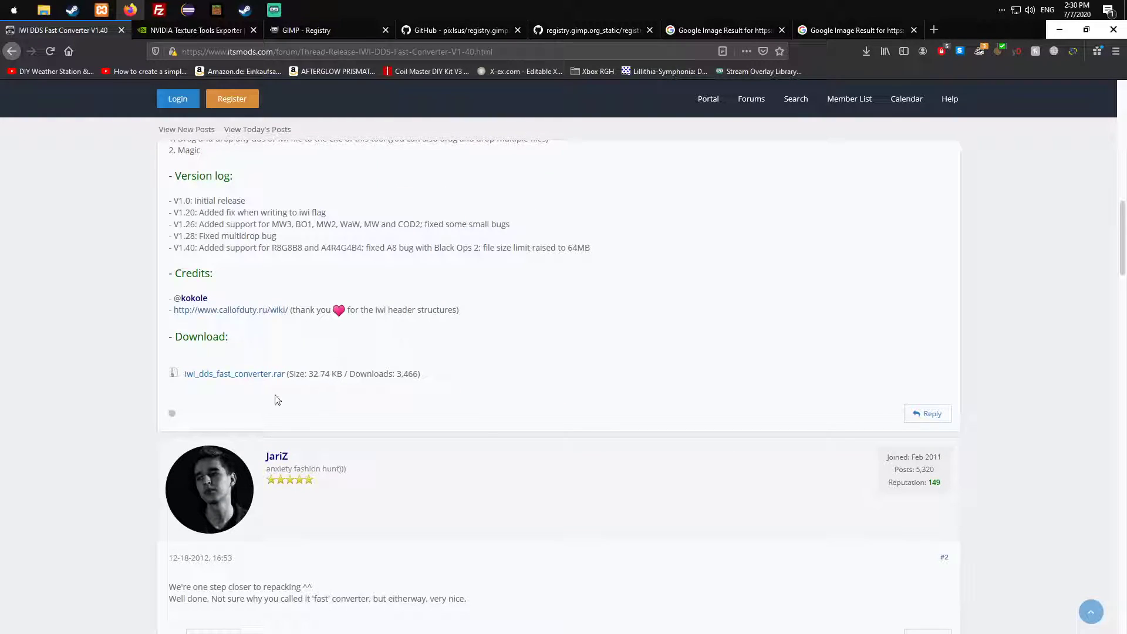
left_click(233, 374)
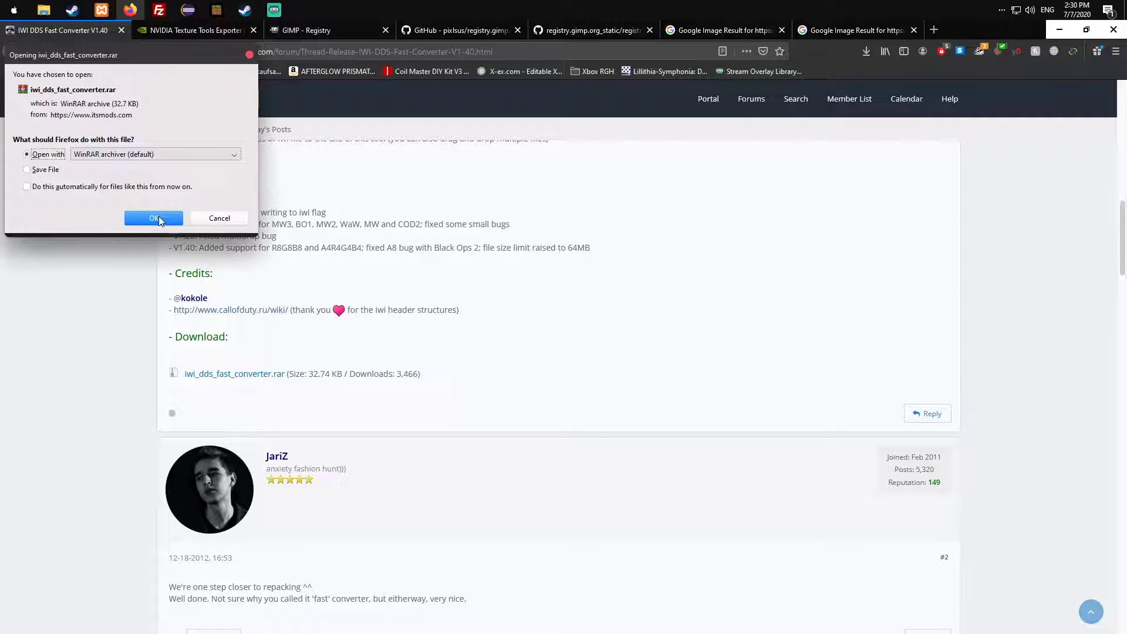
left_click(153, 221)
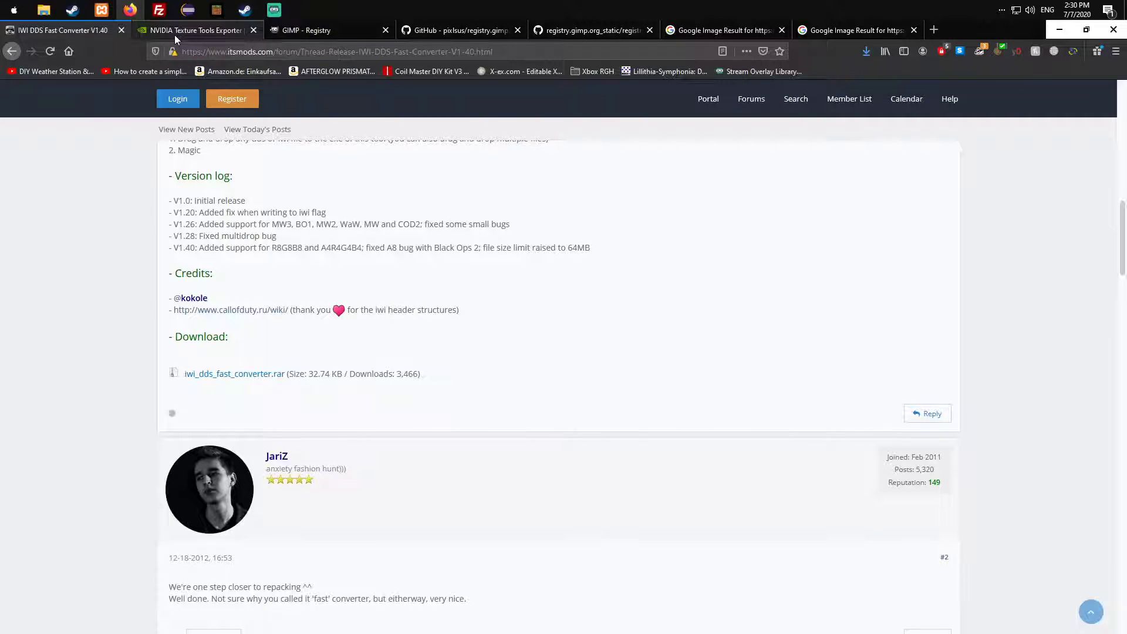
mouse_move(192, 30)
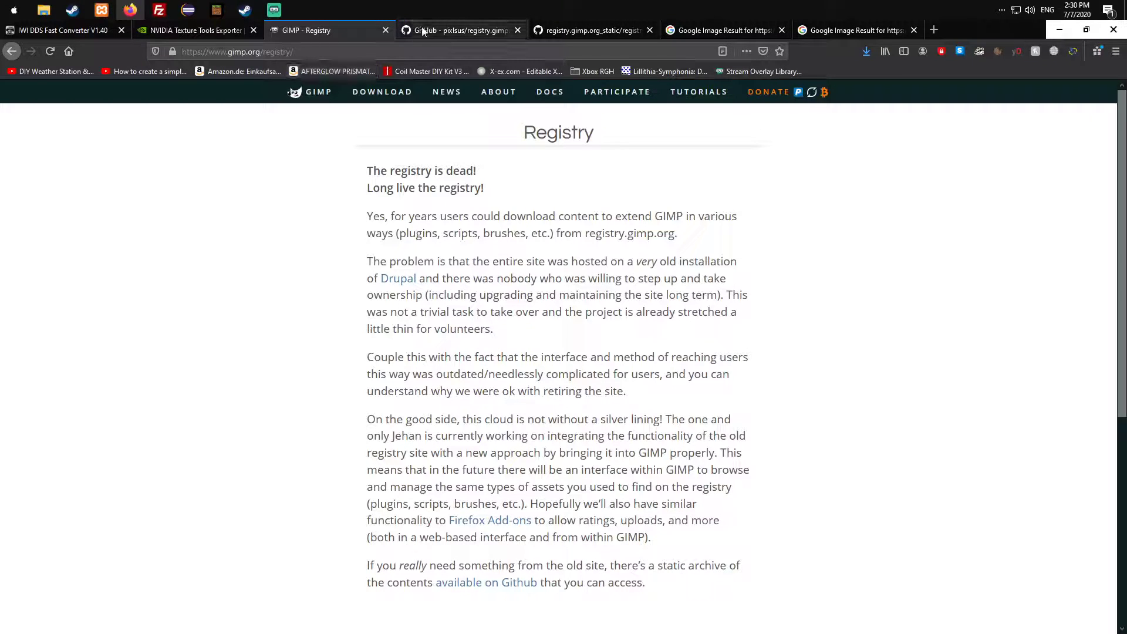
Bookmark the GitHub registry.gimp.org_static files page to locate the gimp-dds plugin files
left_click(460, 30)
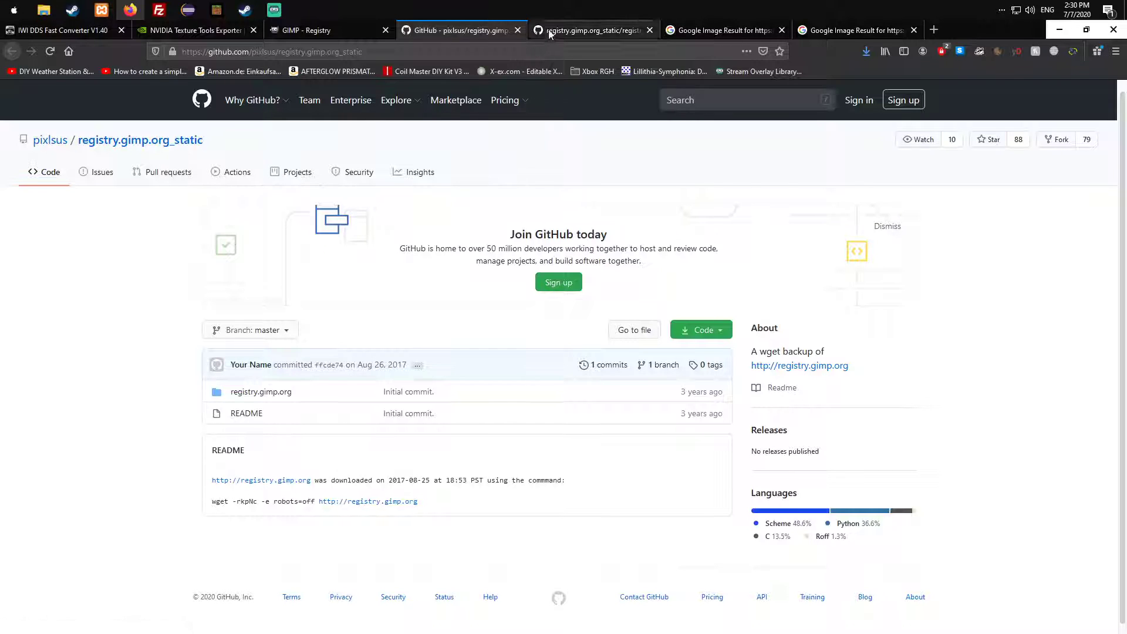
left_click(323, 30)
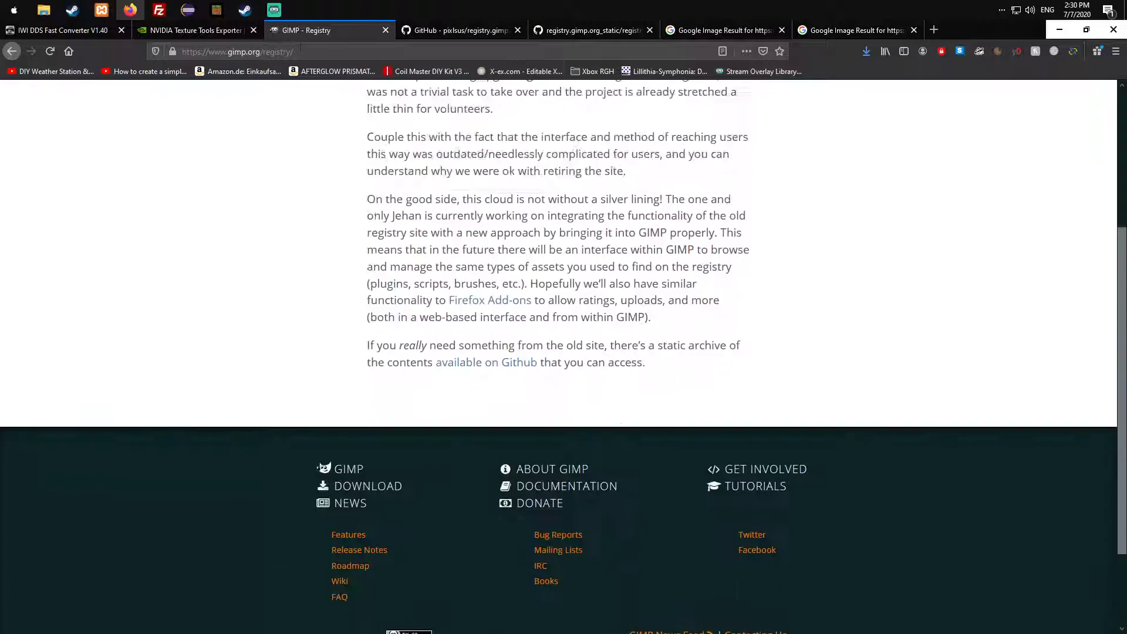
scroll("up", 3)
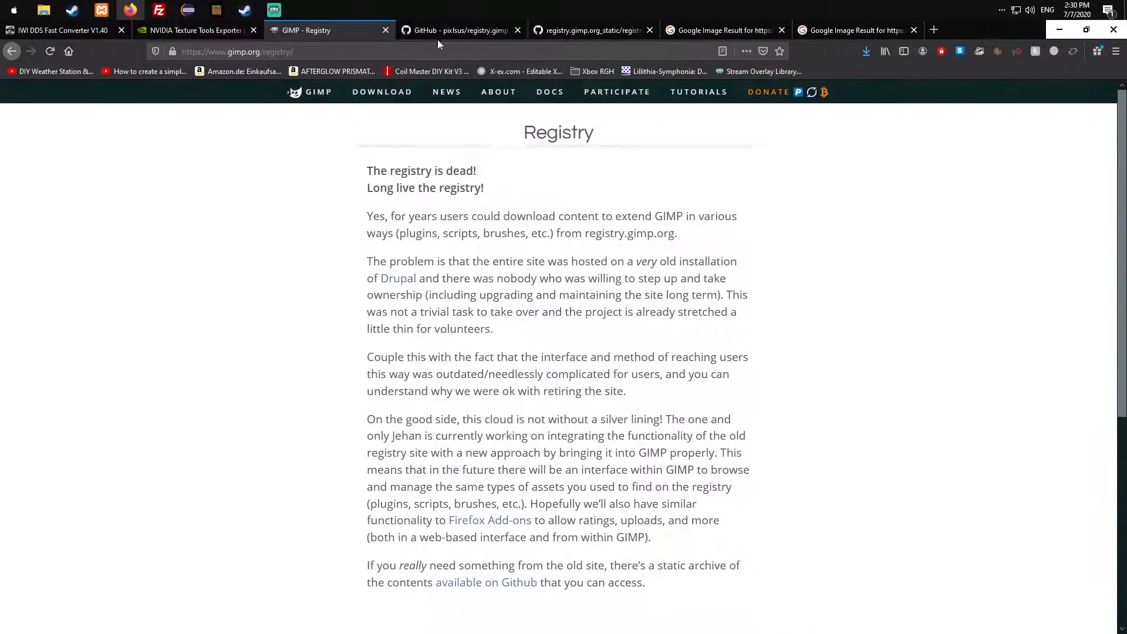
left_click(590, 30)
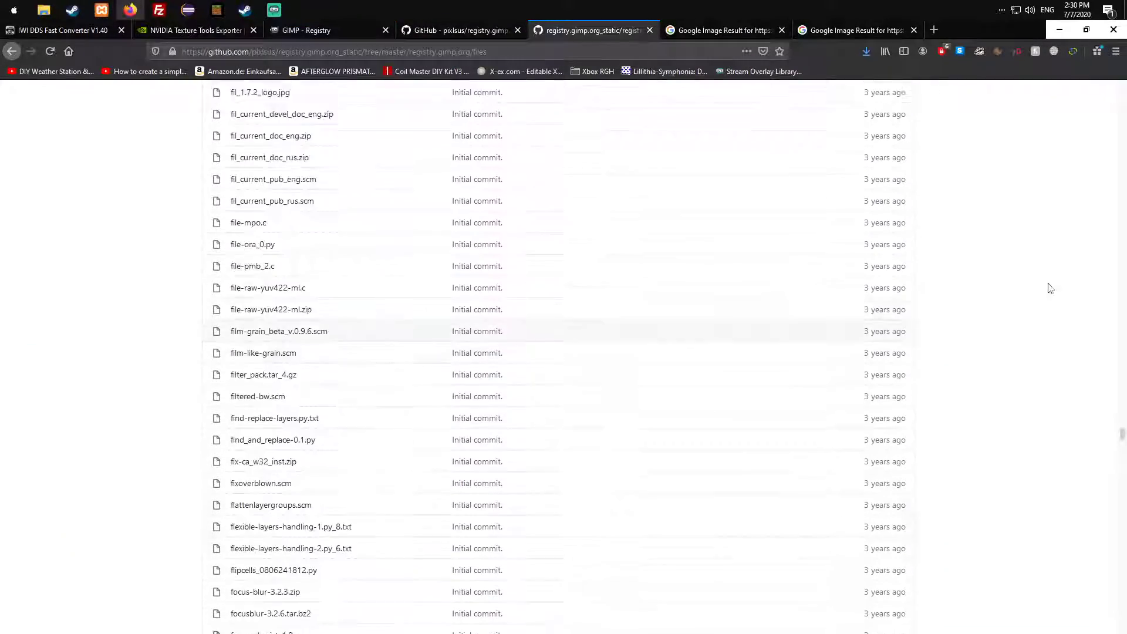
scroll("up", 3)
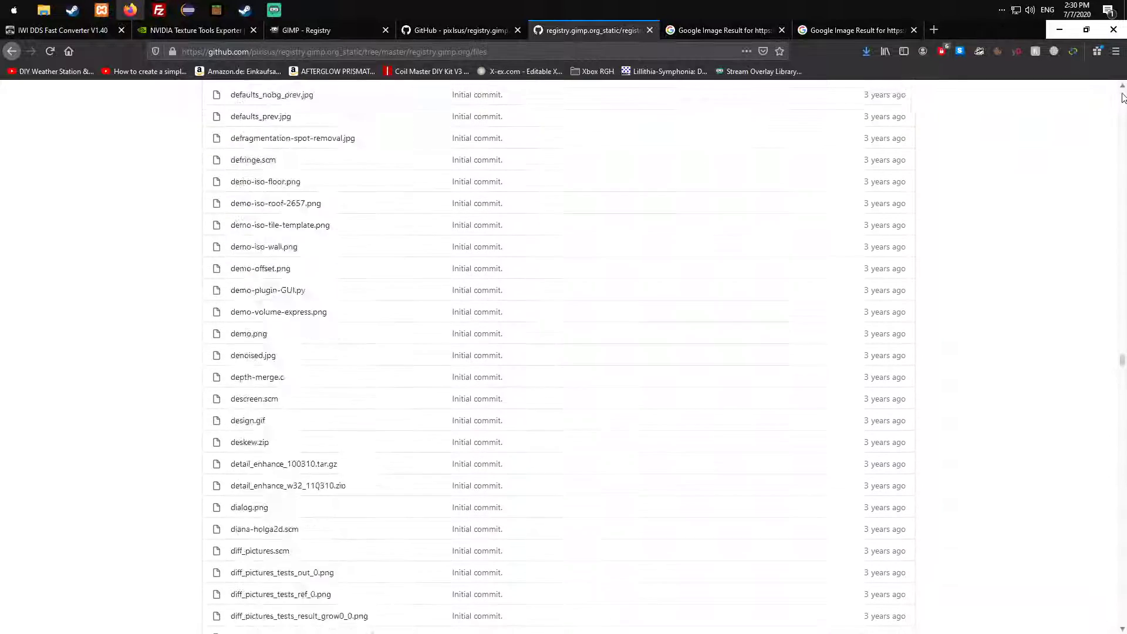
scroll("up", 3)
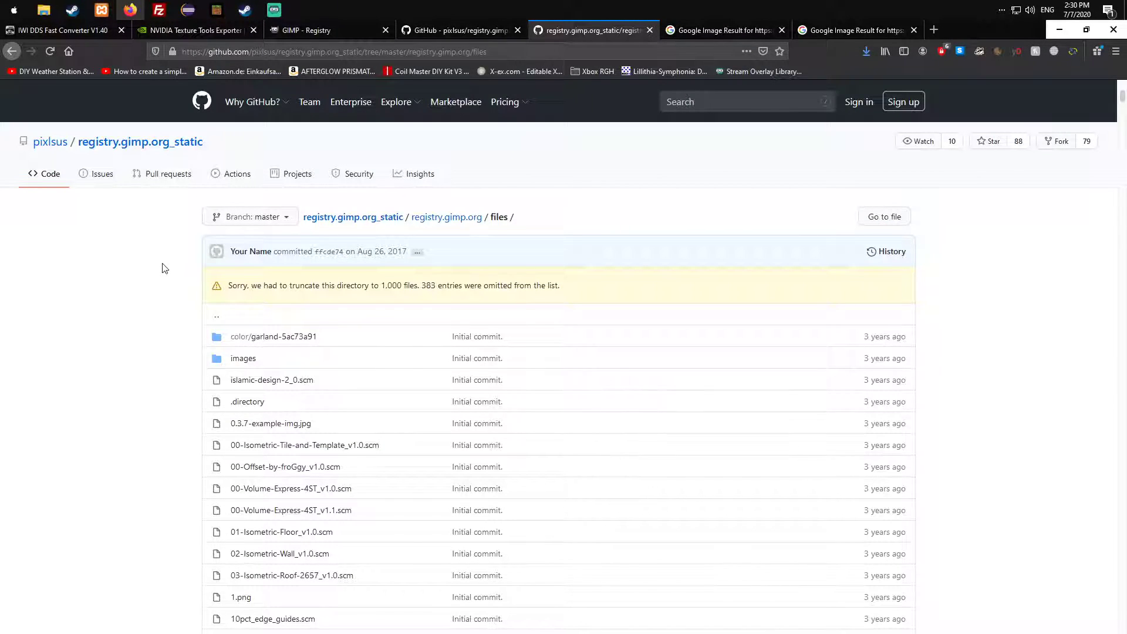
scroll("down", 3)
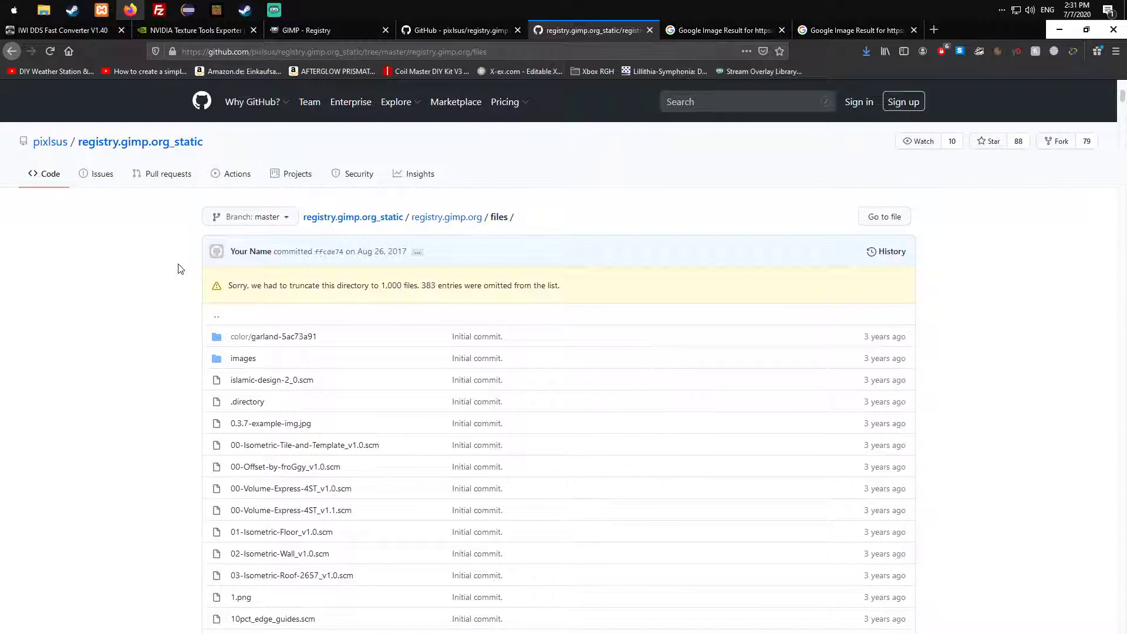
left_click(779, 51)
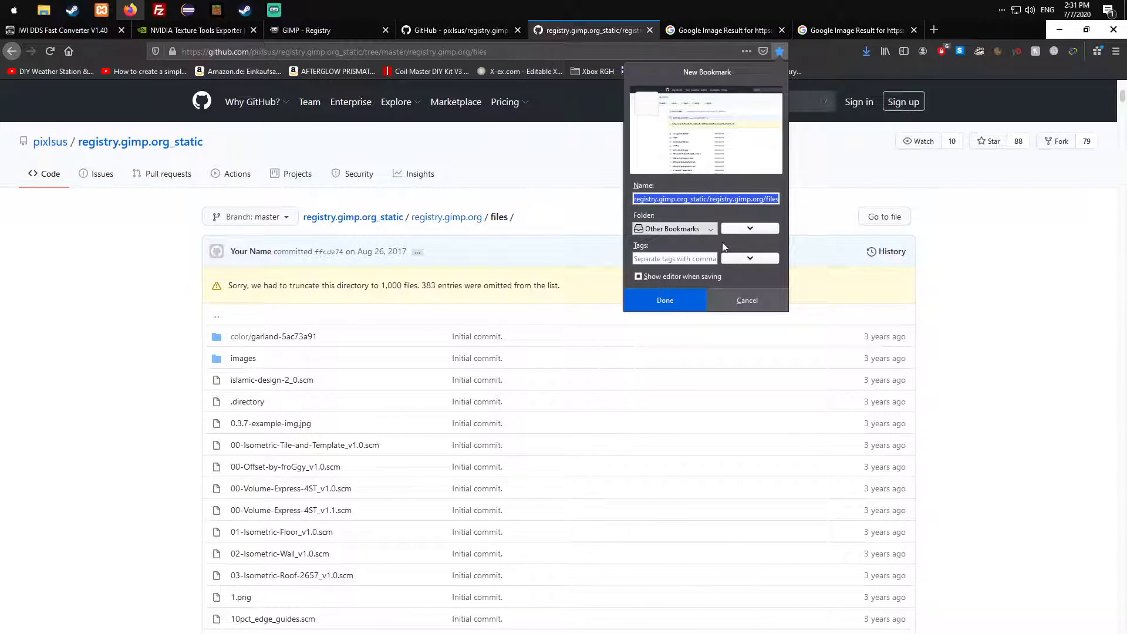
left_click(663, 300)
type("dds")
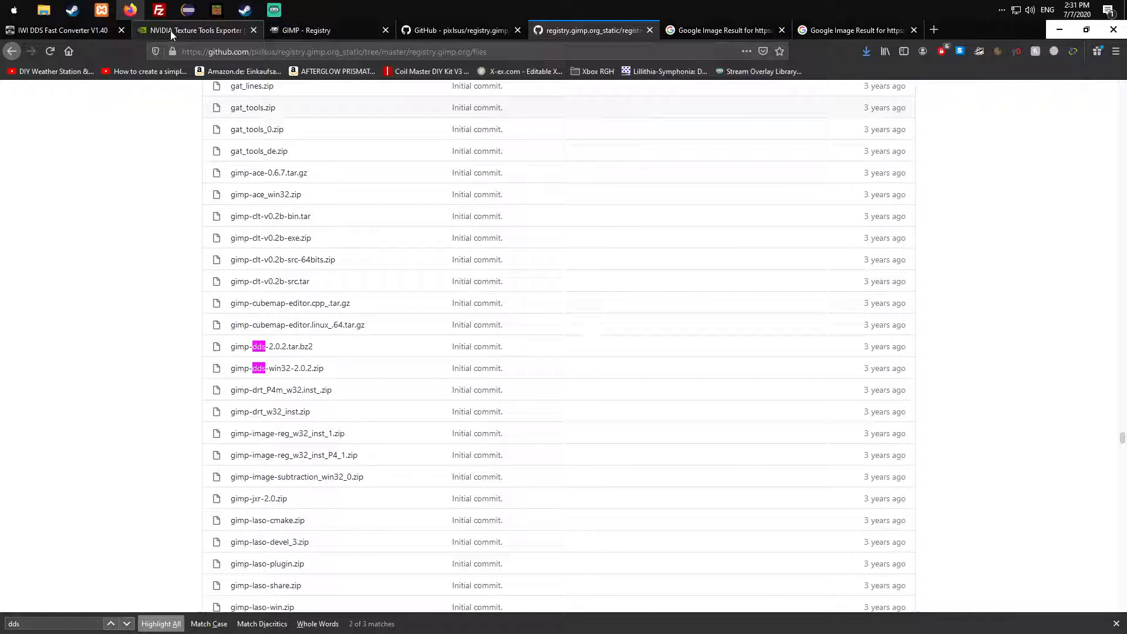
Open NVIDIA's legacy Texture Tools for Adobe Photoshop 8.55 download entry (32/64-bit)
left_click(198, 30)
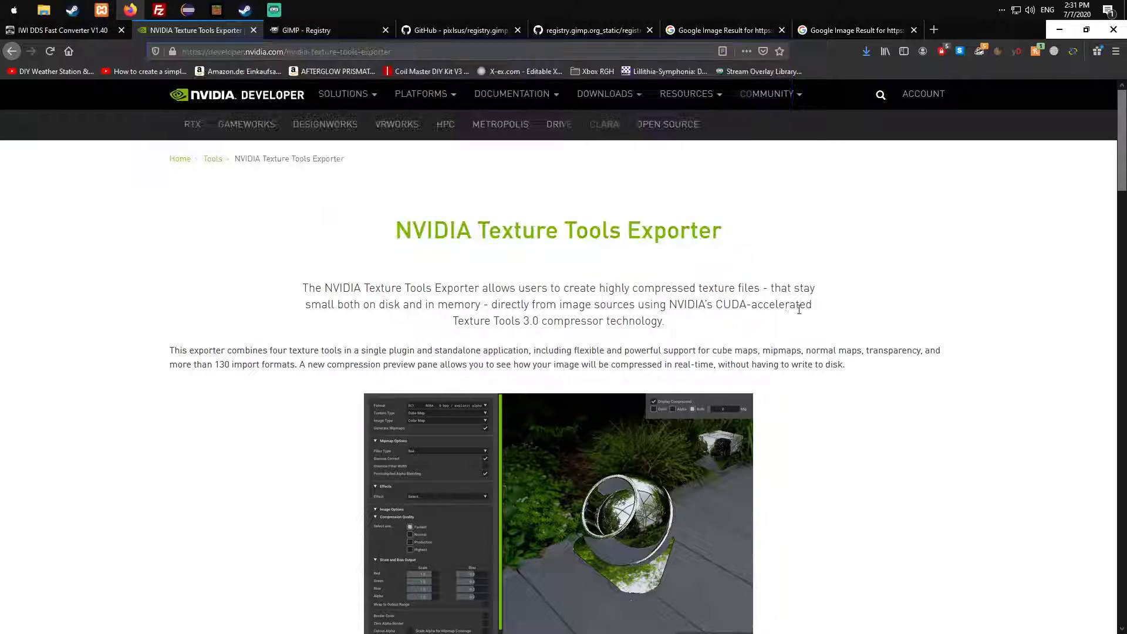
scroll("down", 3)
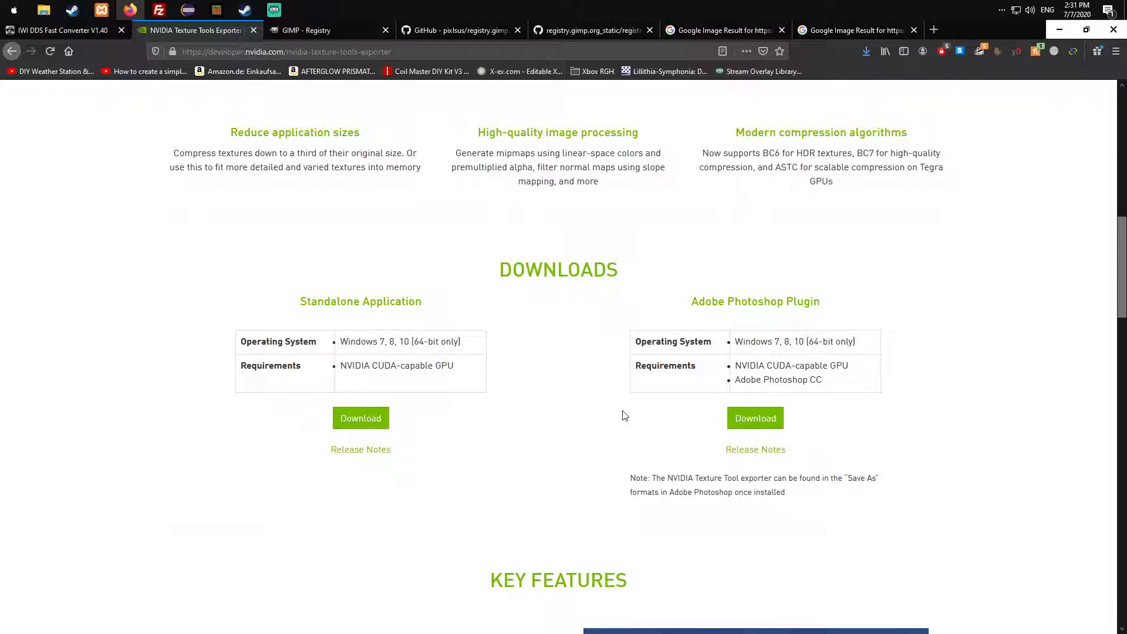
mouse_move(617, 420)
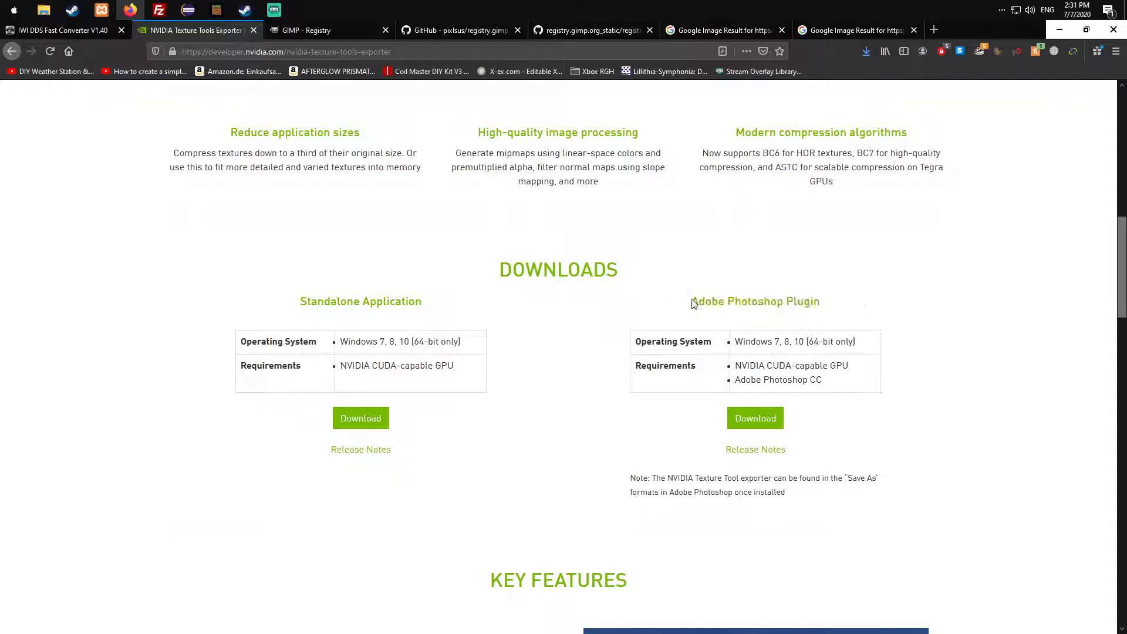
scroll("down", 3)
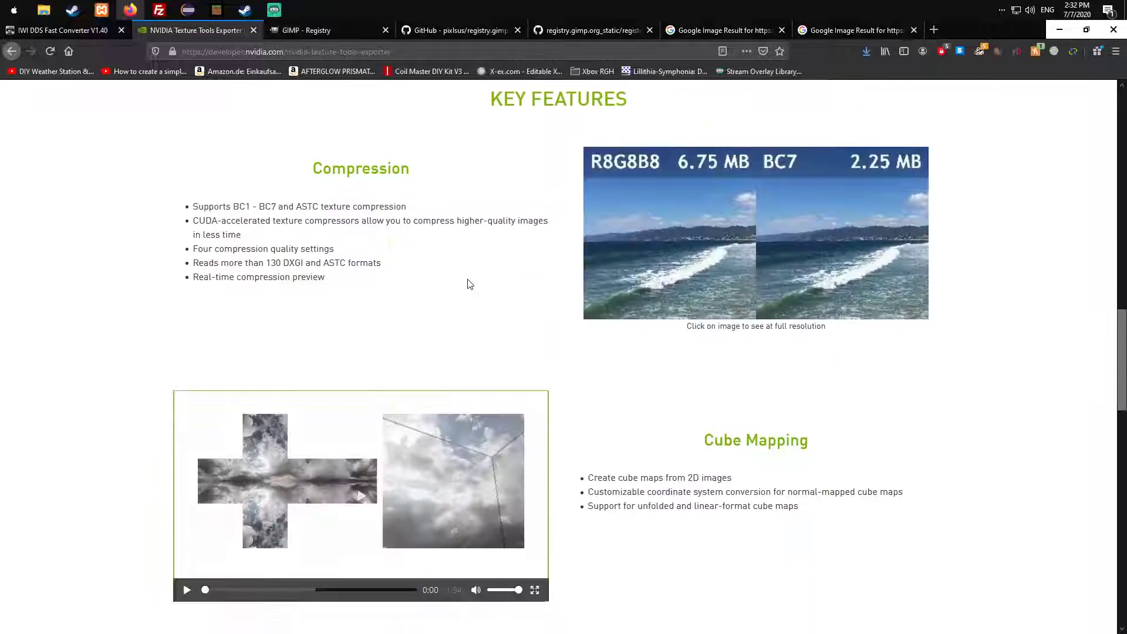
scroll("down", 3)
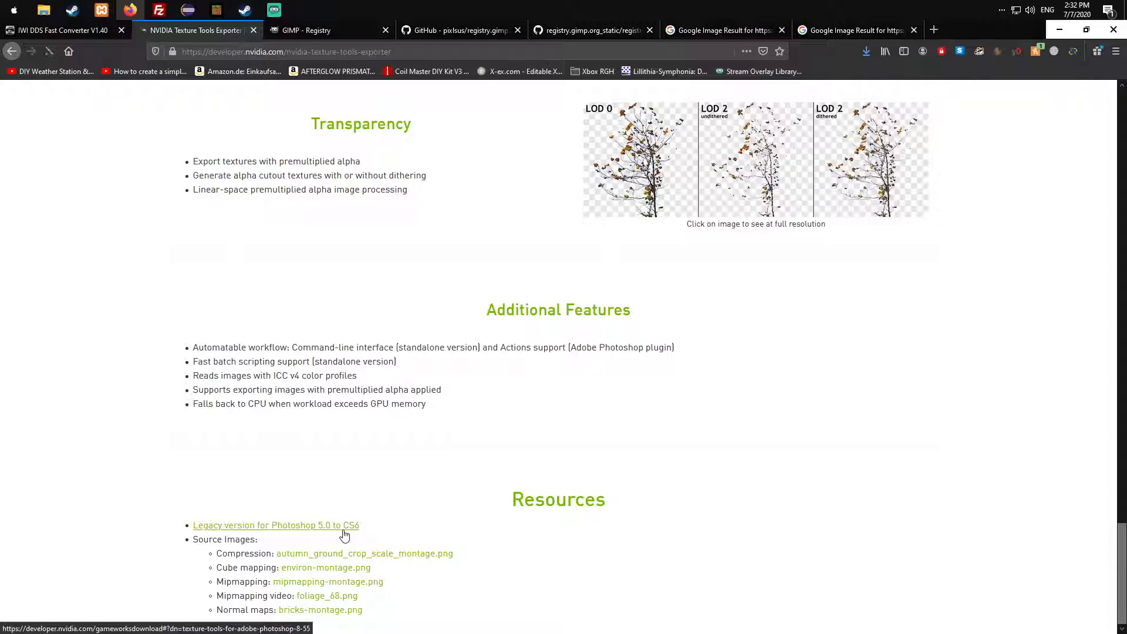
left_click(275, 525)
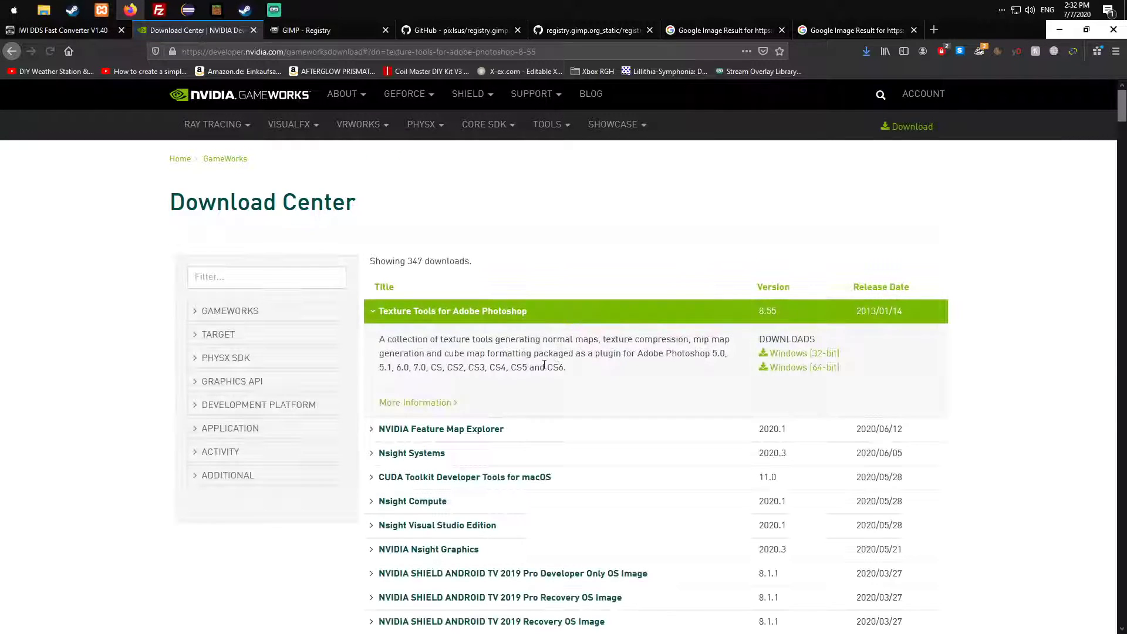
scroll("down", 3)
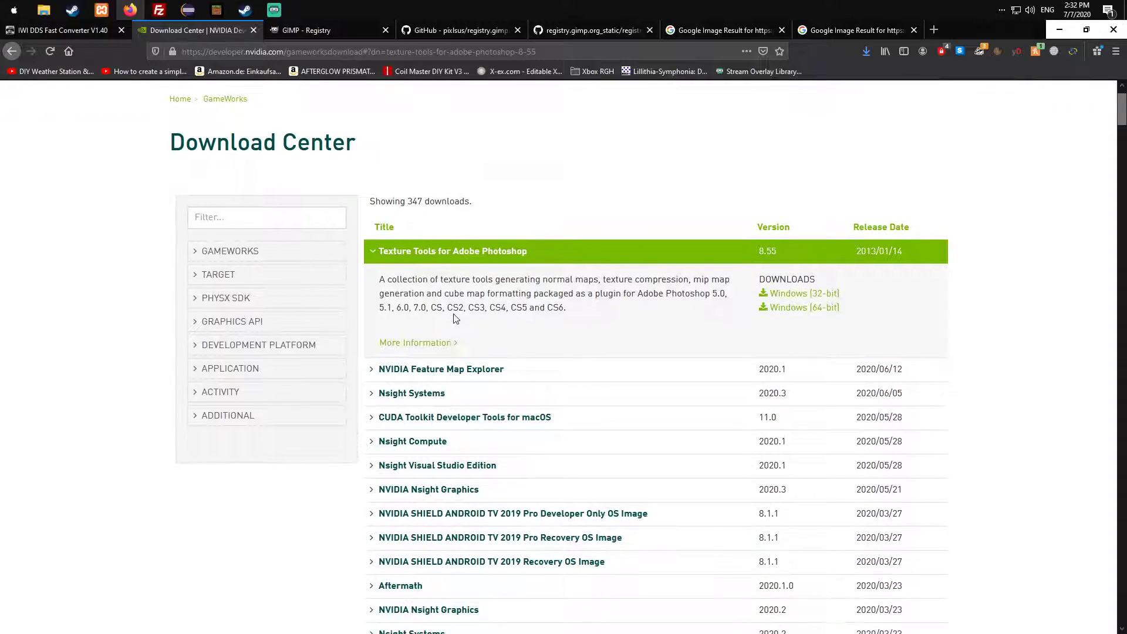
double_click(456, 308)
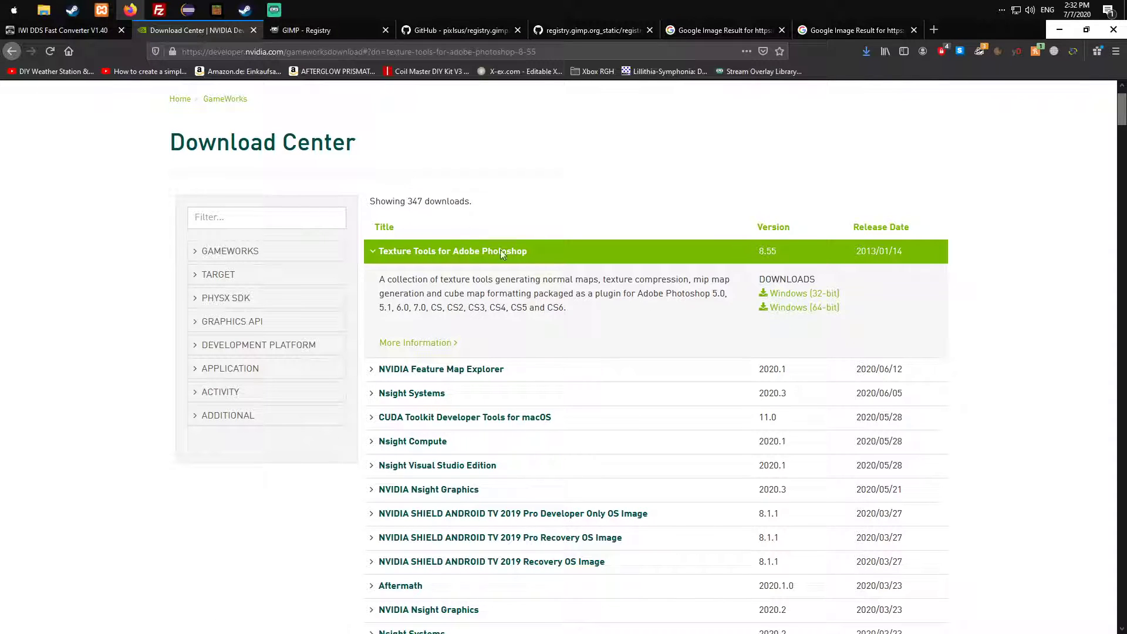
mouse_move(603, 175)
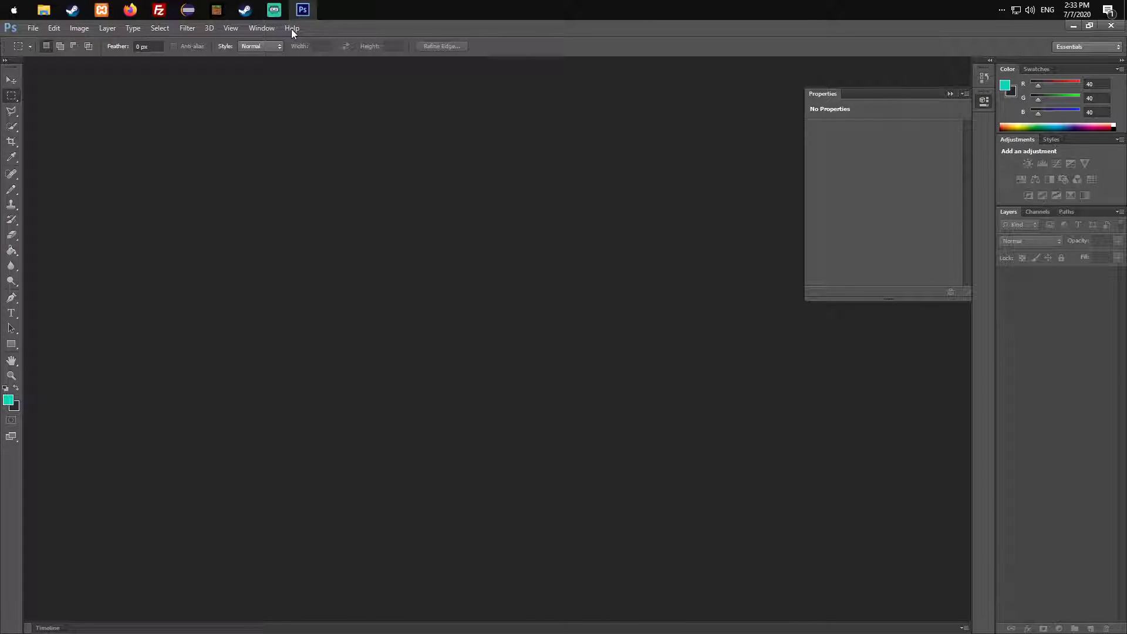
Confirm in System Info that Photoshop is 32-bit version 13.0.1, then close it
left_click(292, 28)
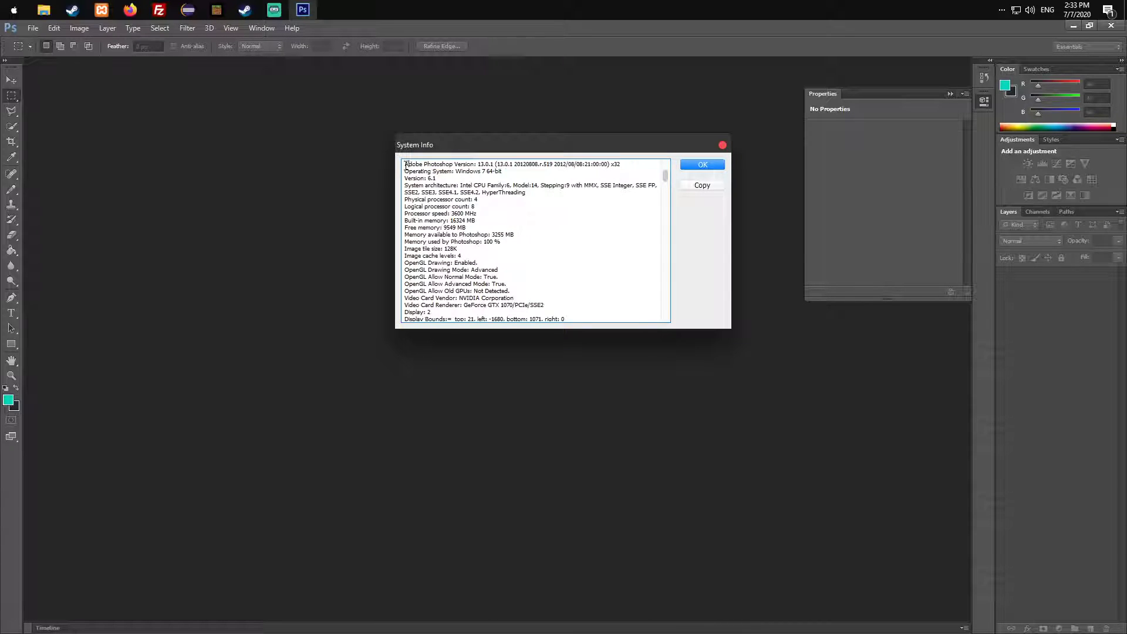
double_click(439, 164)
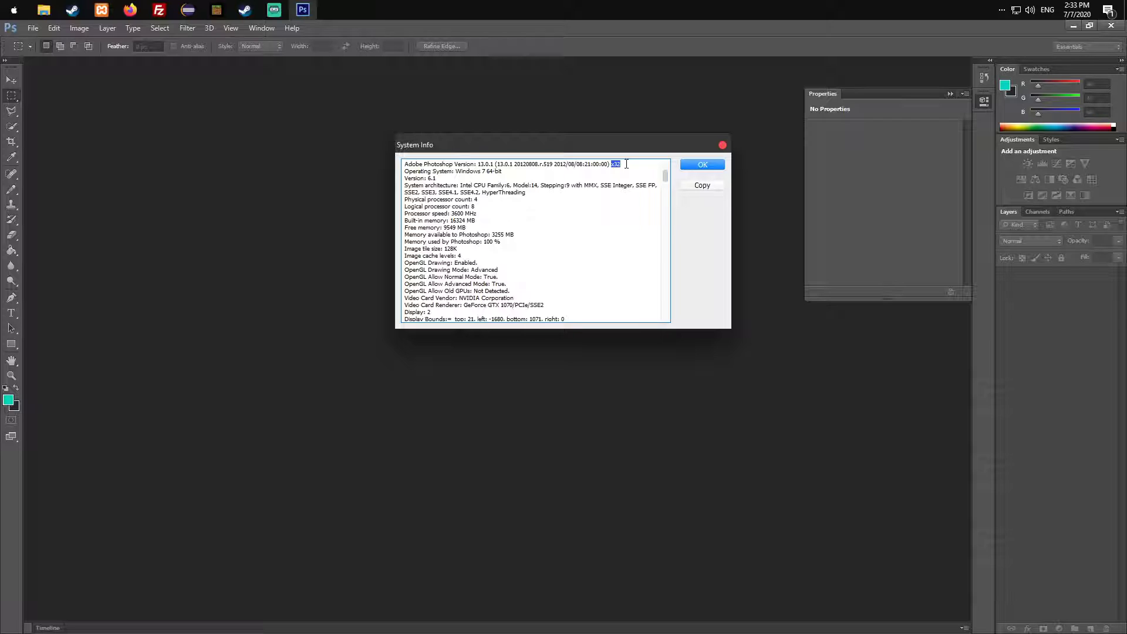
mouse_move(557, 178)
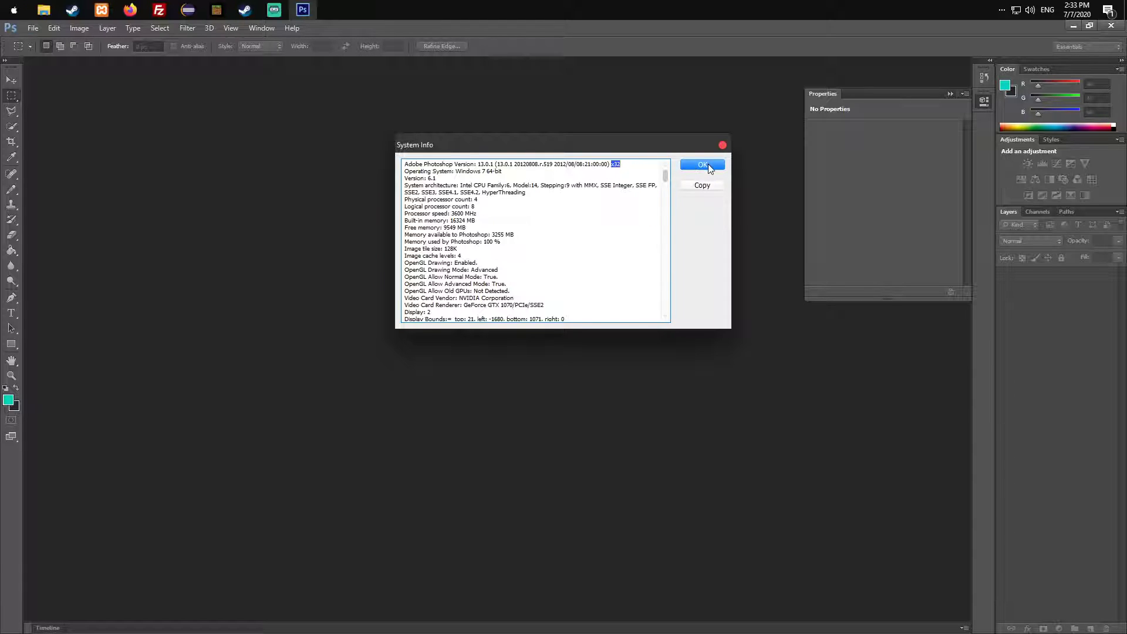
left_click(701, 165)
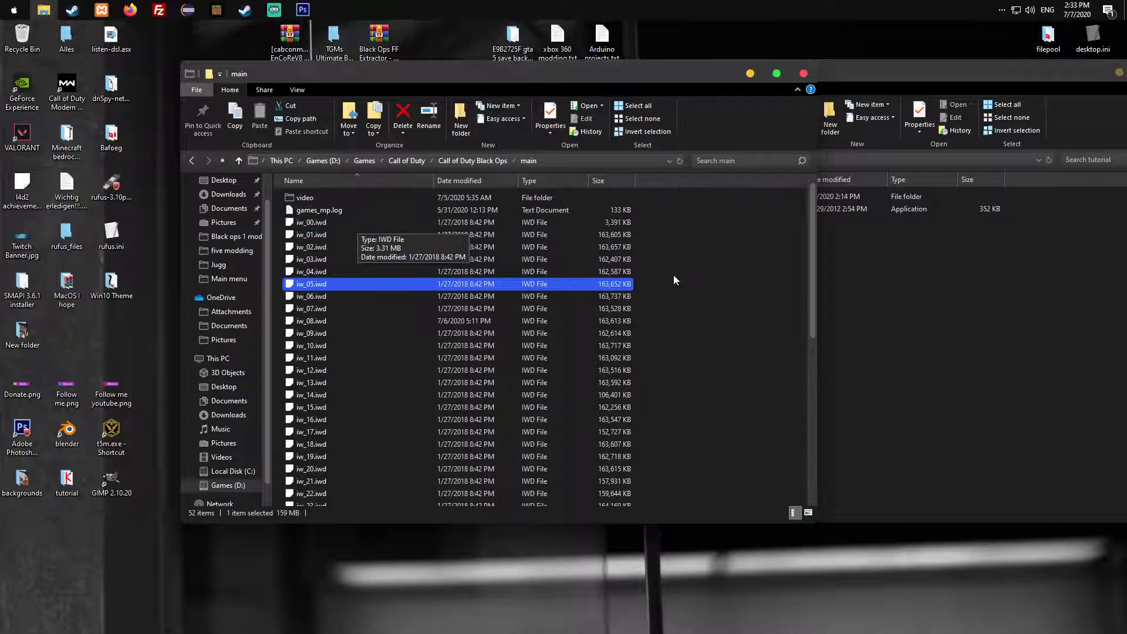
Select iw_05.iwd and right-click it to reach the 7-Zip submenu
left_click(311, 296)
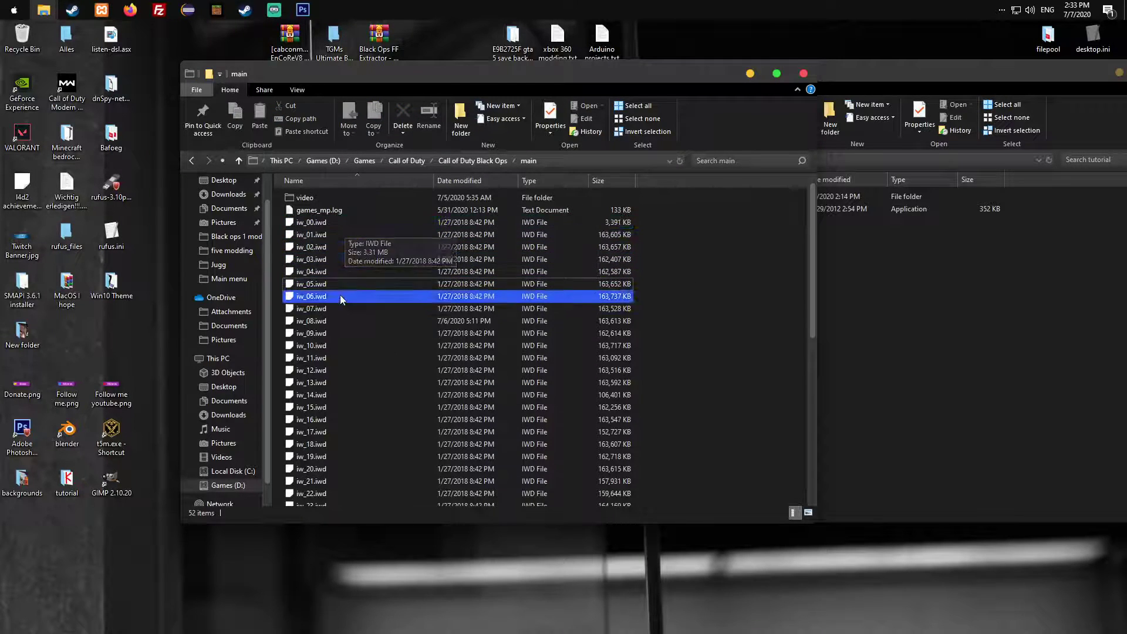
left_click(311, 283)
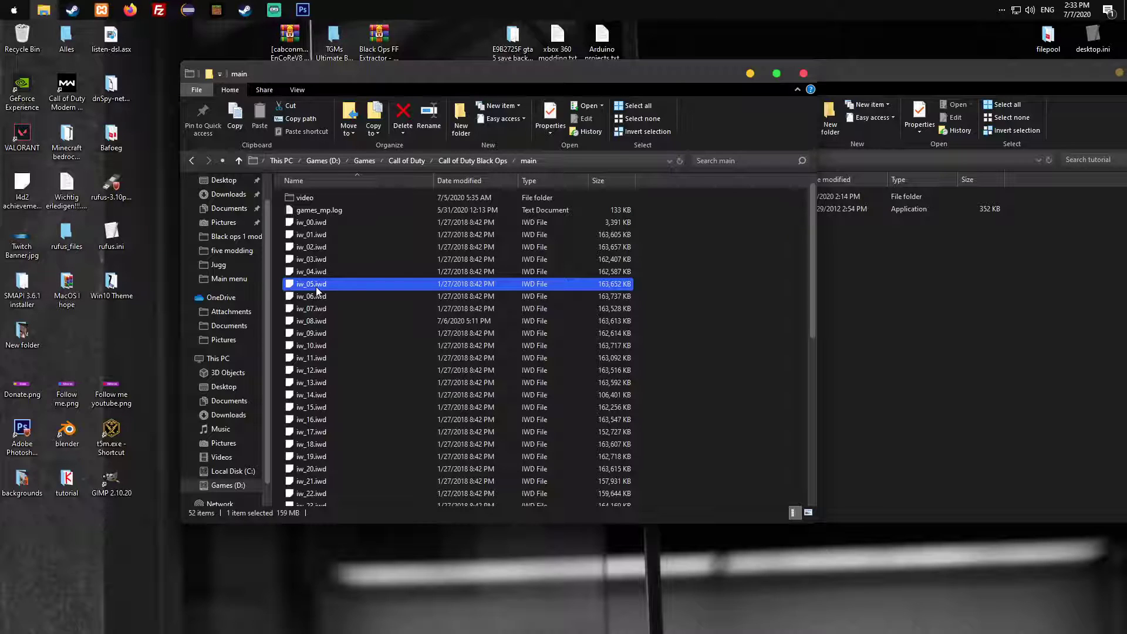
right_click(311, 284)
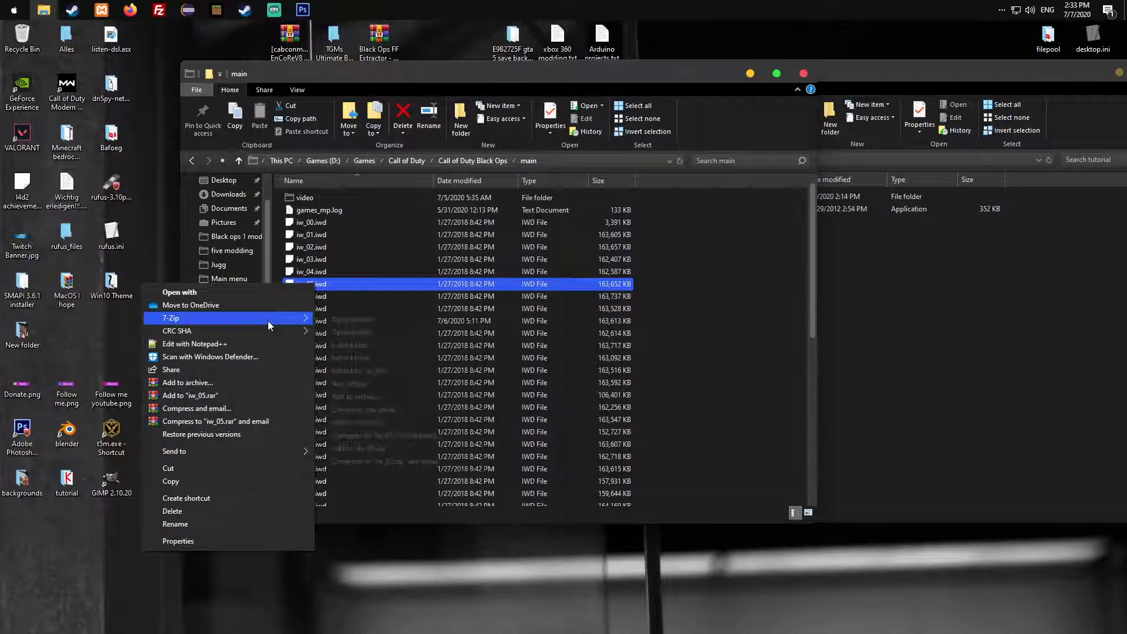
mouse_move(191, 395)
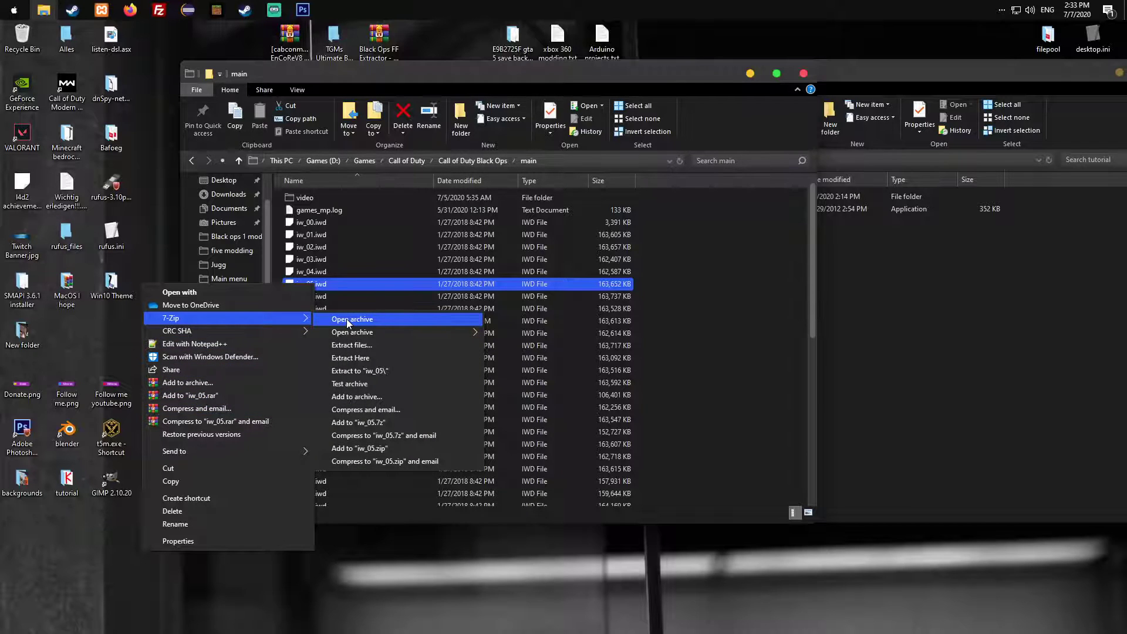
Extract menu_background_press_start.iwi and _sm.iwi from iw_05.iwd's images folder to tutorial
left_click(352, 319)
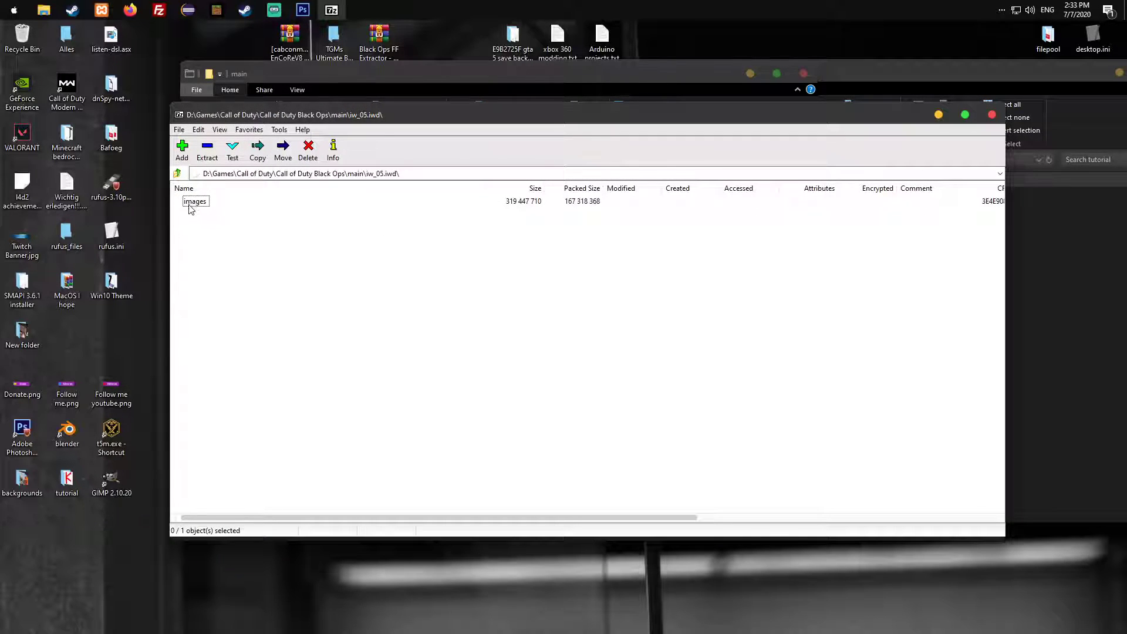
left_click(195, 202)
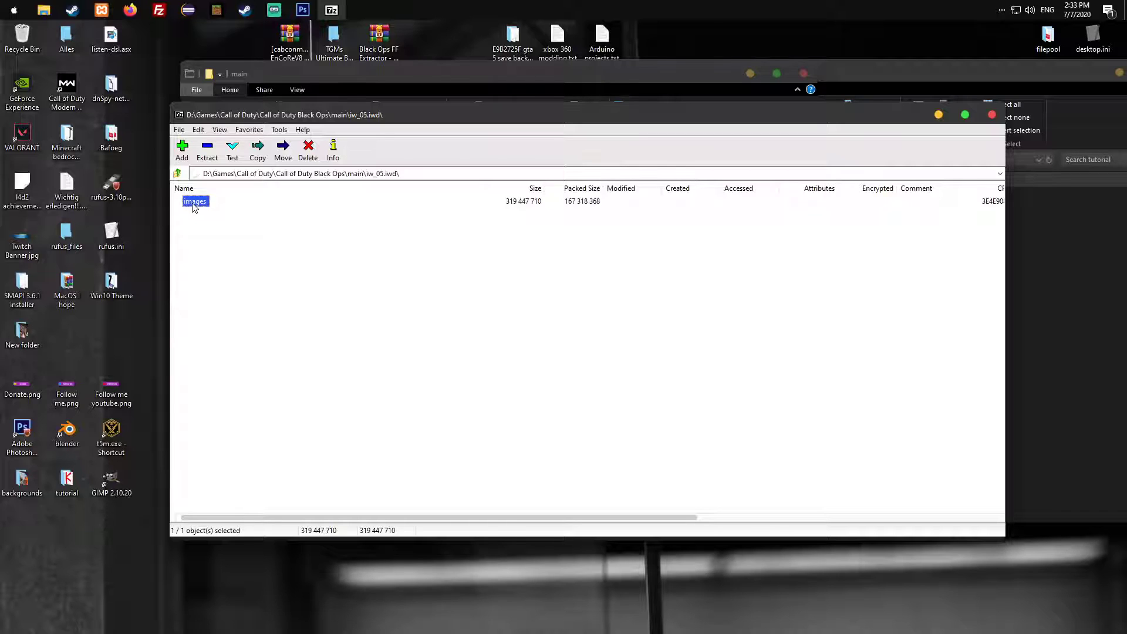
double_click(195, 201)
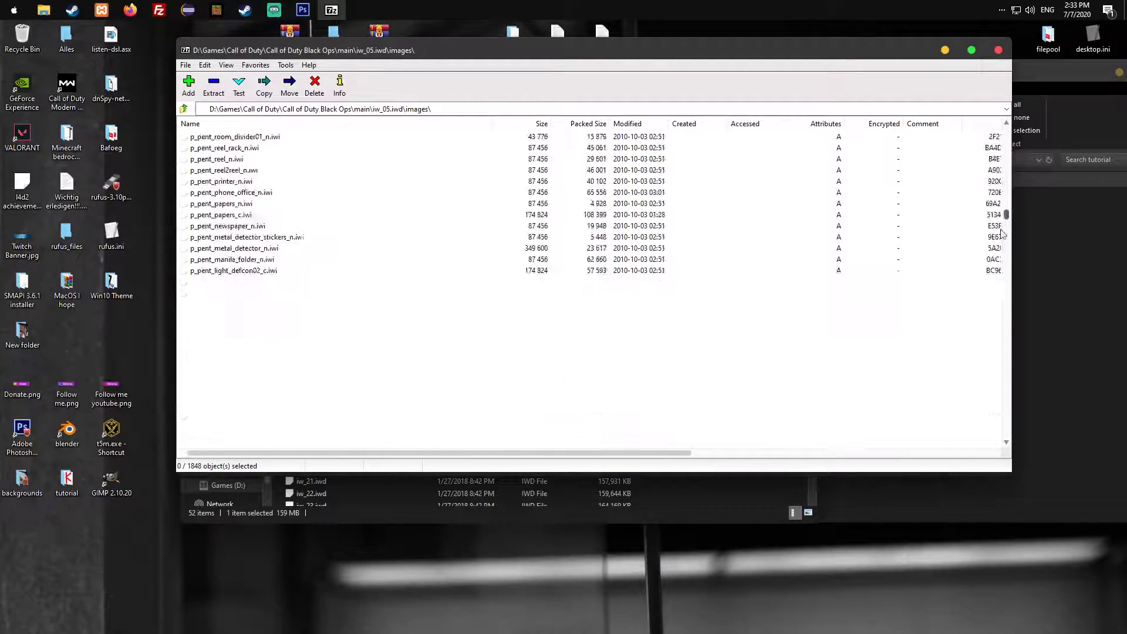
scroll("down", 3)
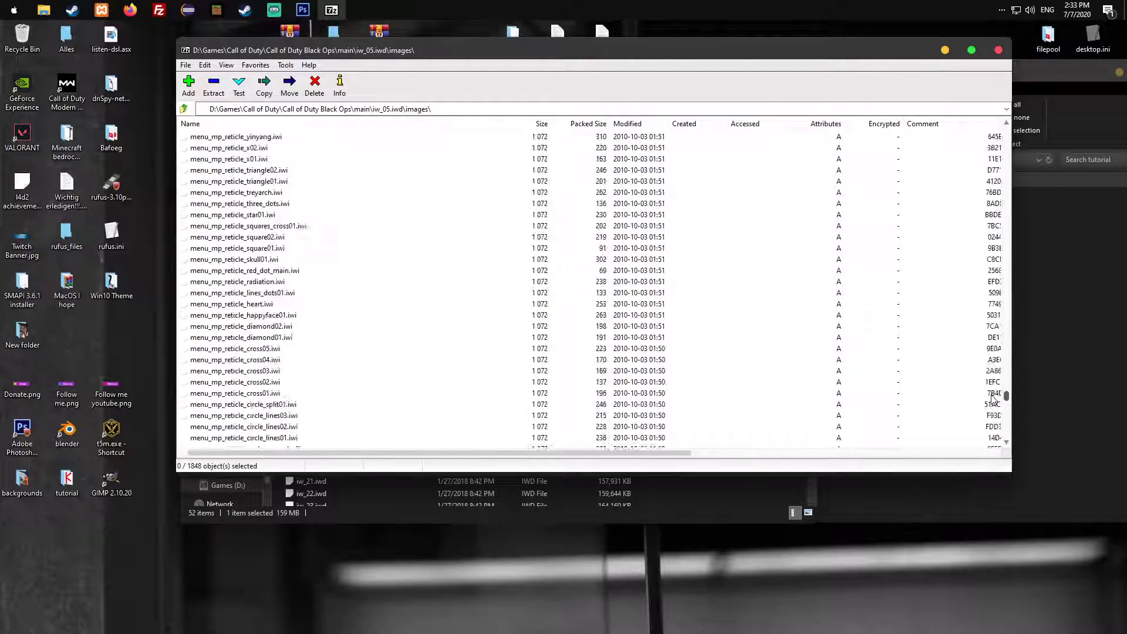
scroll("down", 3)
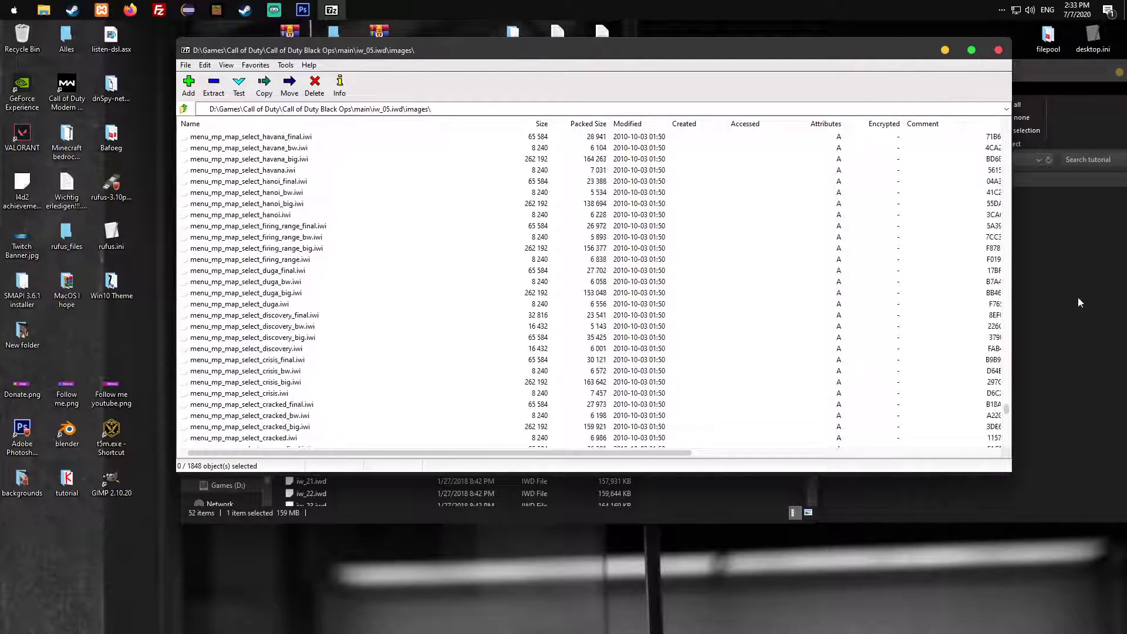
scroll("down", 3)
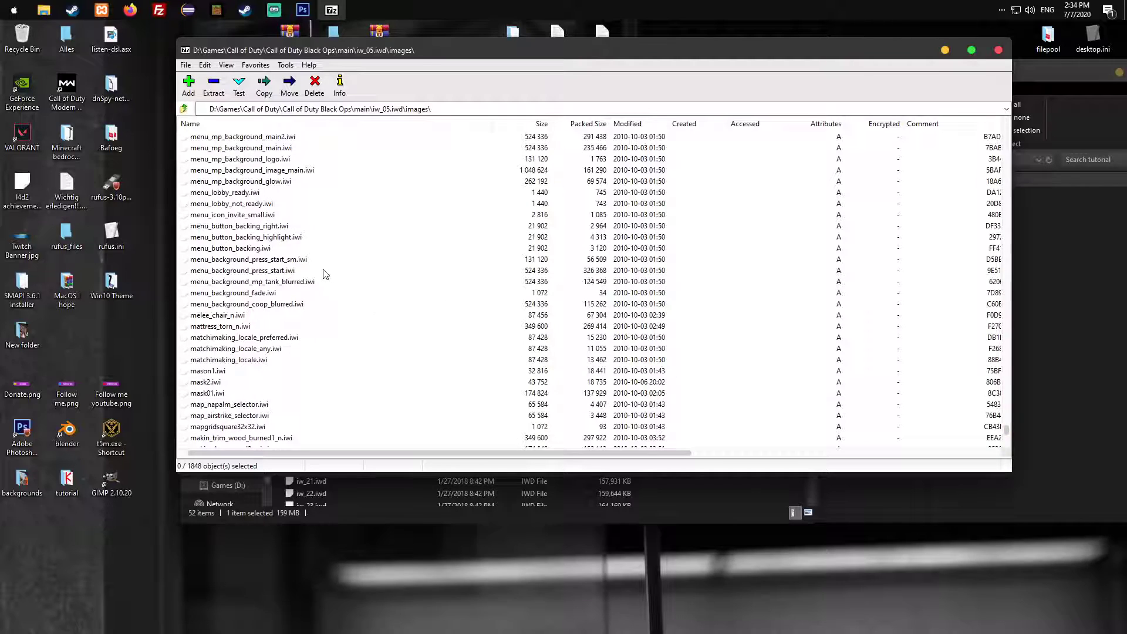
mouse_move(205, 269)
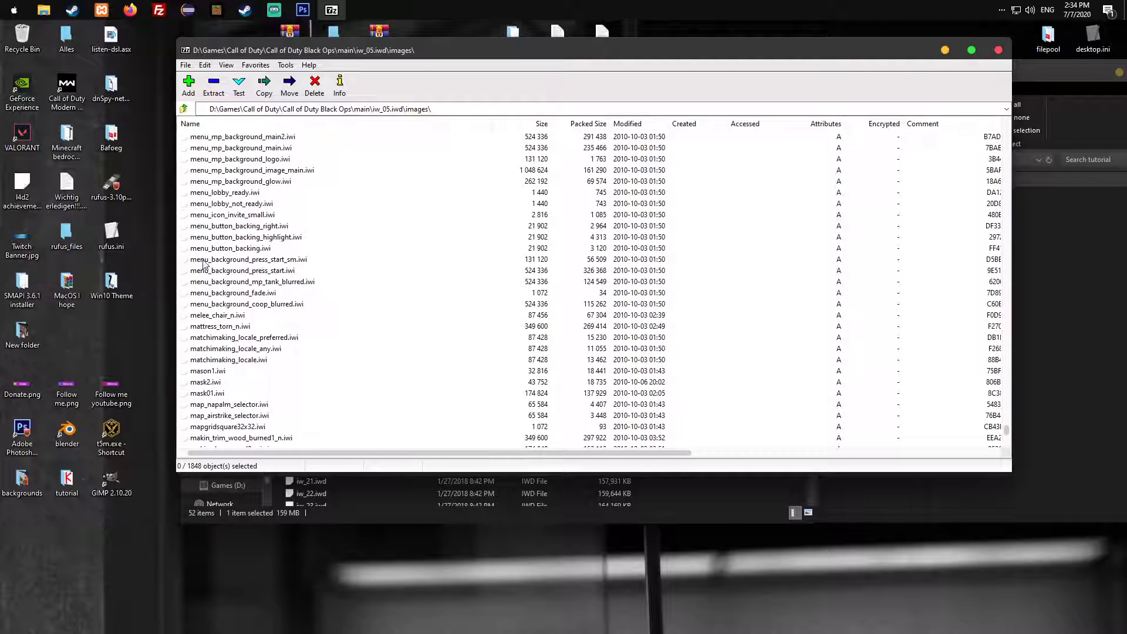
left_click(248, 260)
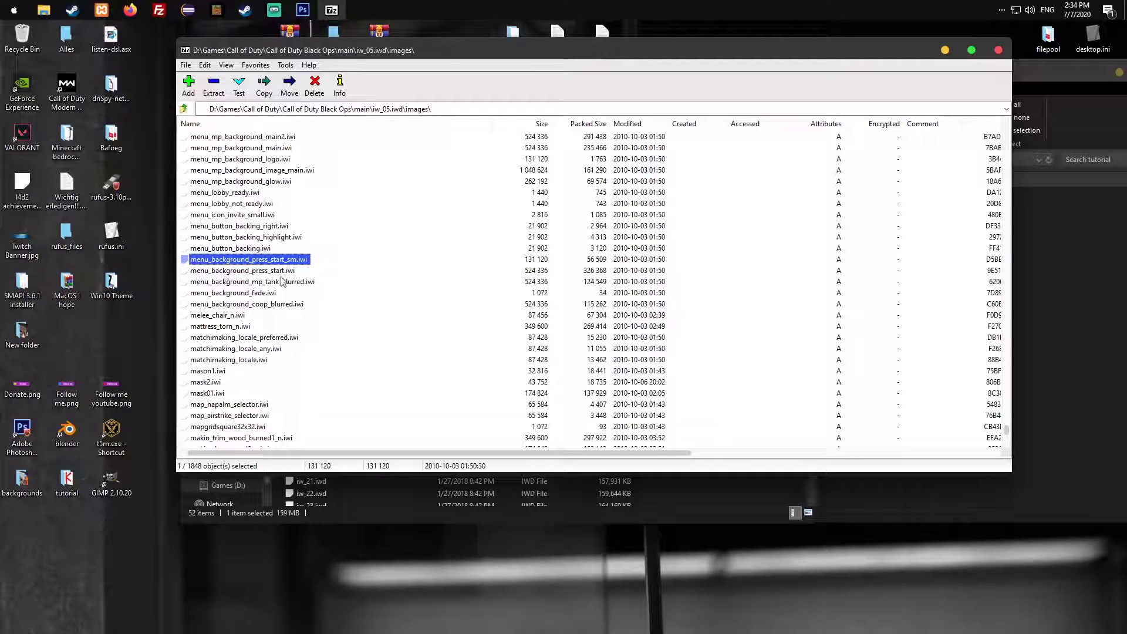
left_click(242, 270)
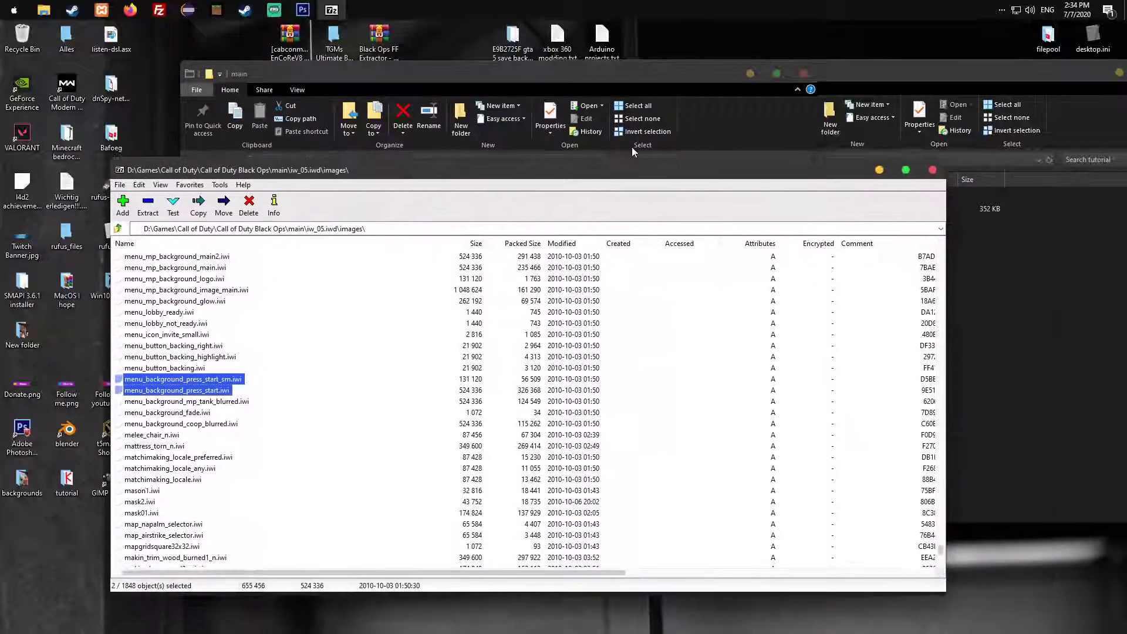
left_click(147, 206)
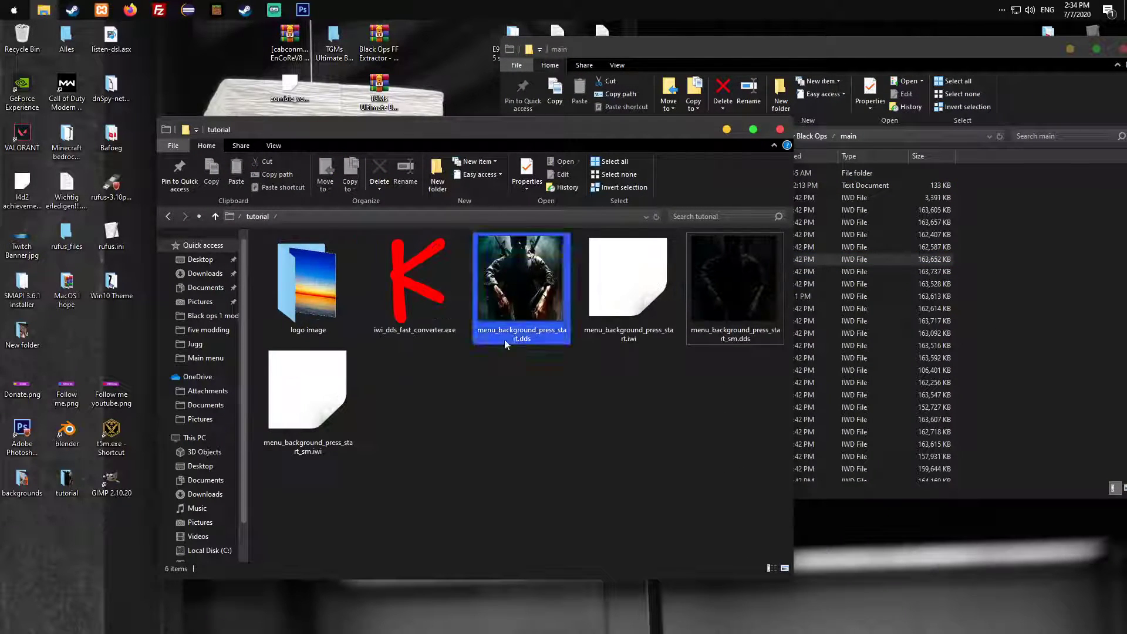
Select the converted menu_background_press_start DDS files and switch to Photoshop
left_click(734, 287)
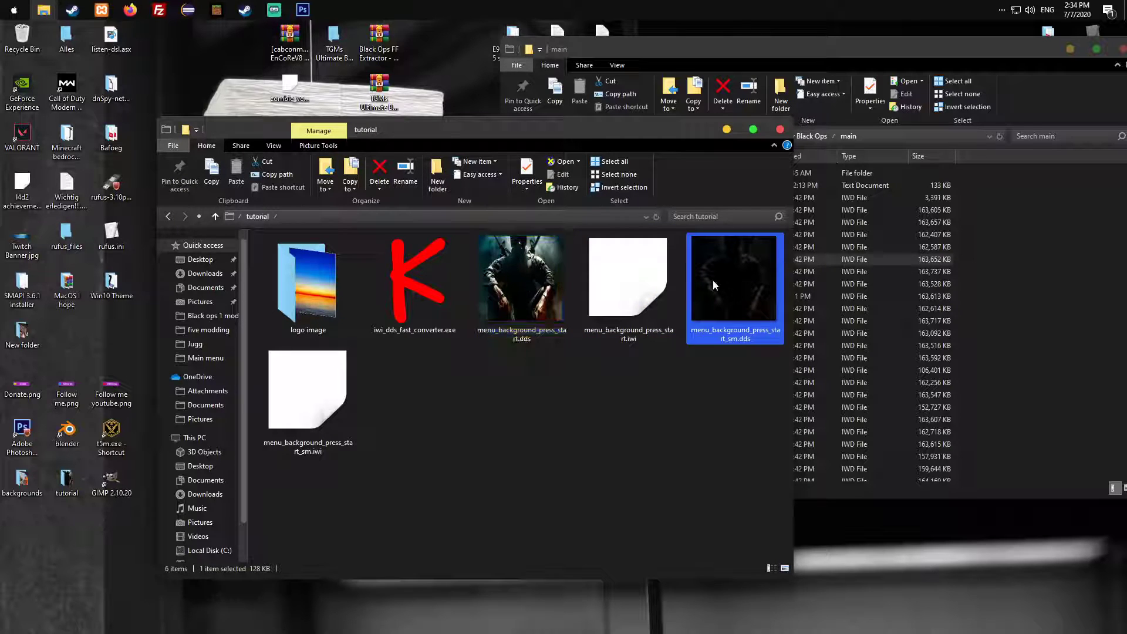
left_click(521, 280)
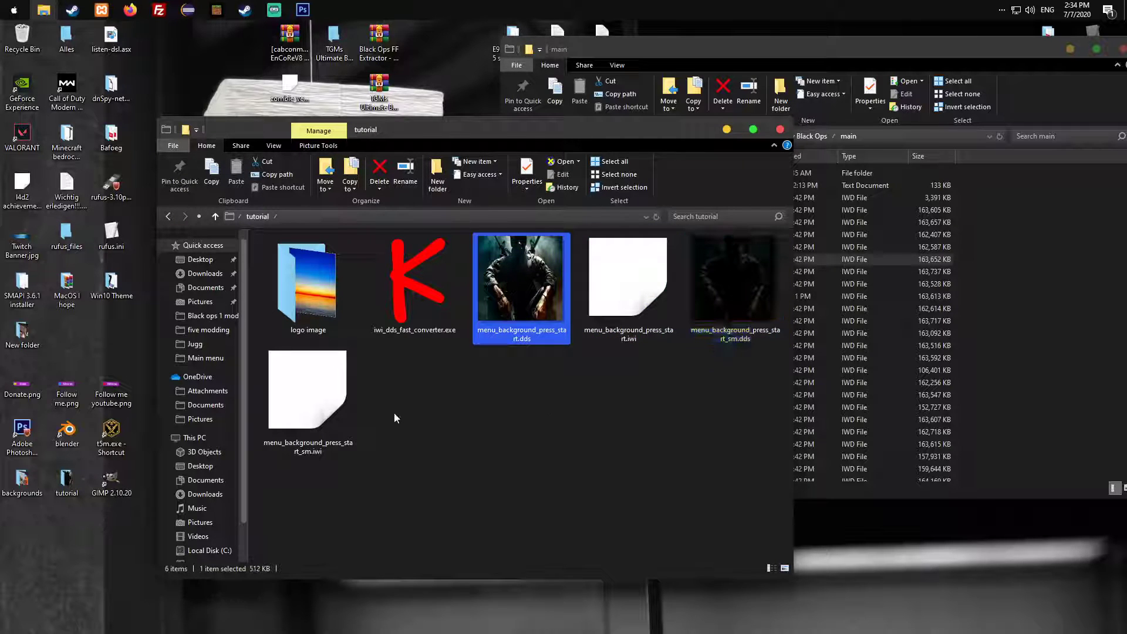
left_click(302, 10)
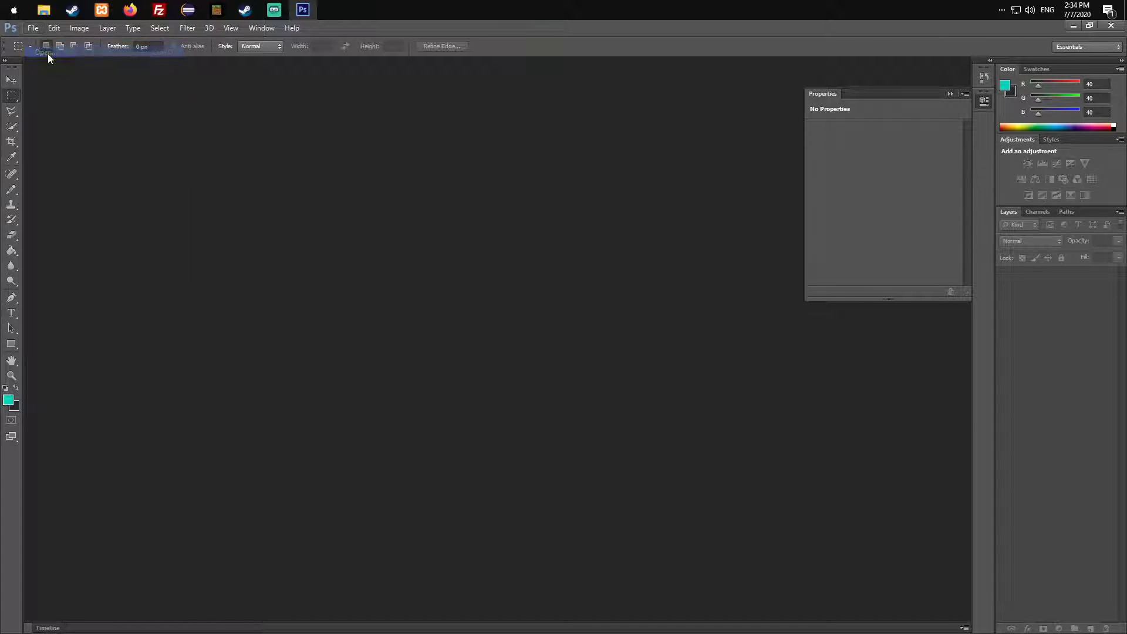
Open menu_background_press_start.dds and _sm.dds from Desktop > tutorial at default sizes
left_click(32, 28)
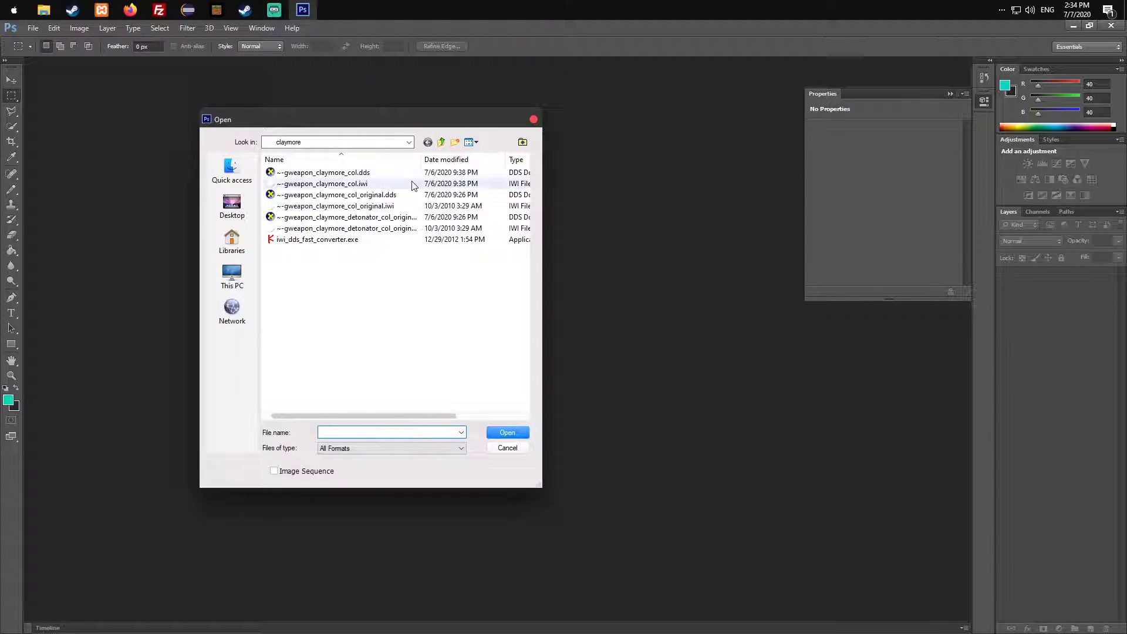
left_click(232, 205)
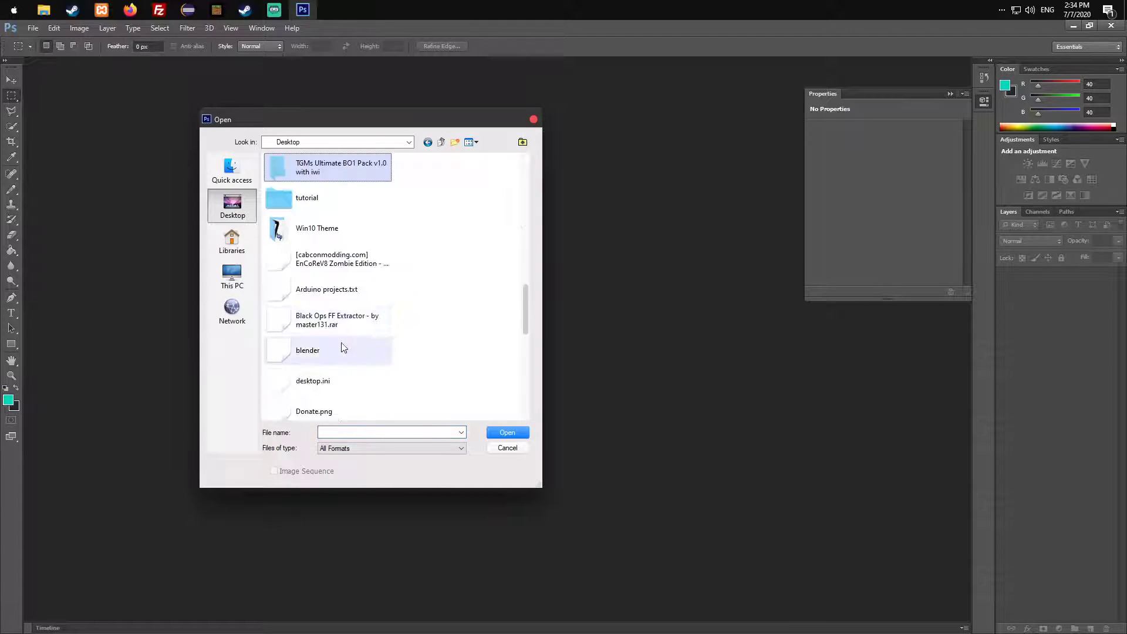
double_click(307, 197)
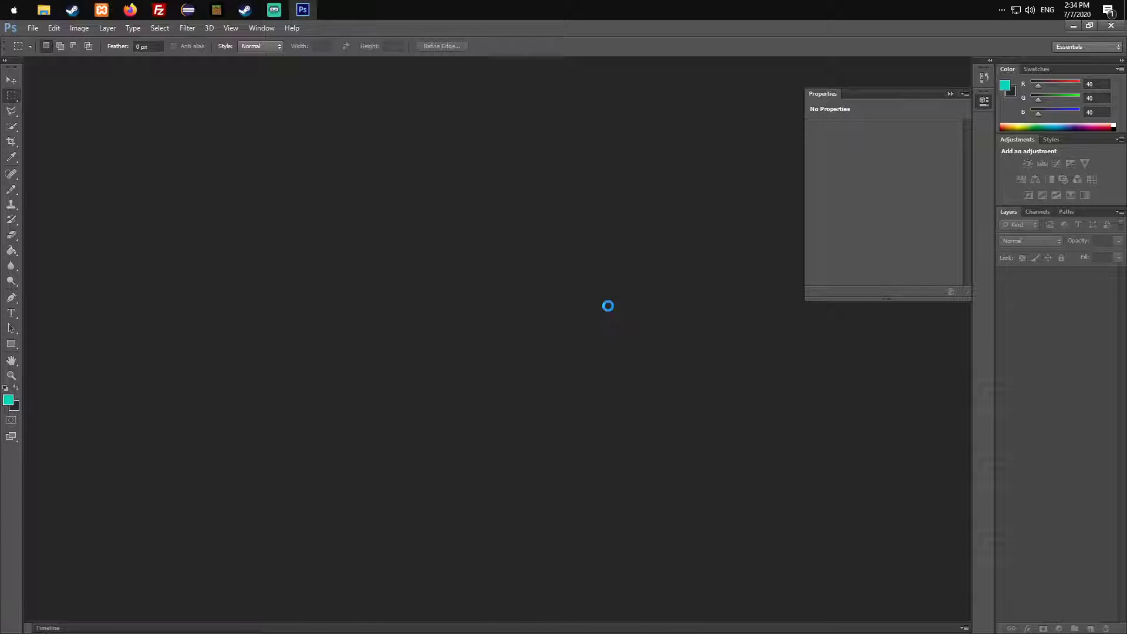
left_click(32, 28)
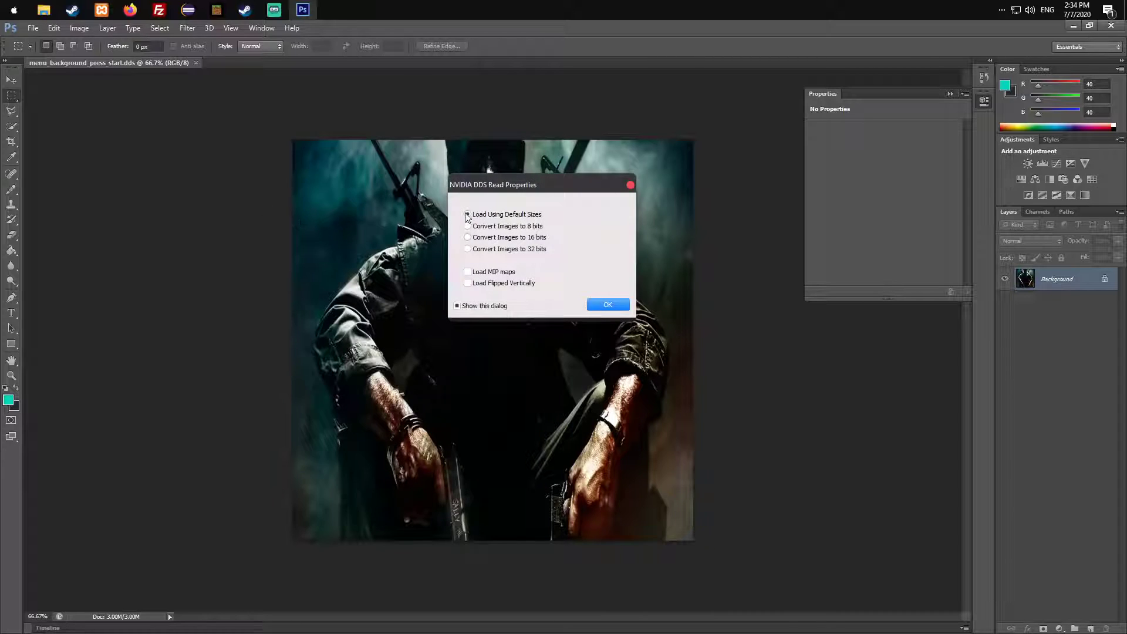
left_click(467, 214)
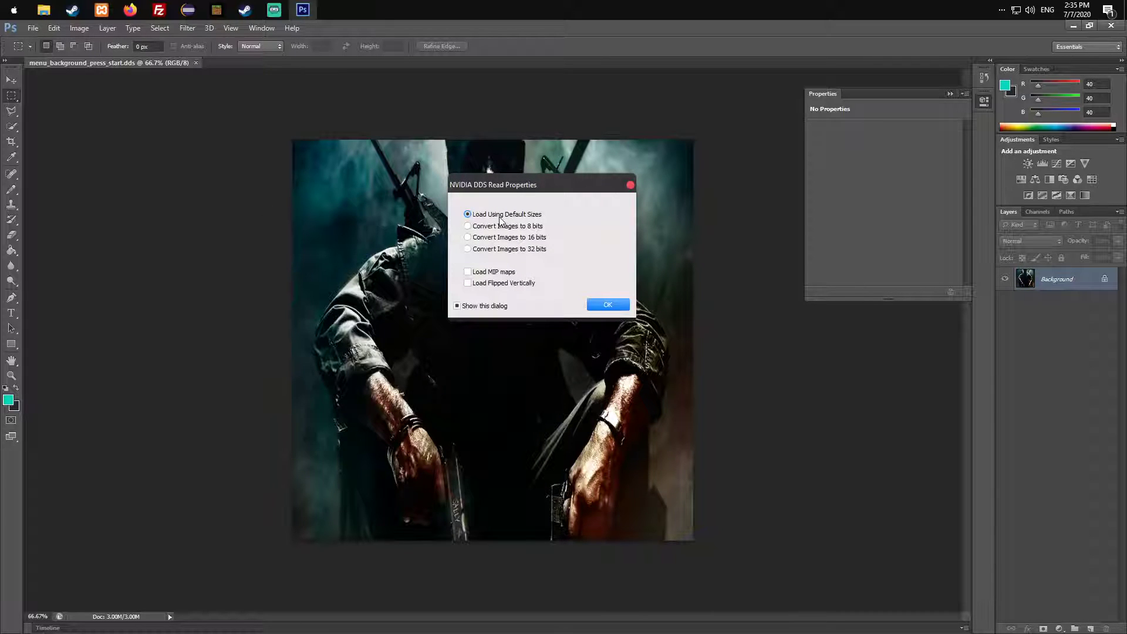
mouse_move(608, 304)
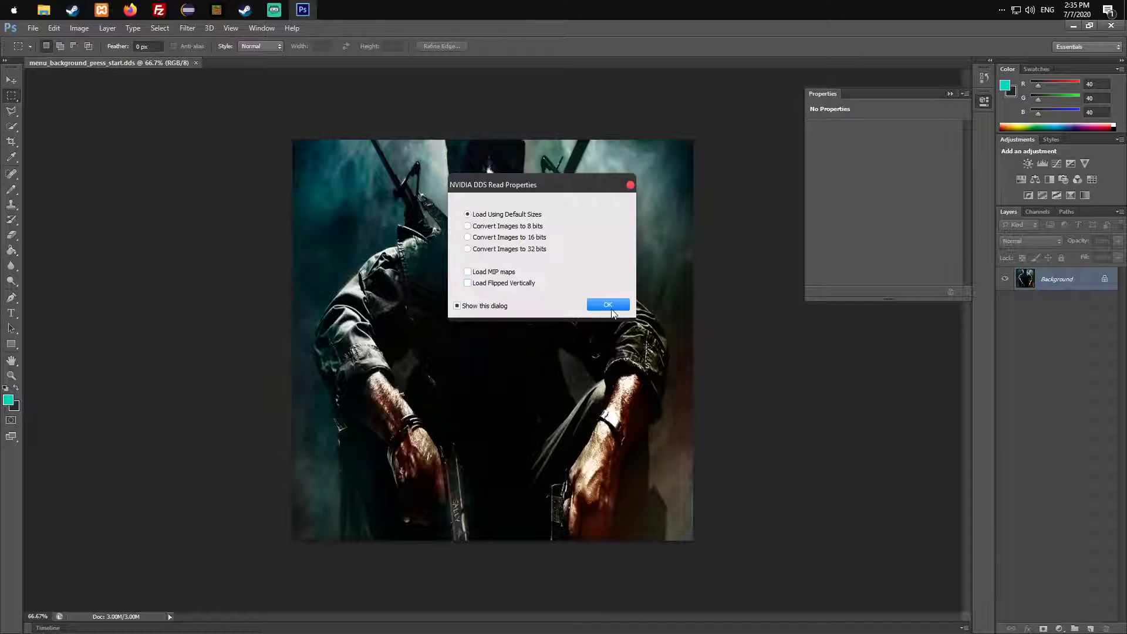
left_click(607, 304)
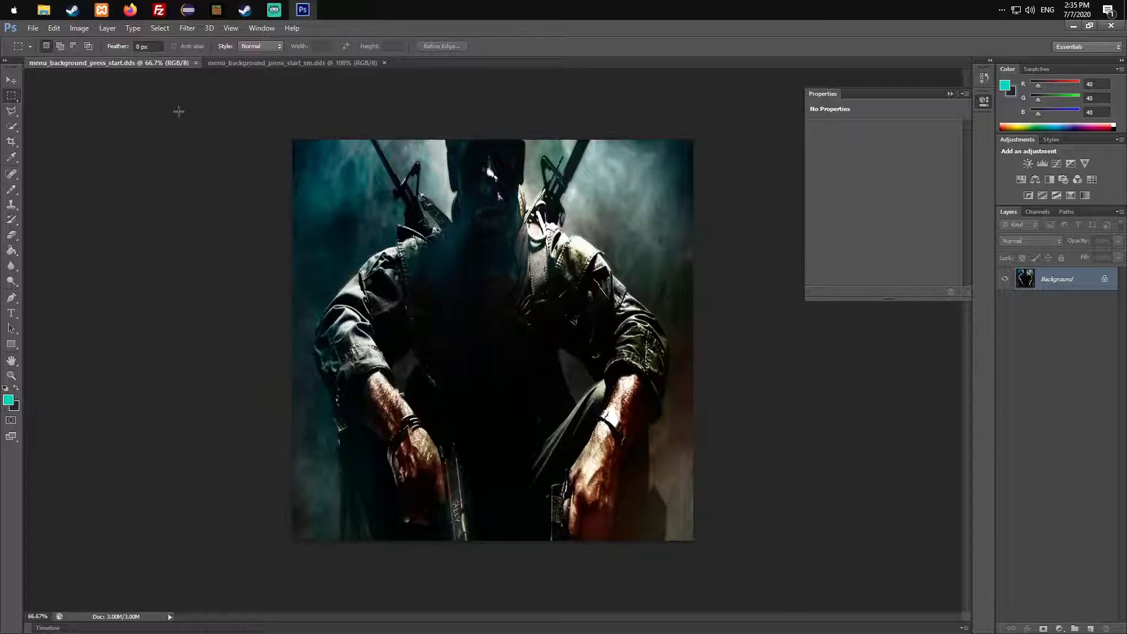
left_click(53, 28)
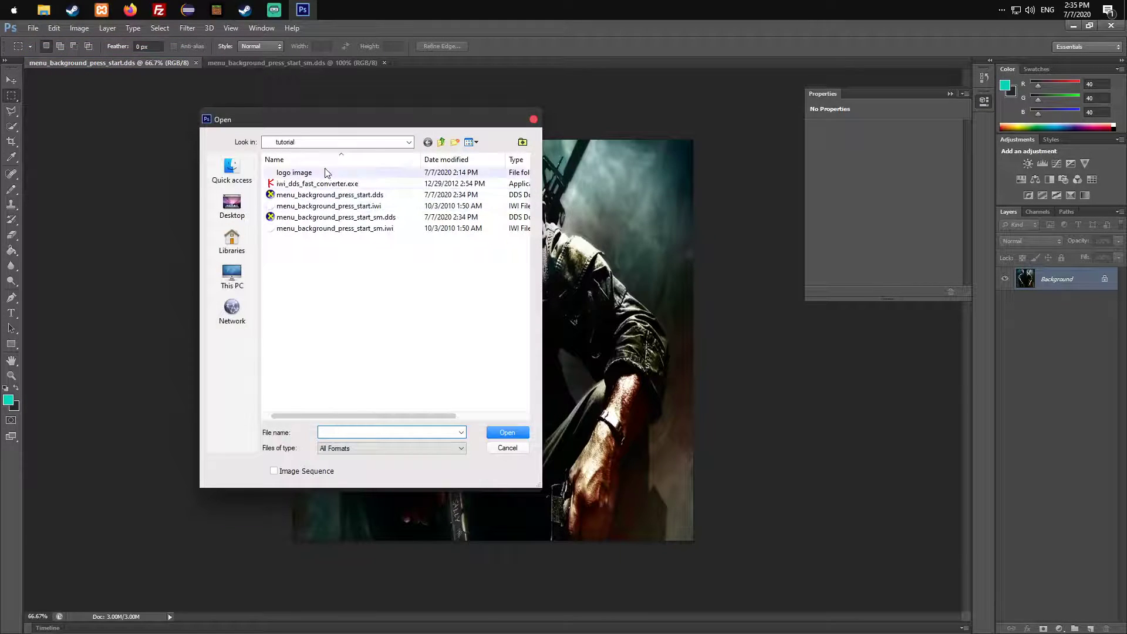
Open the sunset sea photo and select all of it
left_click(507, 432)
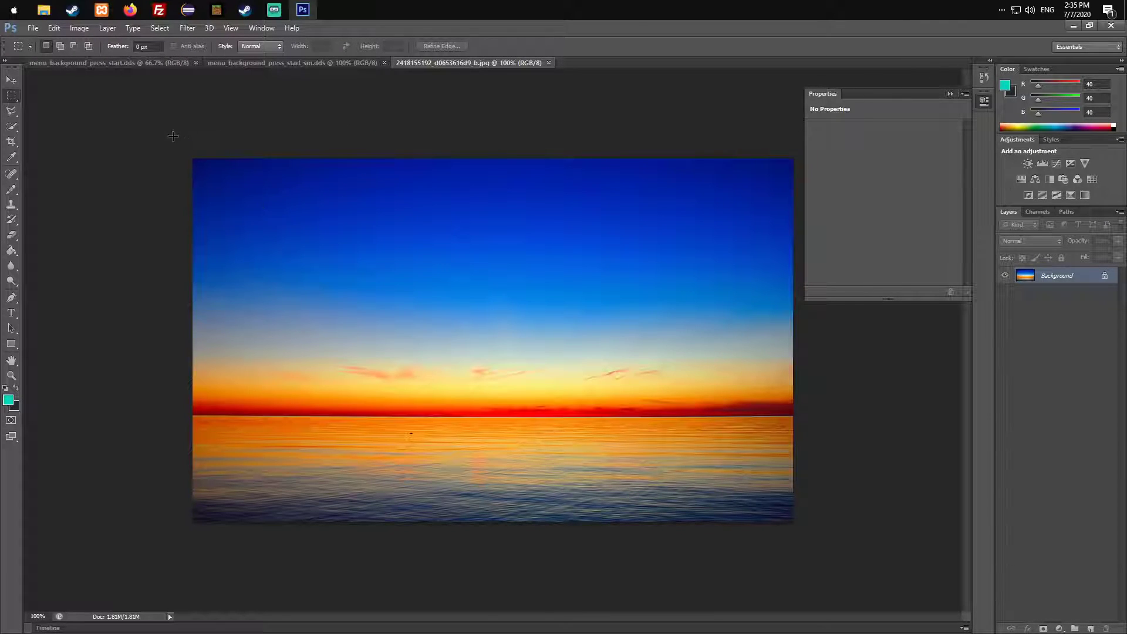
key("ctrl+a")
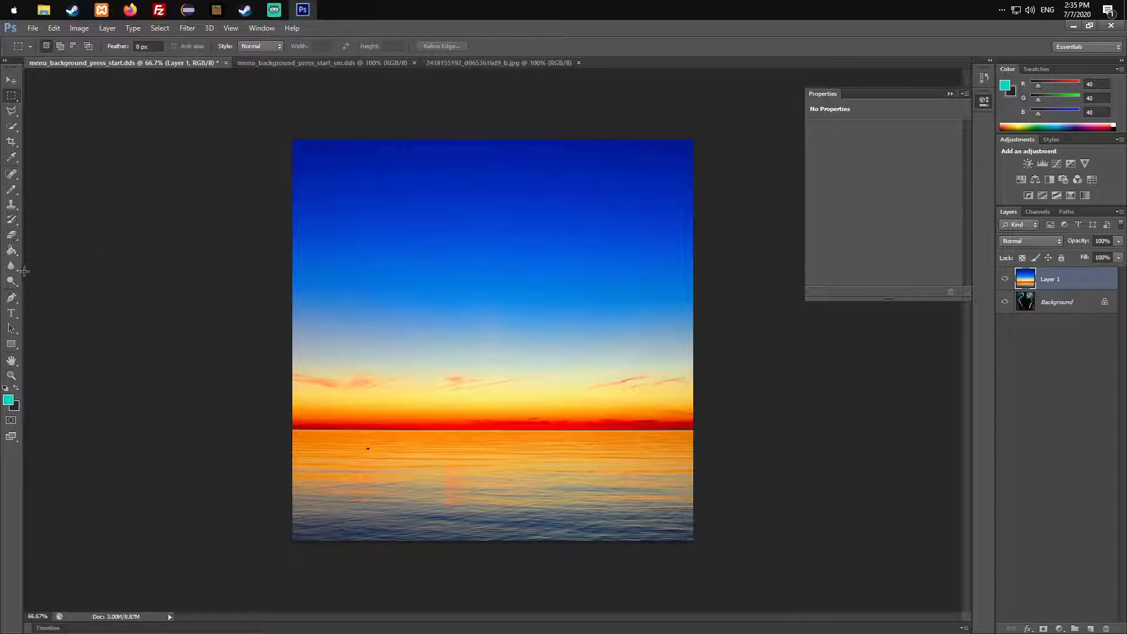
Type the title 'Modded Ops' near the top of the canvas and commit it
left_click(12, 312)
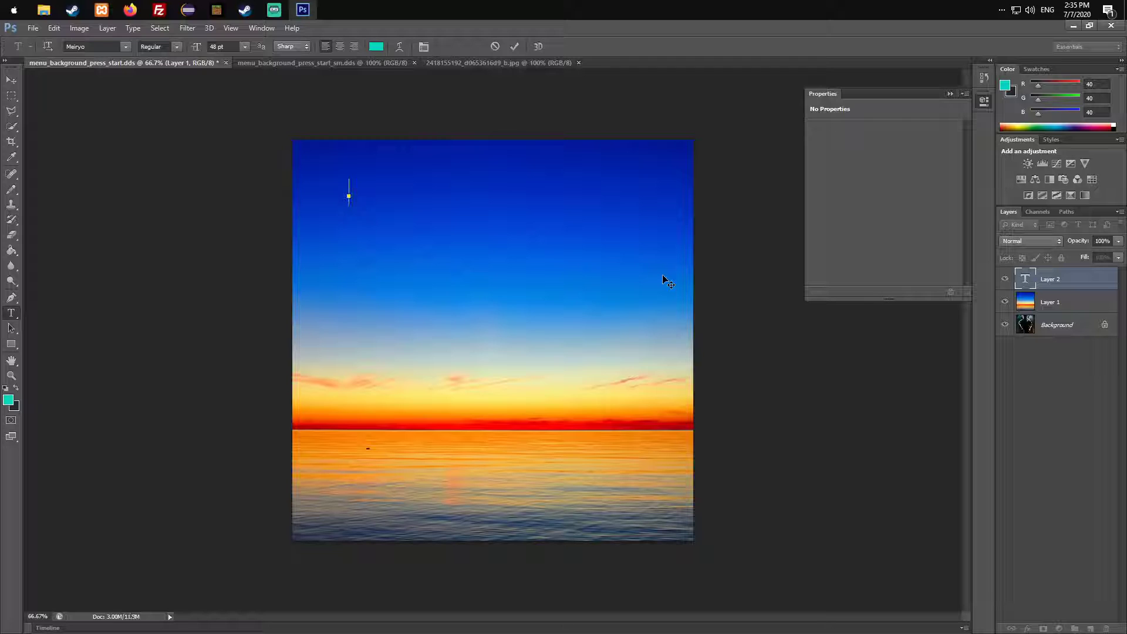
type("Modded Ops")
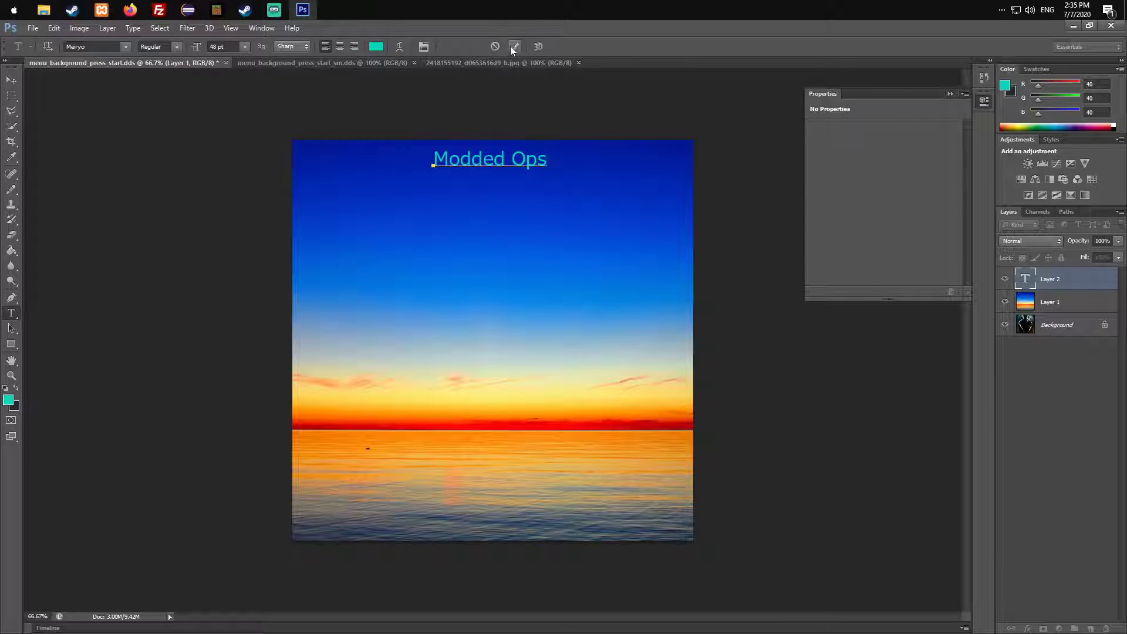
mouse_move(515, 47)
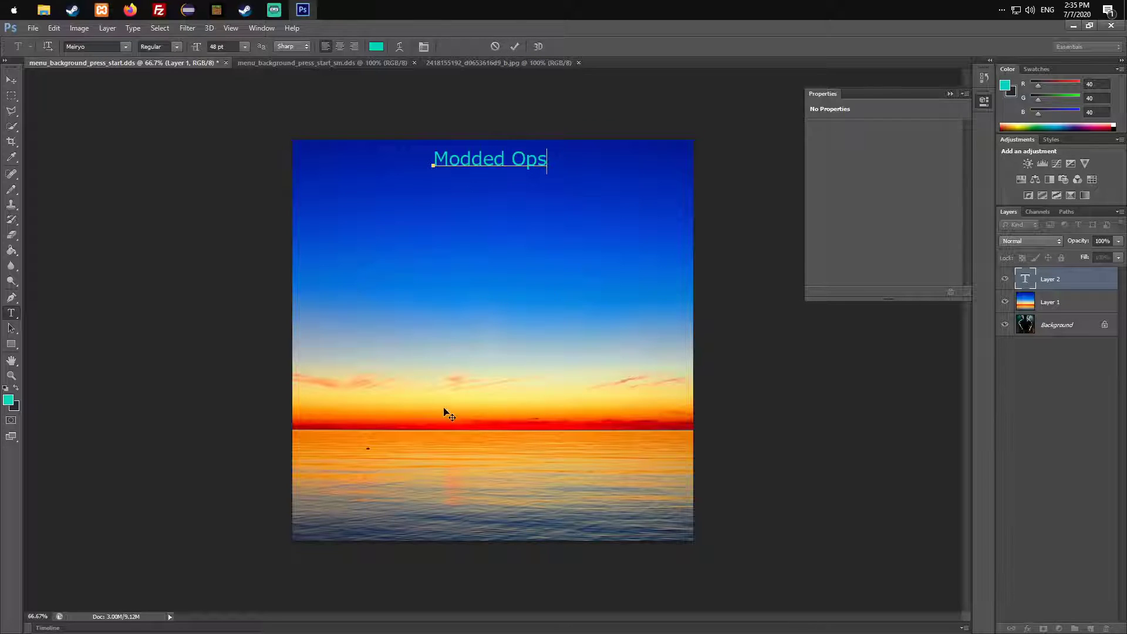
mouse_move(552, 355)
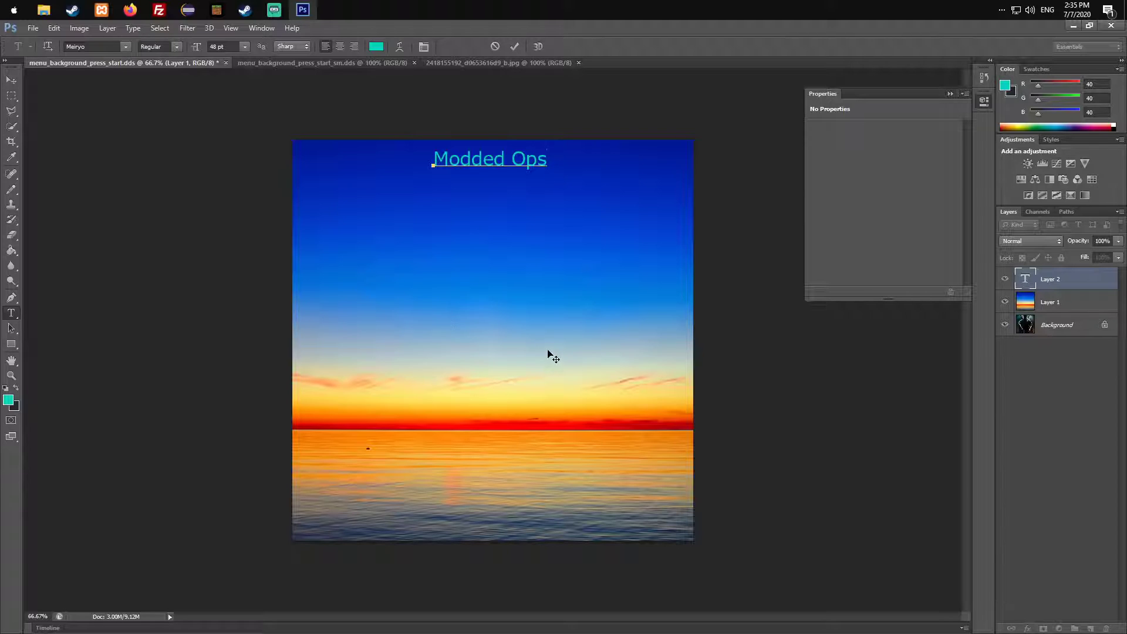
mouse_move(443, 339)
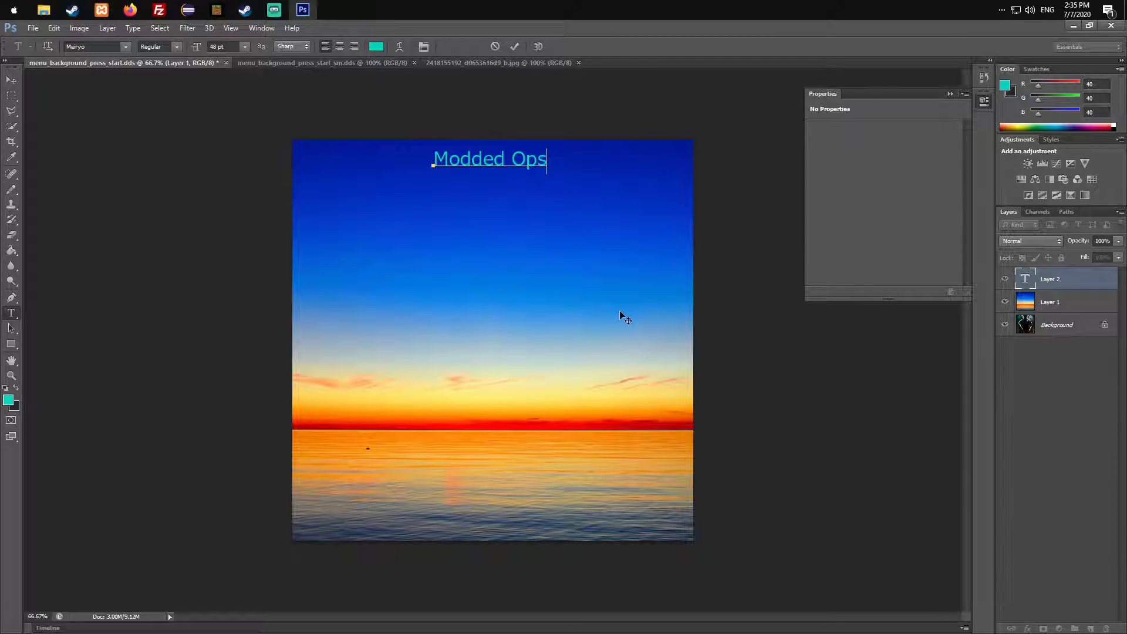
mouse_move(487, 172)
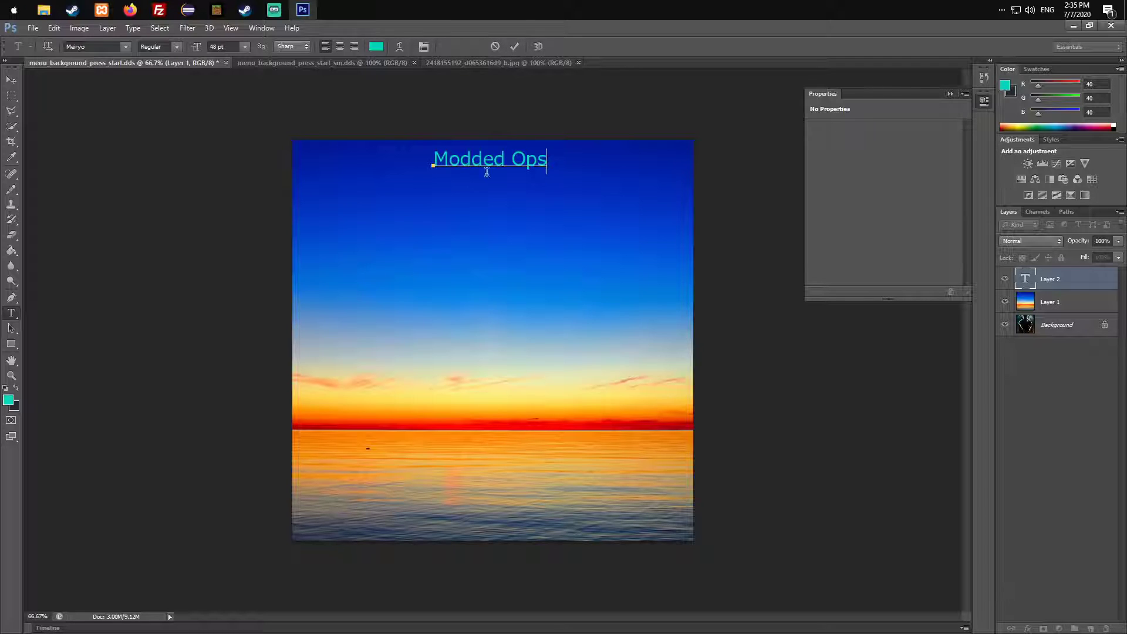
left_click(514, 45)
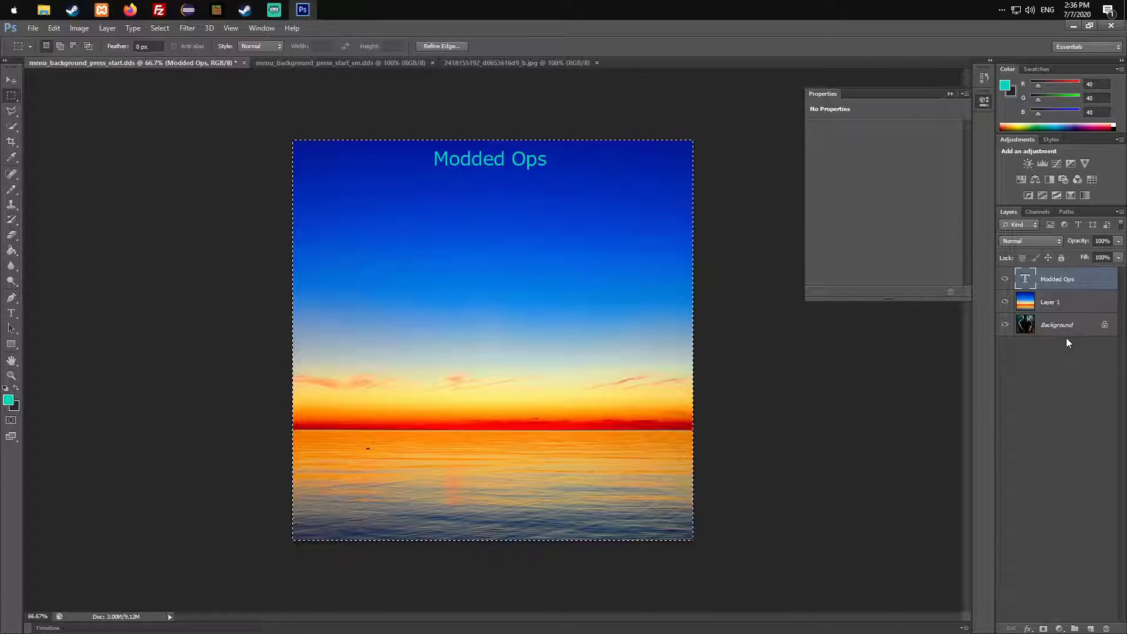
In the _sm.dds press-start image, add a new empty layer above the sunset layer
left_click(1057, 324)
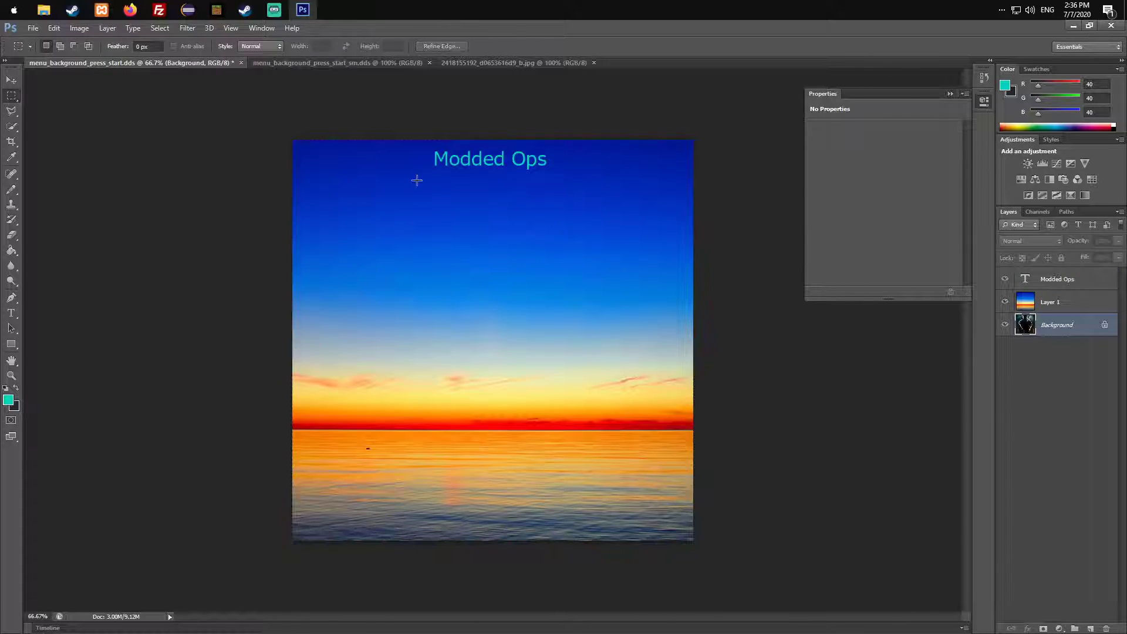
left_click(32, 28)
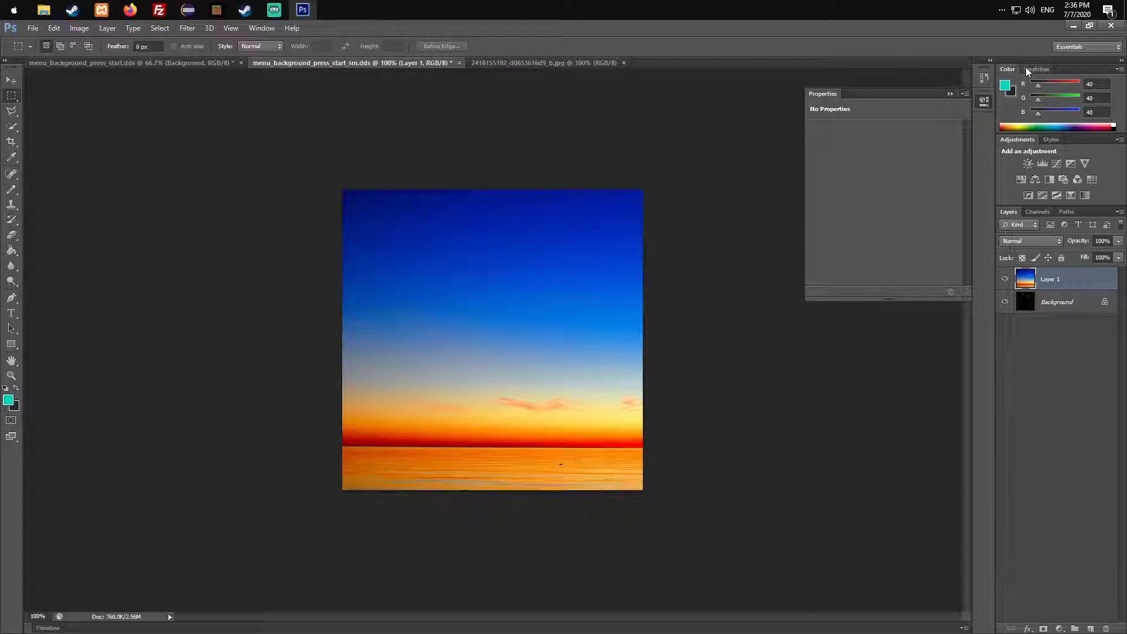
left_click(106, 28)
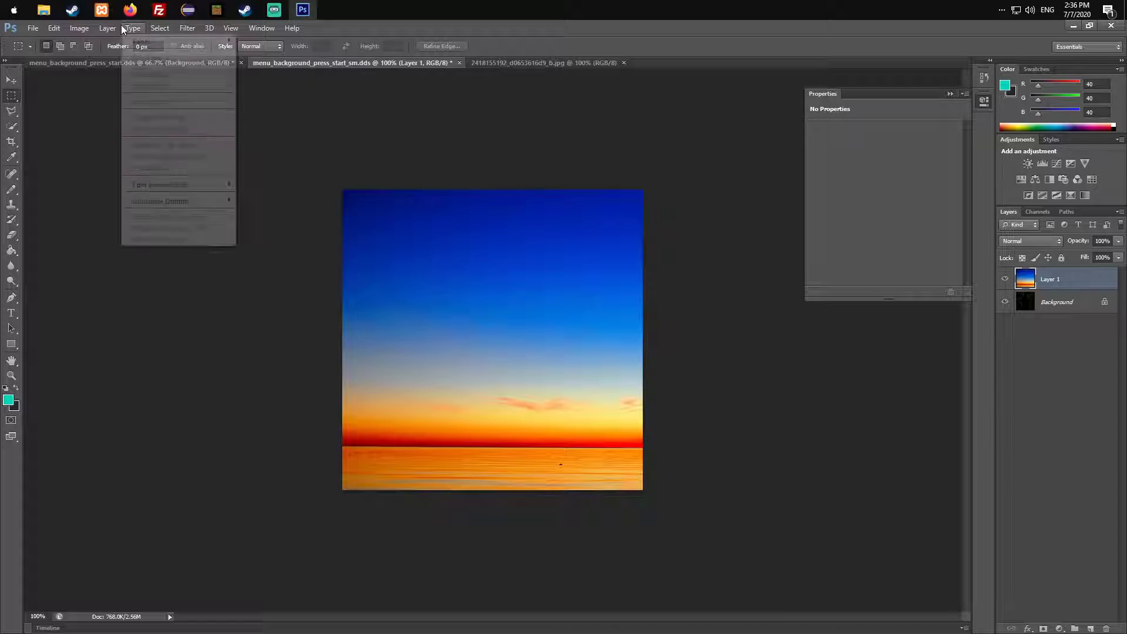
left_click(107, 28)
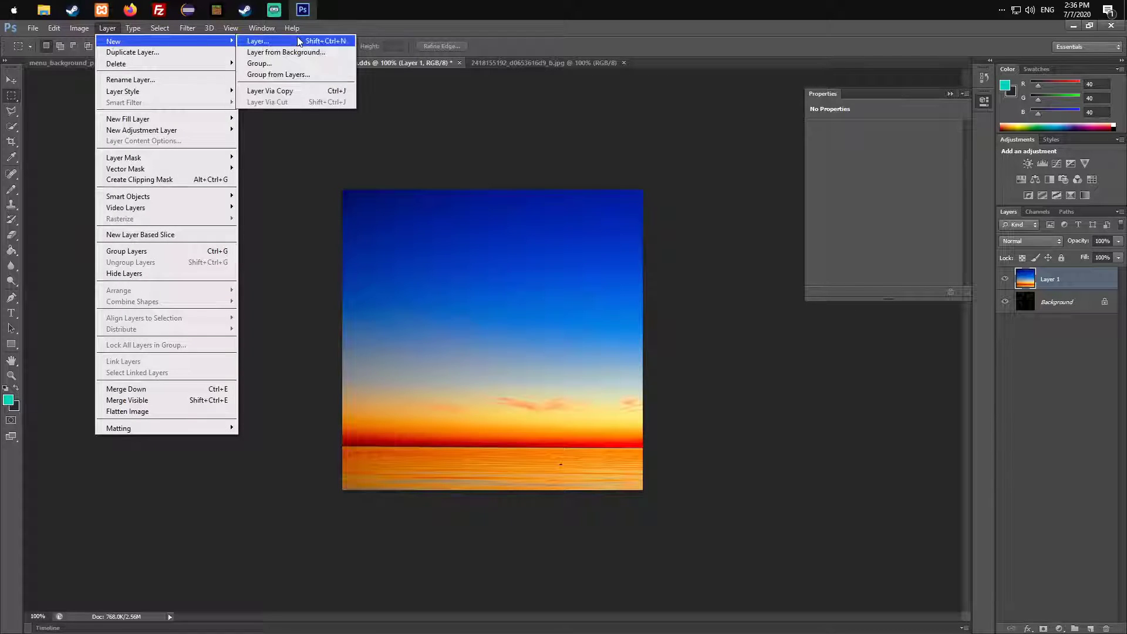
left_click(257, 41)
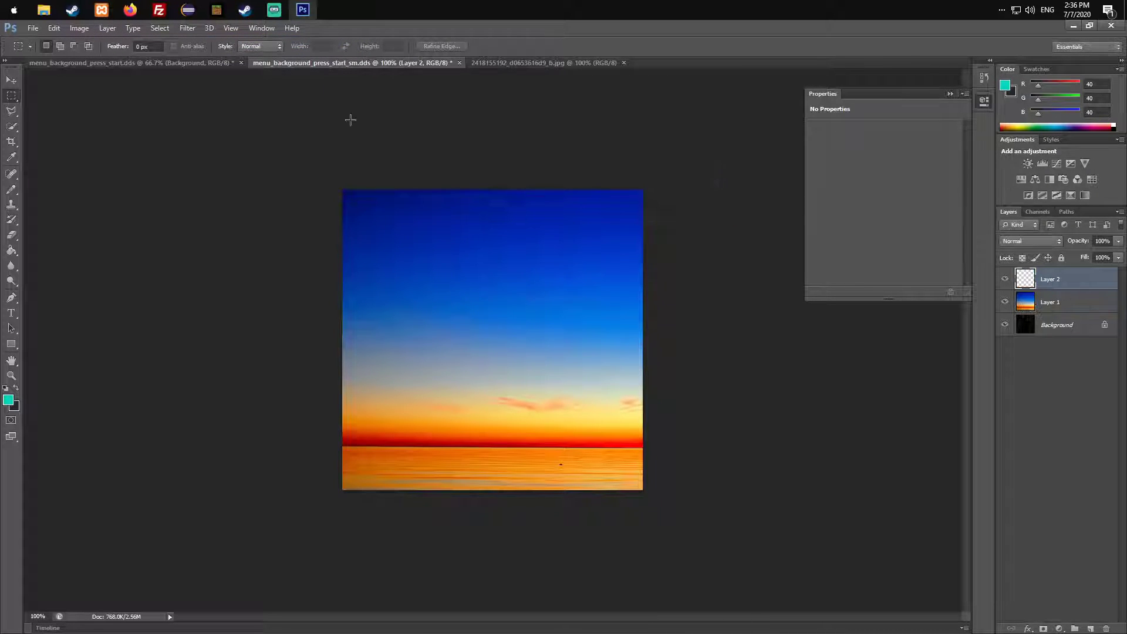
Select the red horizon tones with Color Range set to Reds
left_click(106, 28)
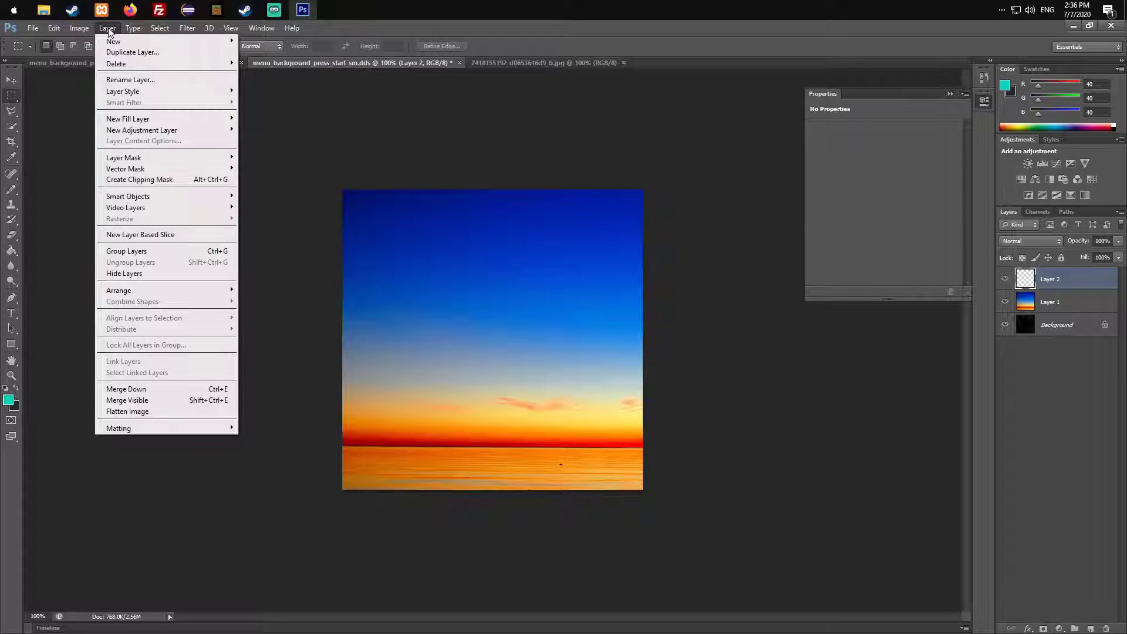
mouse_move(141, 130)
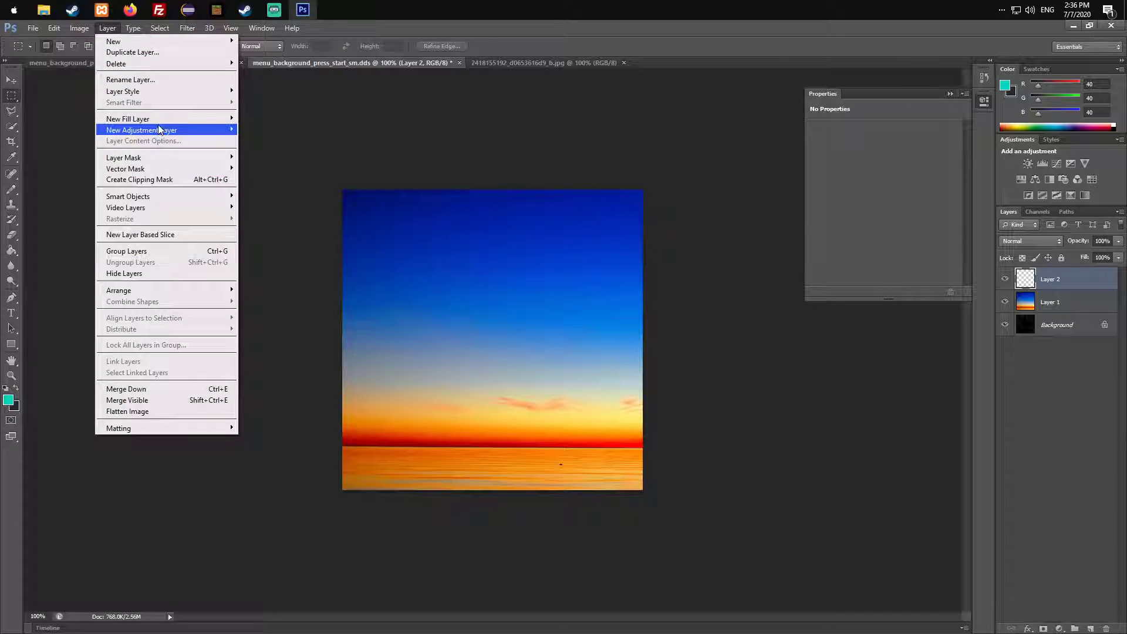
left_click(159, 28)
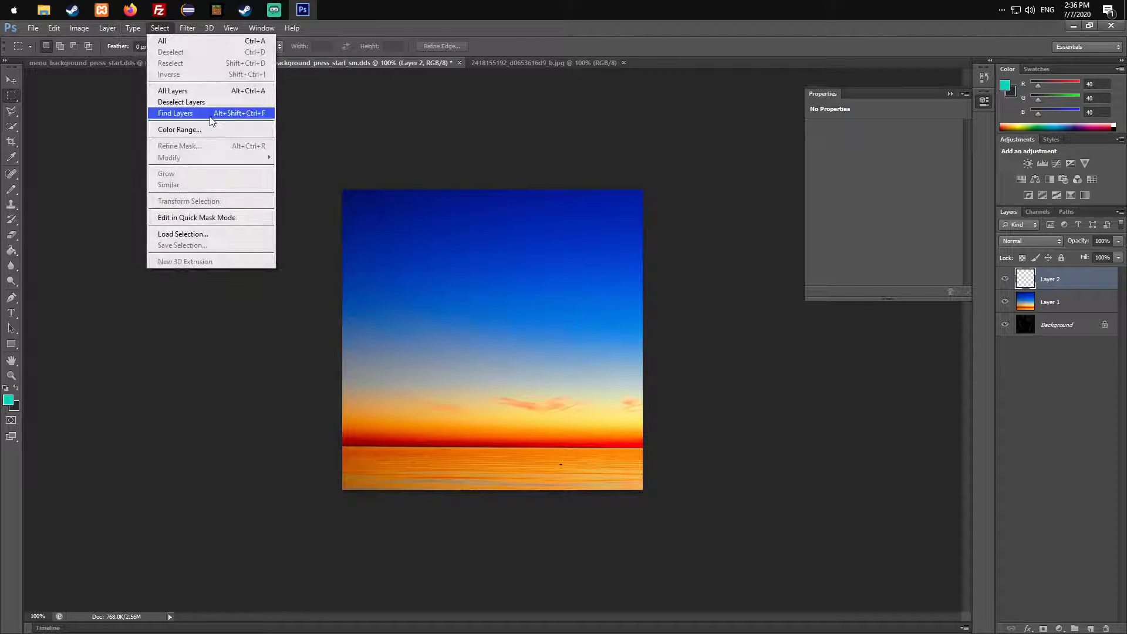
left_click(179, 130)
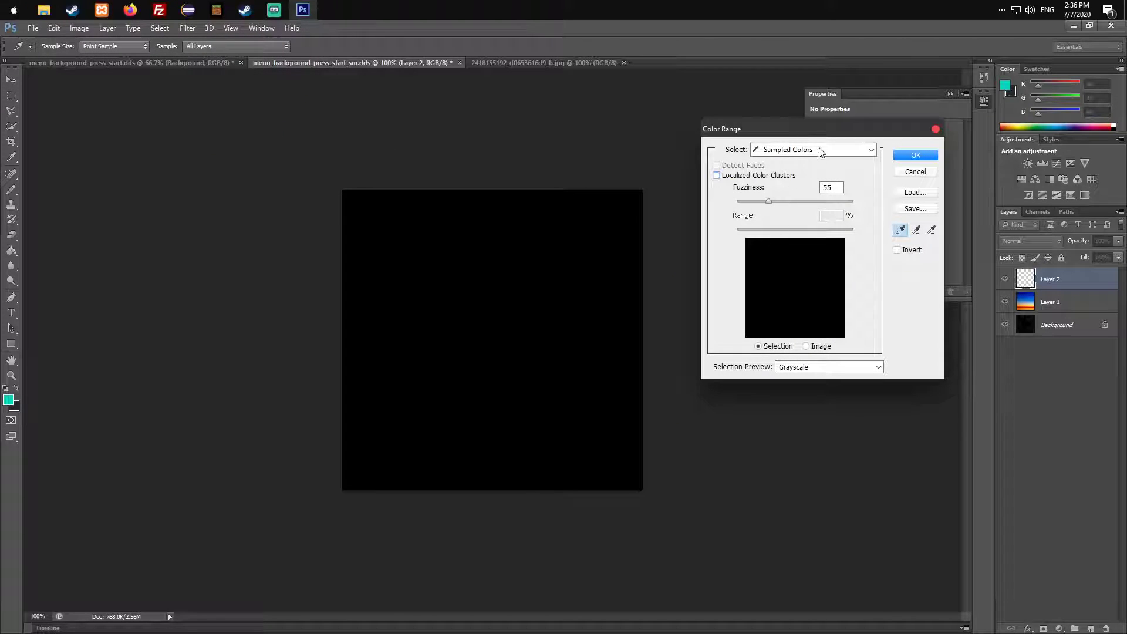
left_click(813, 150)
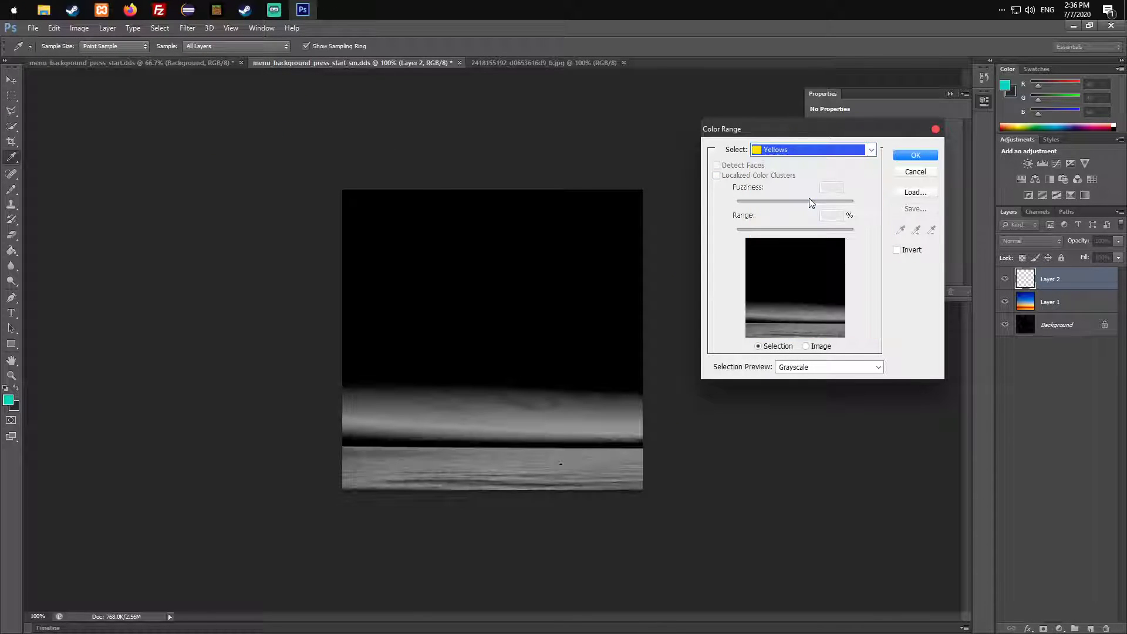
left_click(813, 150)
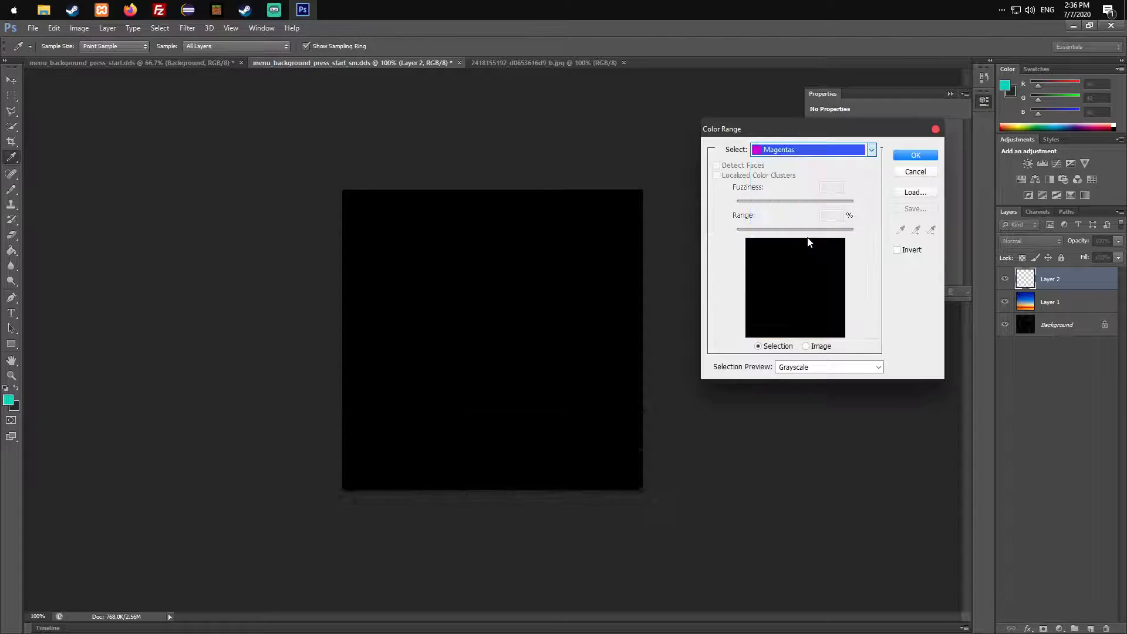
left_click(810, 150)
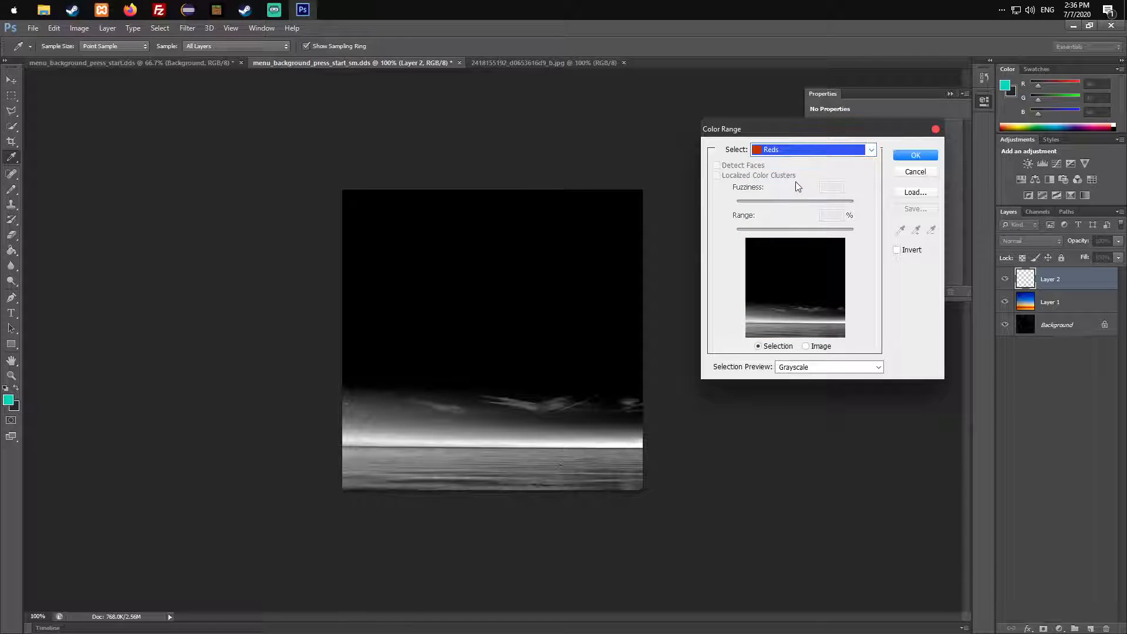
left_click(916, 154)
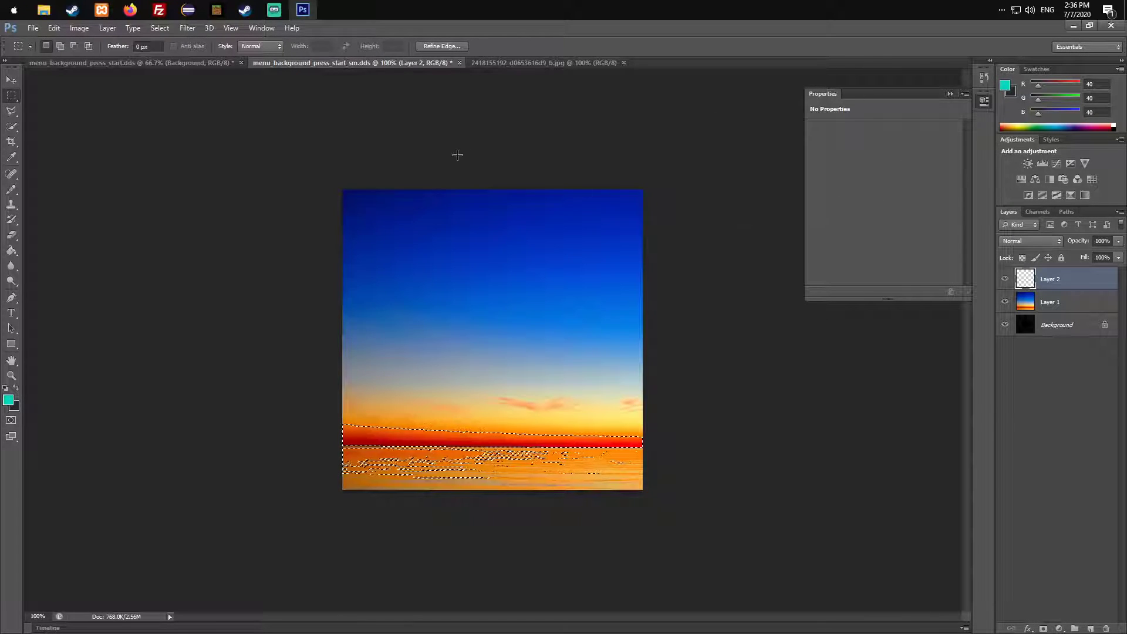
Add a Hue/Saturation adjustment layer, shifting Hue left to turn the reds purple
left_click(107, 28)
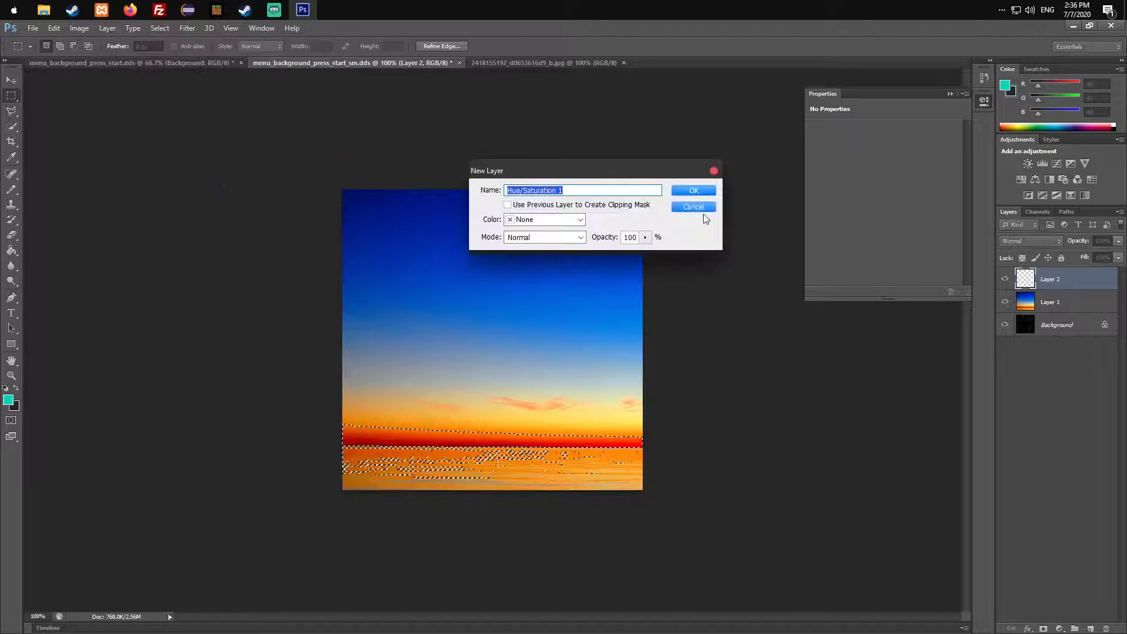
left_click(692, 190)
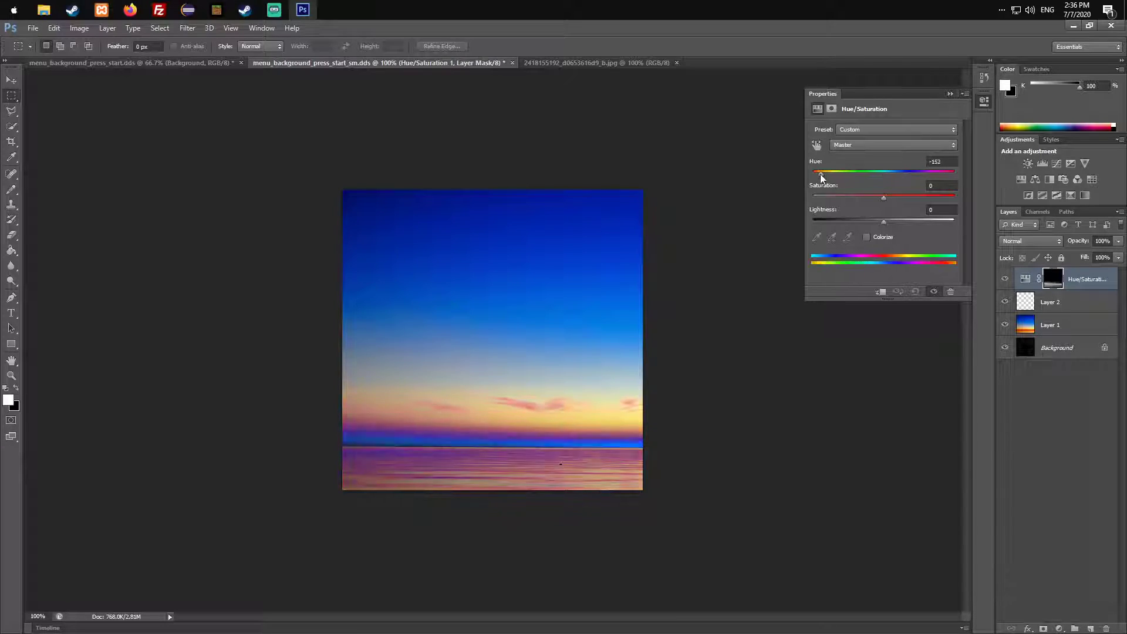
left_click_drag(816, 172, 811, 172)
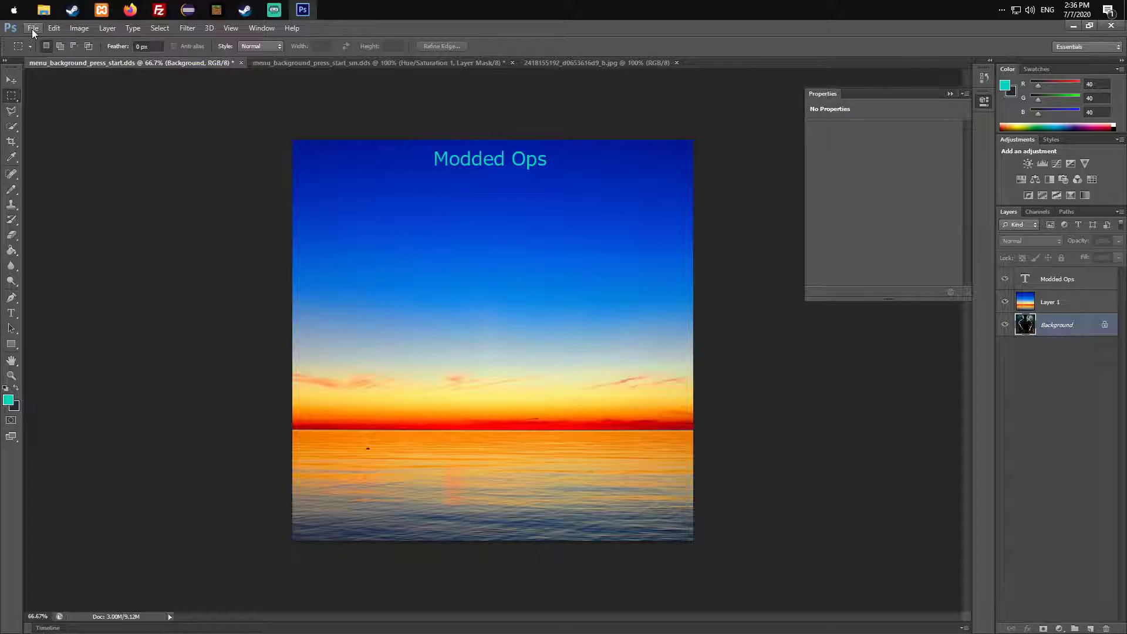
Save As D3D/DDS format over menu_background_press_start.dds
left_click(32, 28)
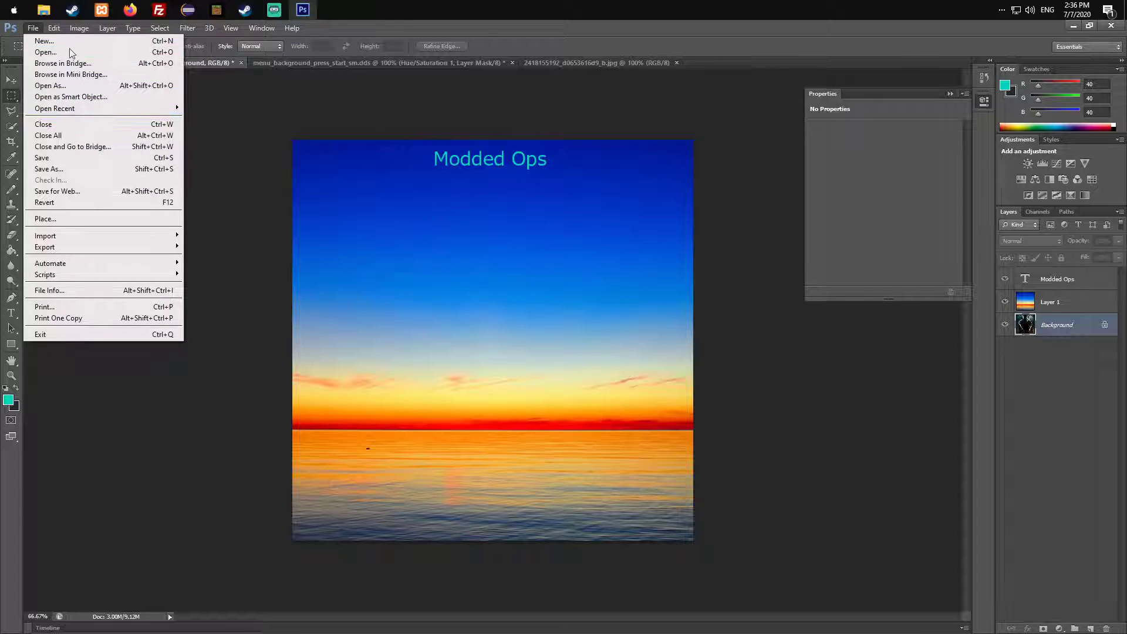
left_click(48, 169)
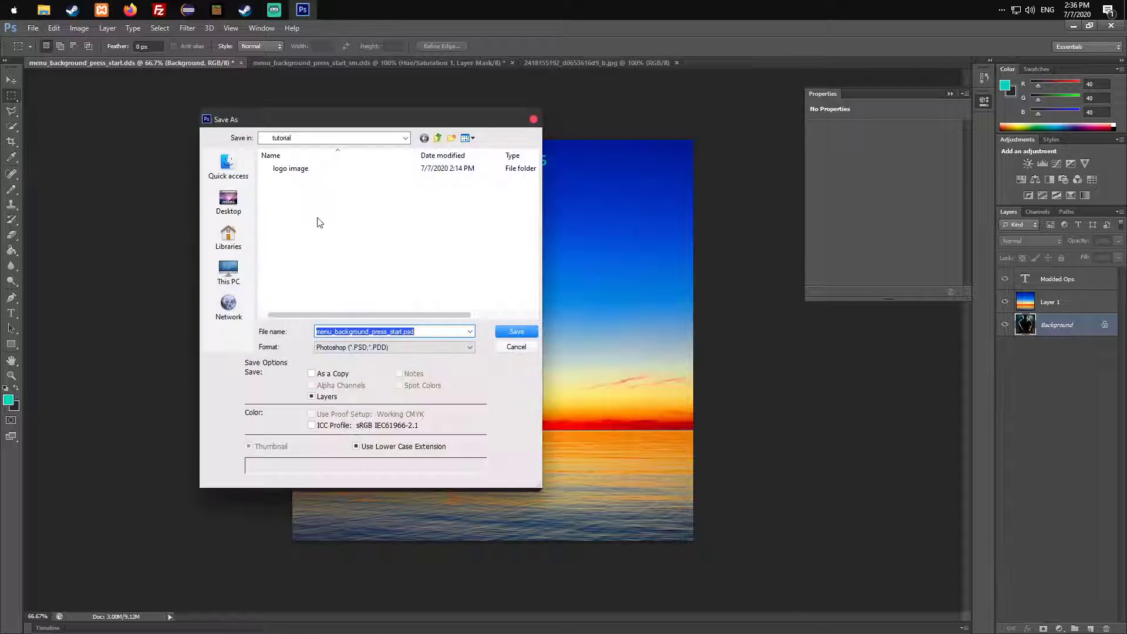
left_click(394, 347)
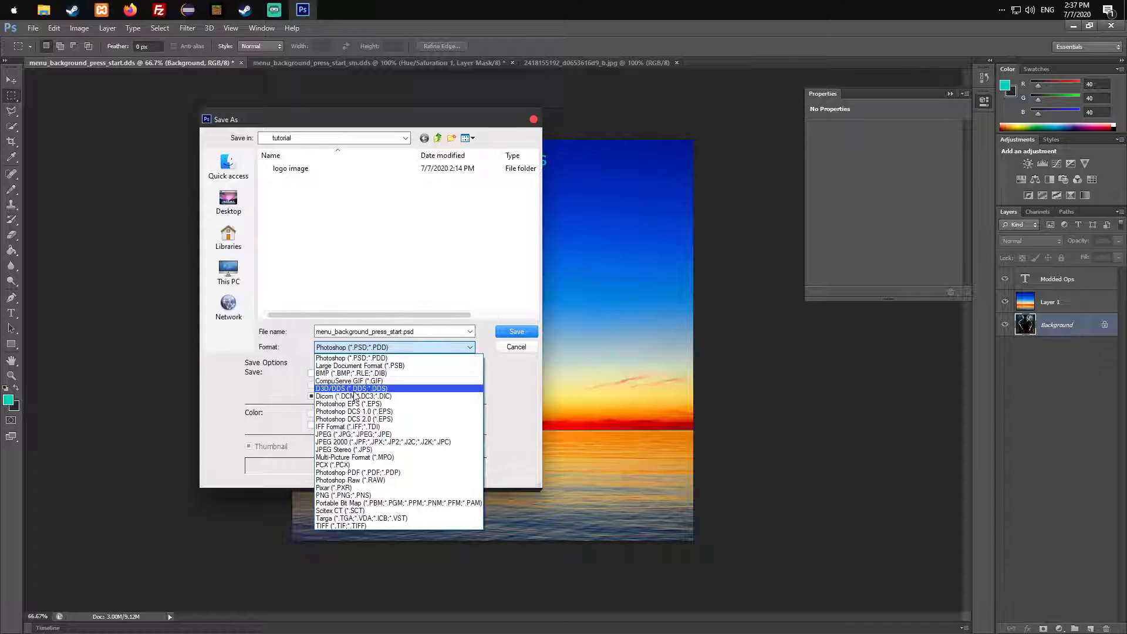
left_click(352, 388)
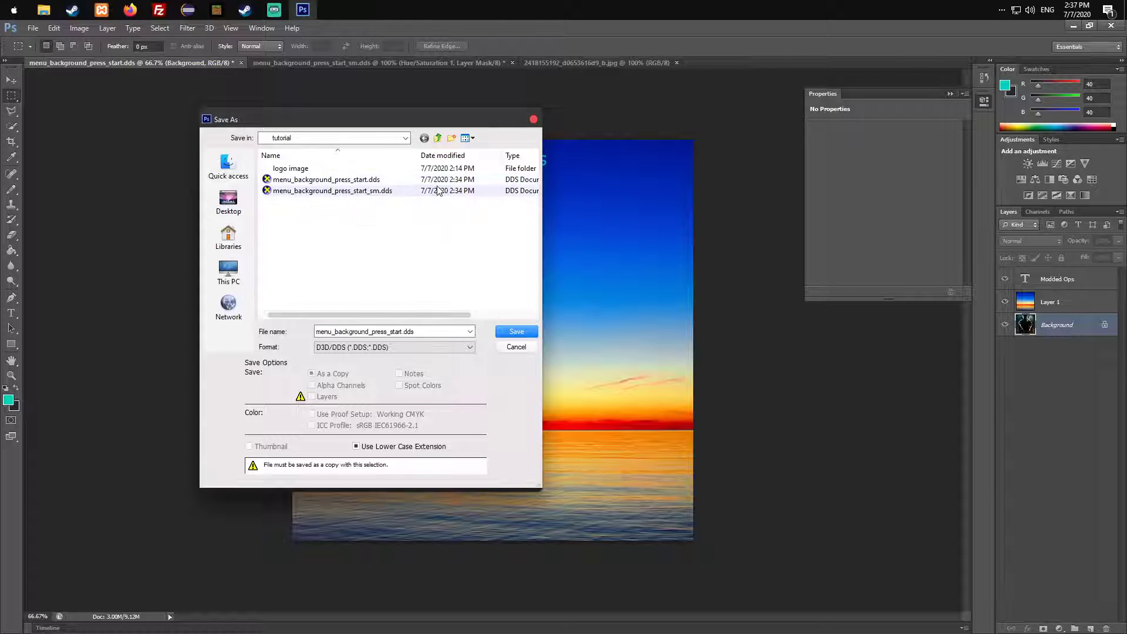
left_click(326, 179)
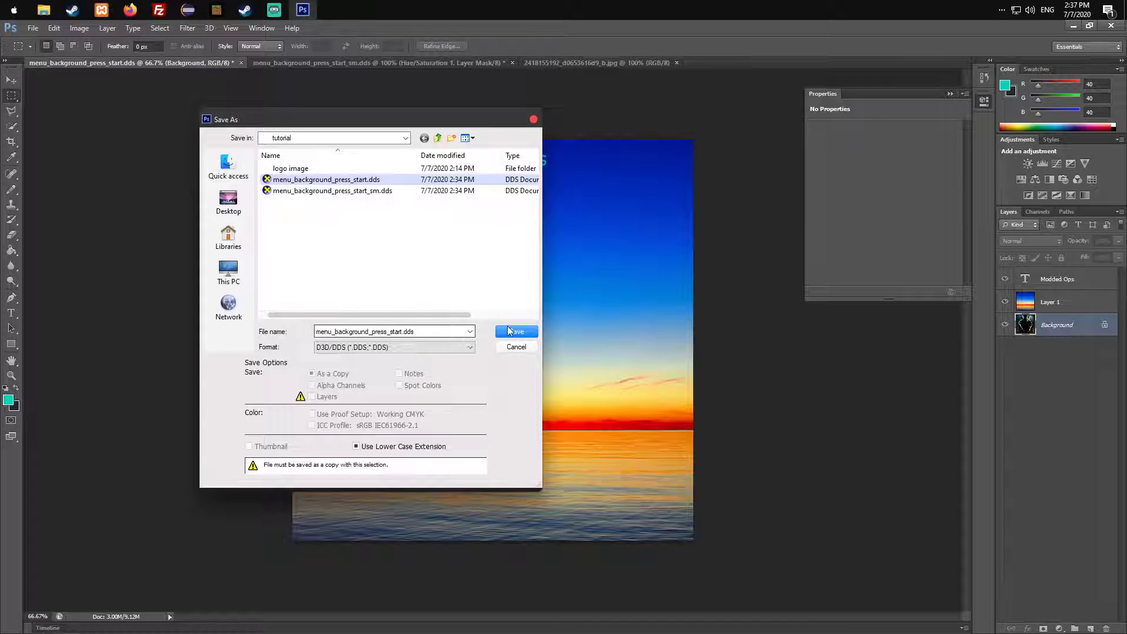
left_click(516, 331)
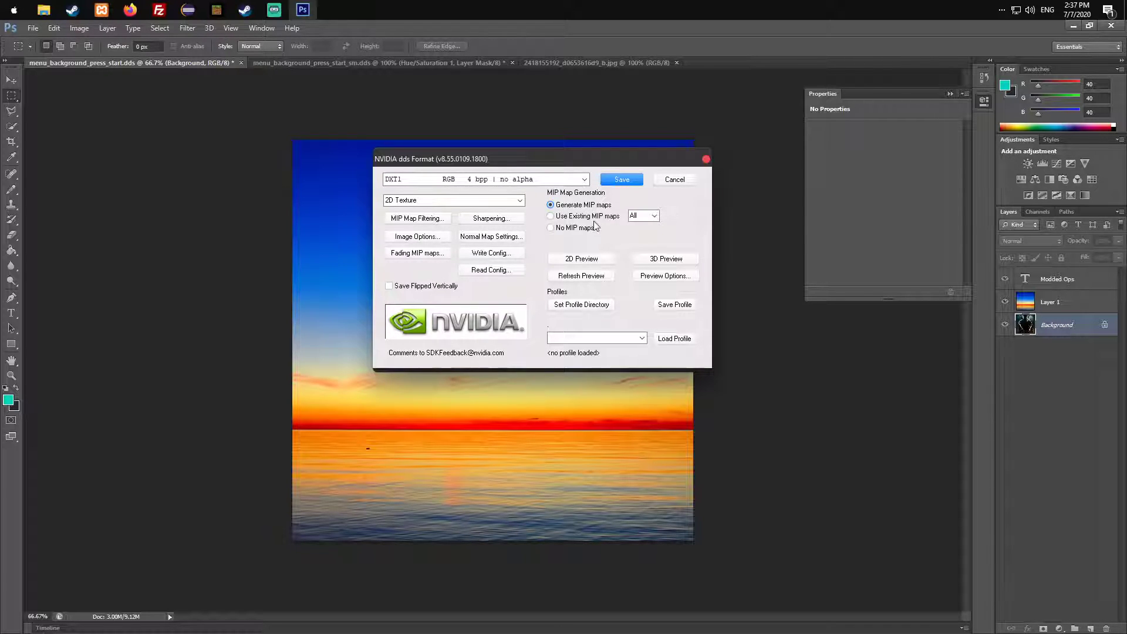
Preview the export's MIP maps in 2D, then return to the press-start document tab
left_click(580, 258)
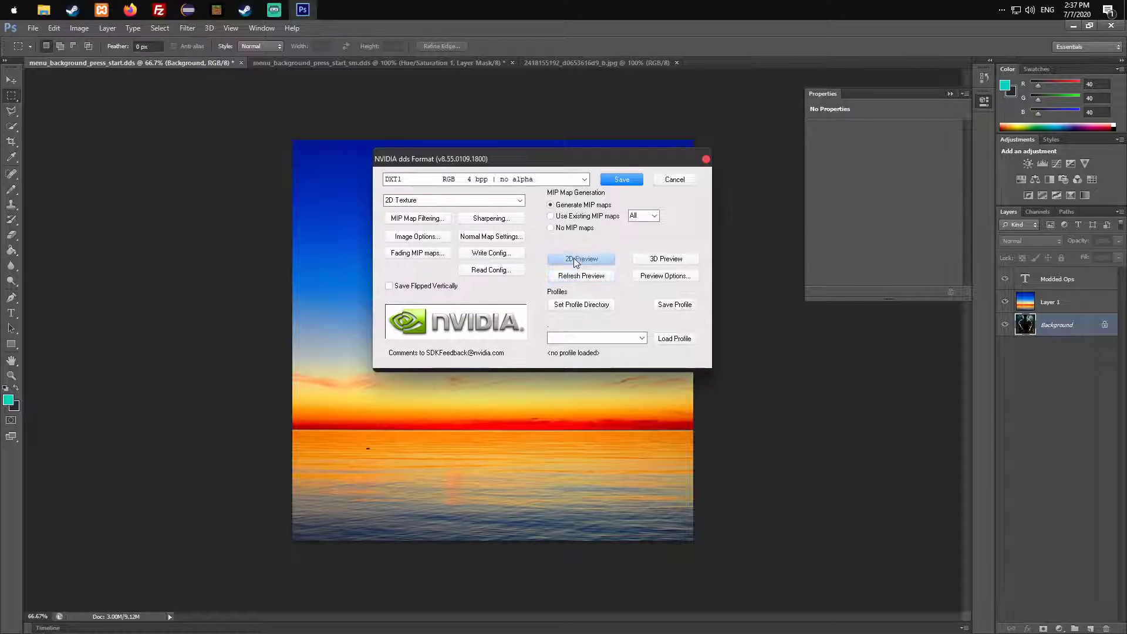
left_click(581, 259)
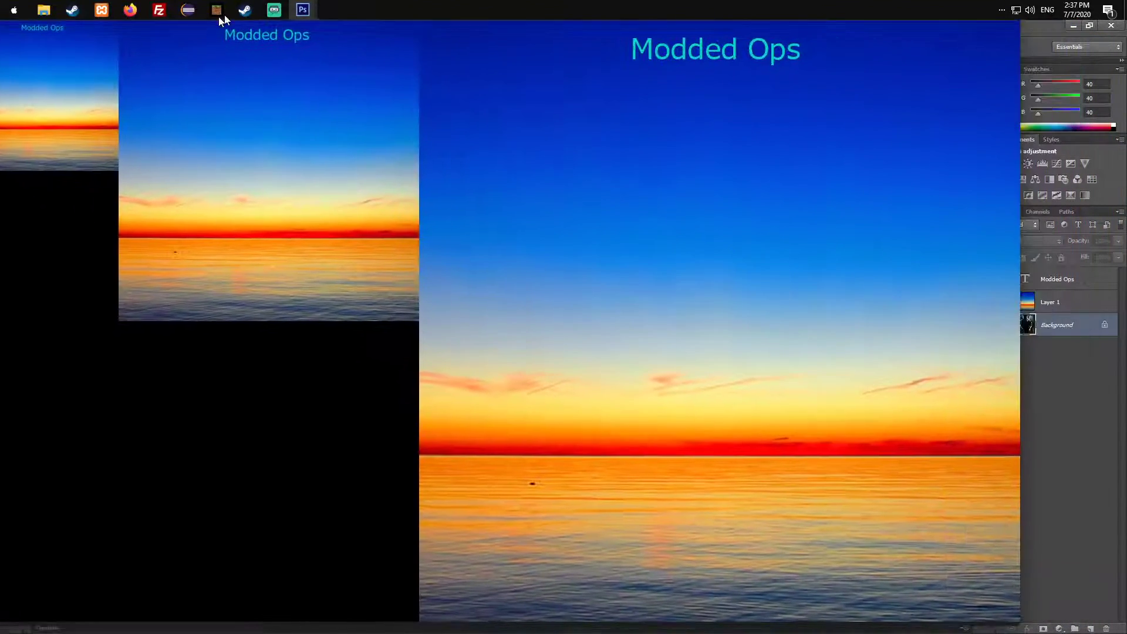
left_click(302, 9)
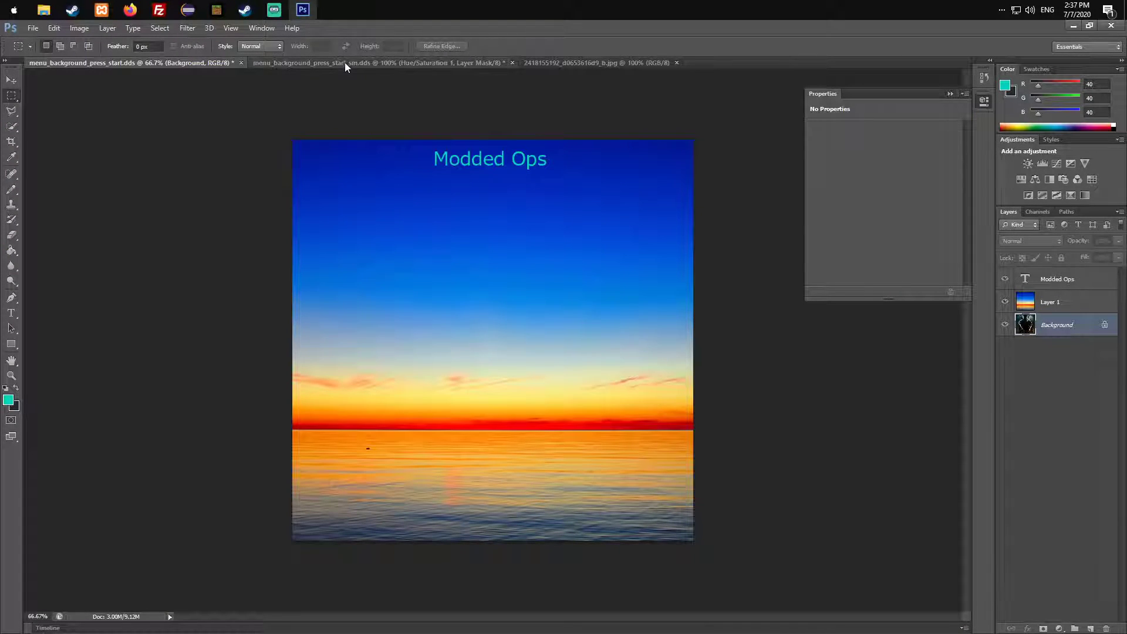
Export the _sm.dds background over its DDS file with DXT1 compression
left_click(32, 28)
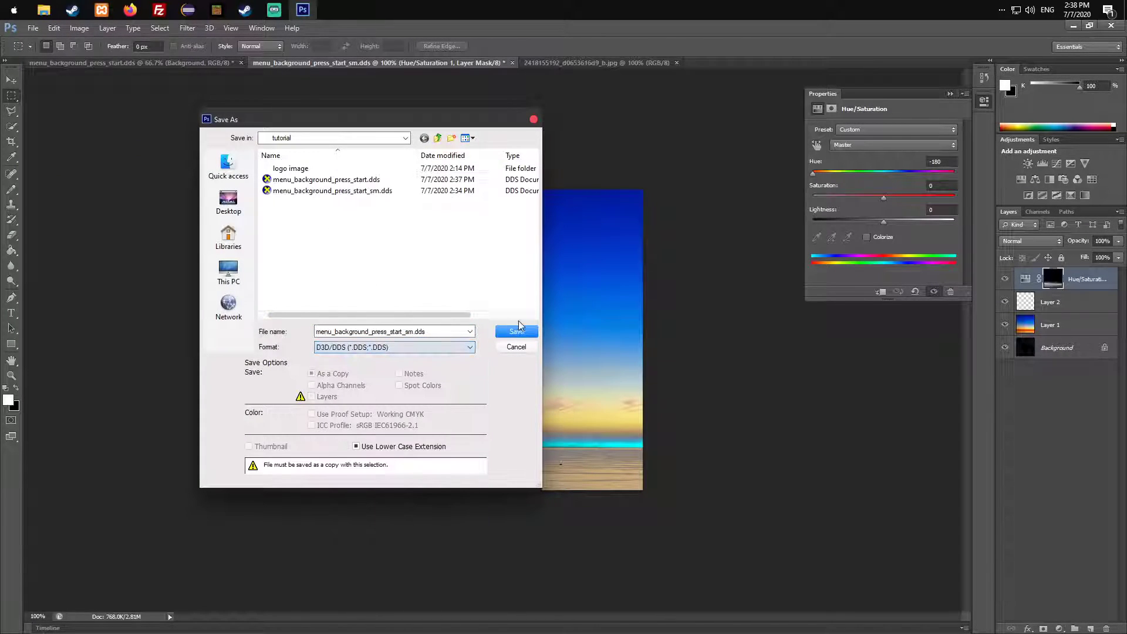
left_click(516, 331)
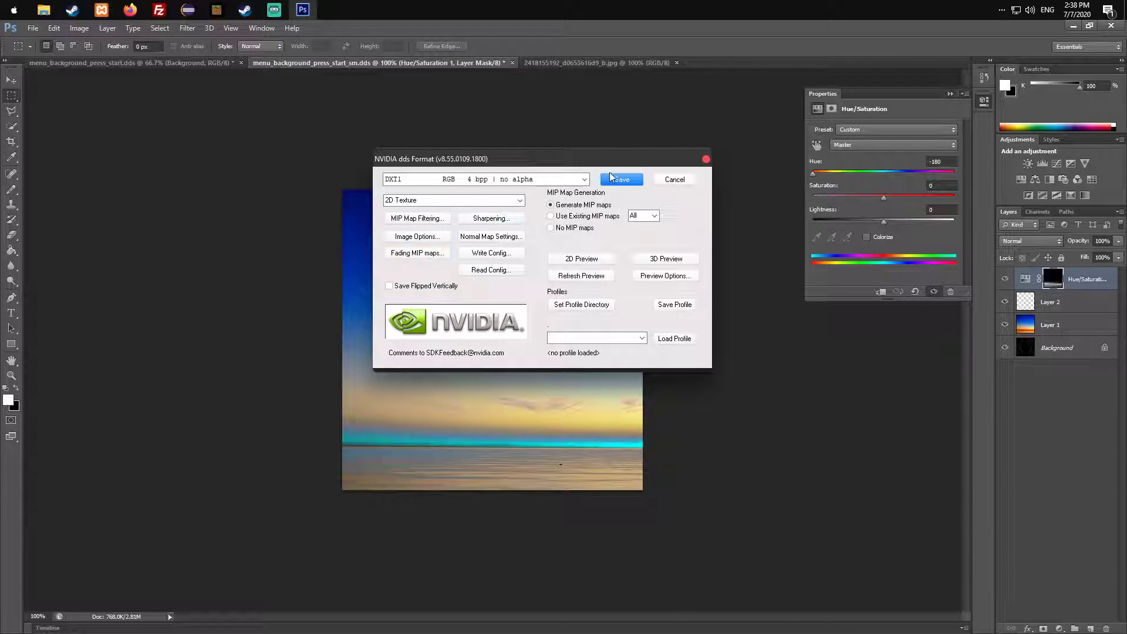
left_click(620, 179)
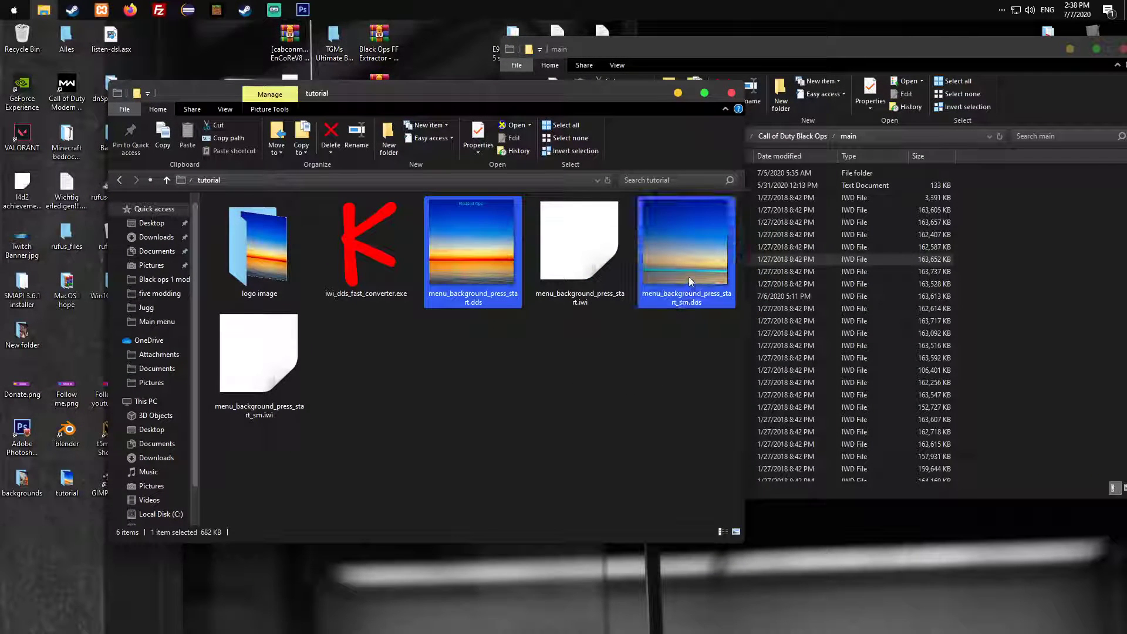
Drop both press-start .dds files on the converter and choose option 3 (Black Ops)
left_click(862, 284)
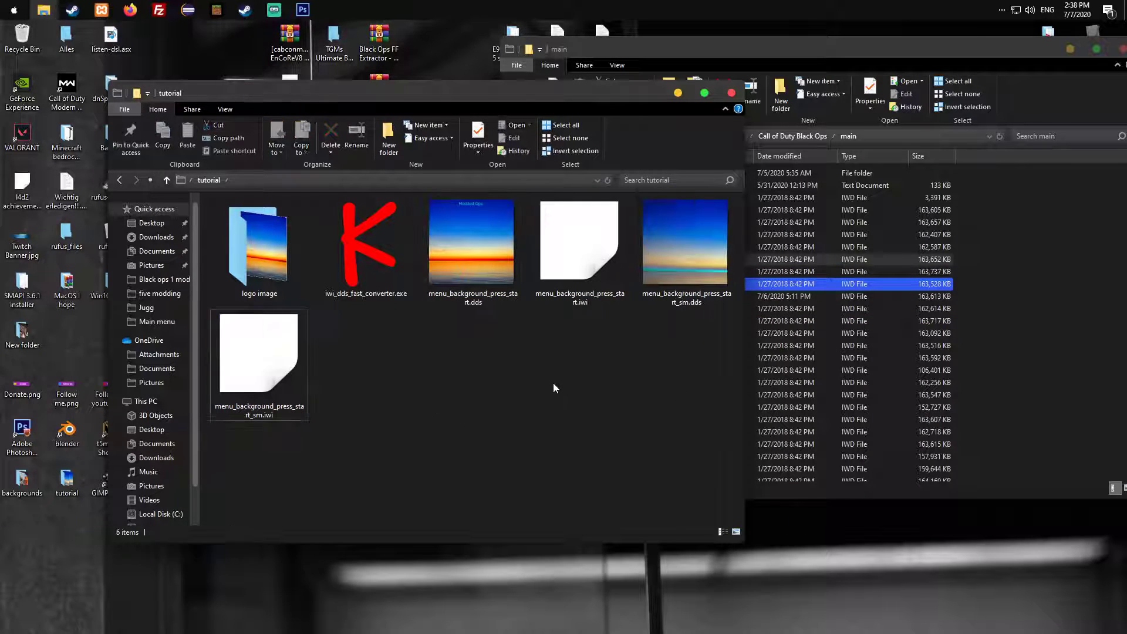
left_click(686, 244)
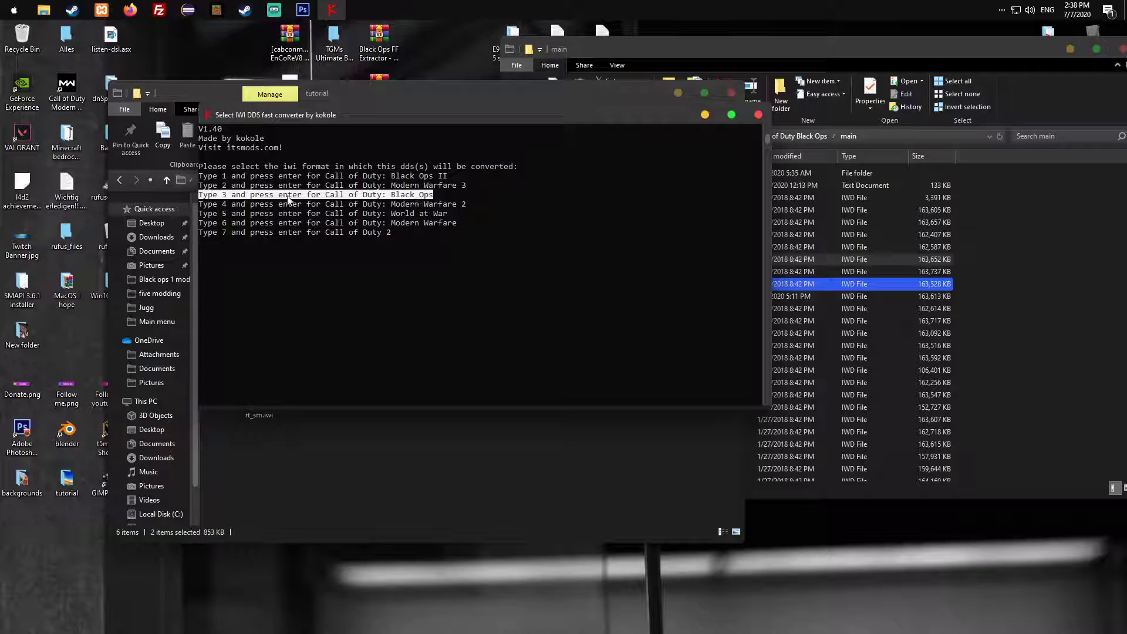
type("3")
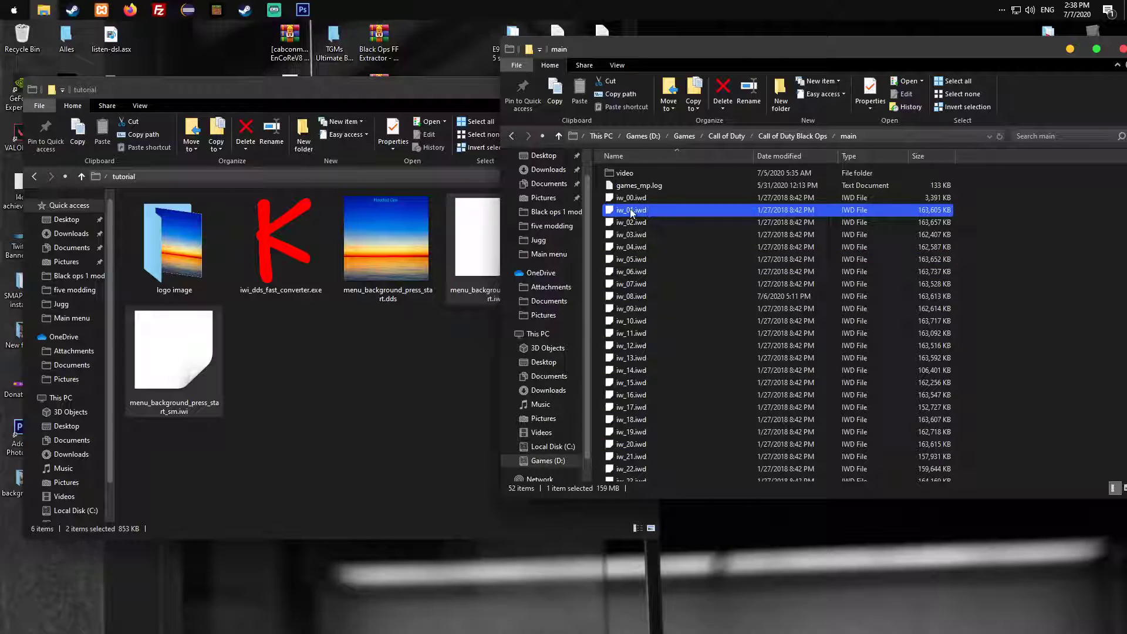
mouse_move(631, 210)
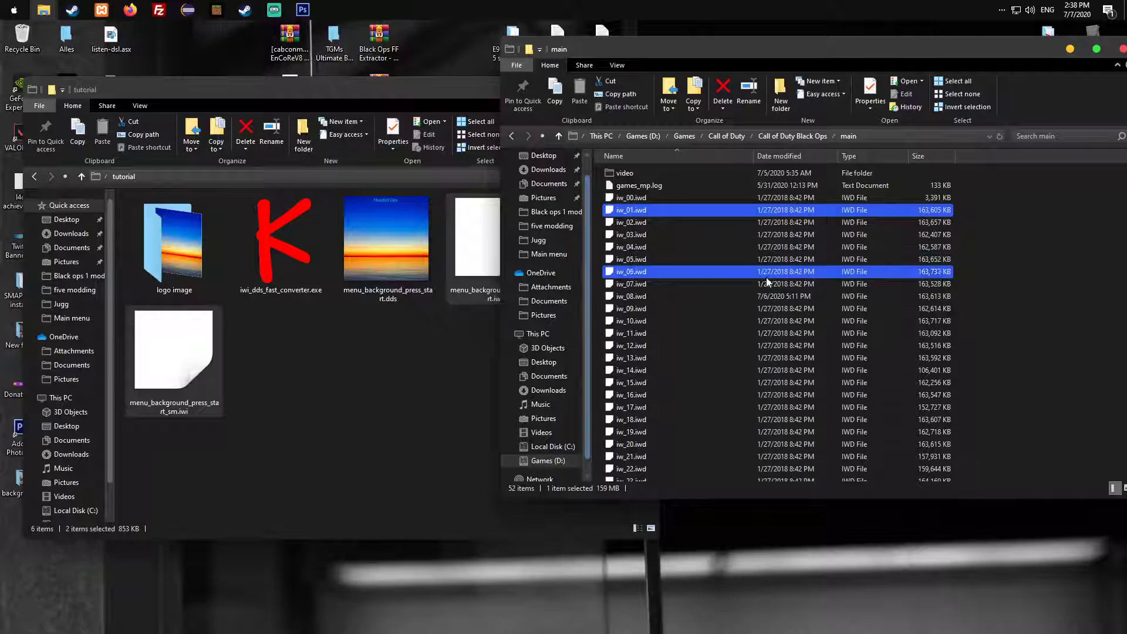
Copy and paste iw_01.iwd to create 'iw_01 - Copy.iwd', then open its context menu
right_click(631, 209)
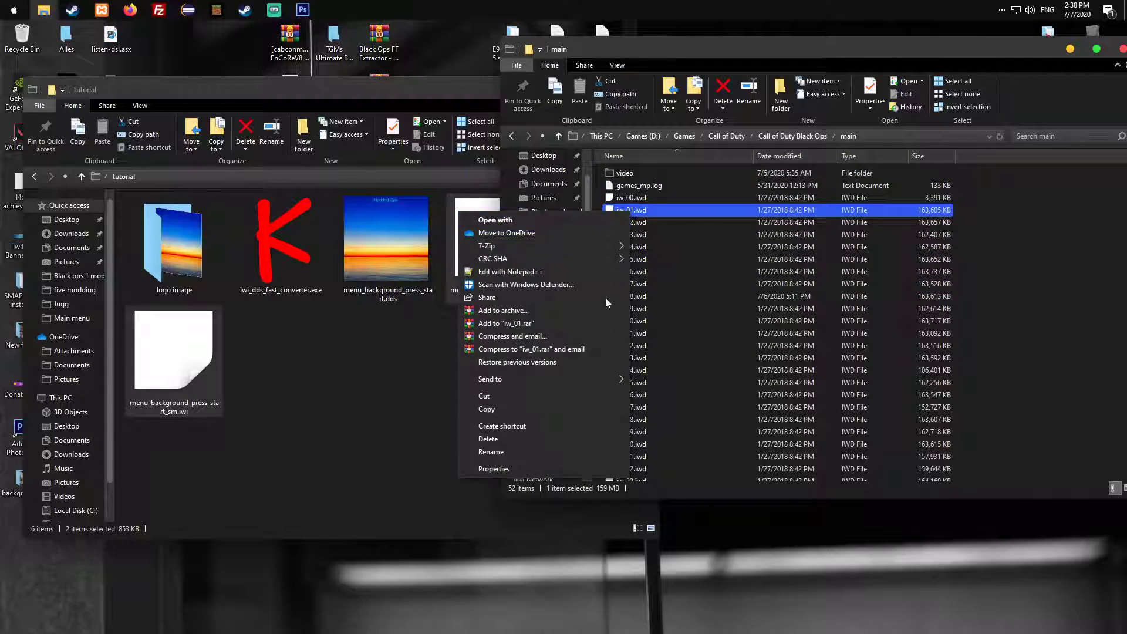
mouse_move(552, 425)
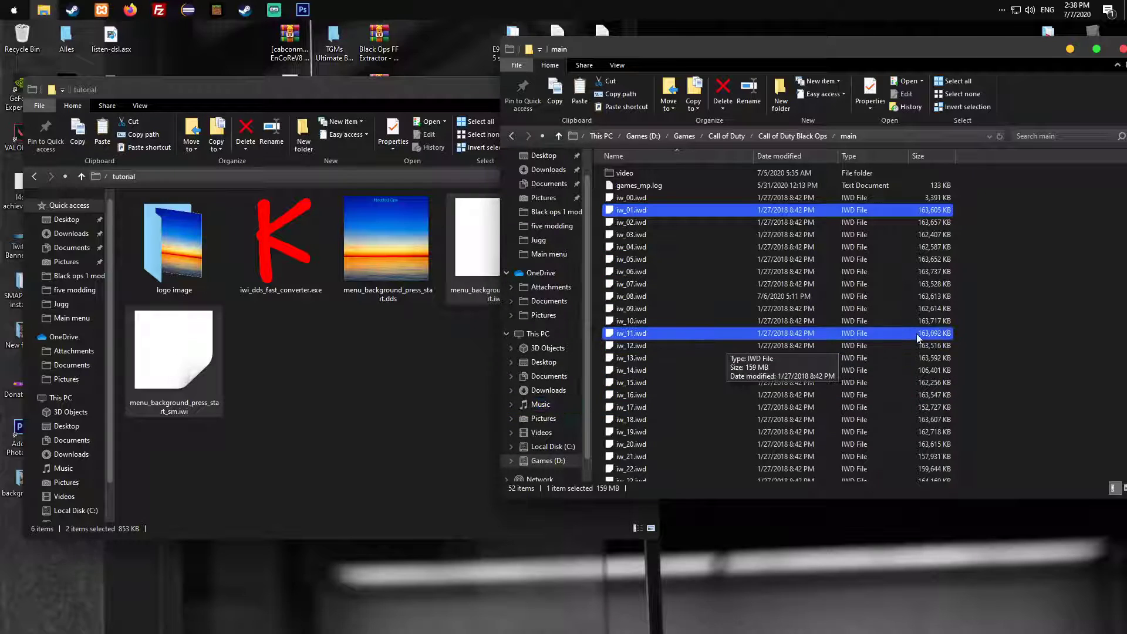
scroll("down", 3)
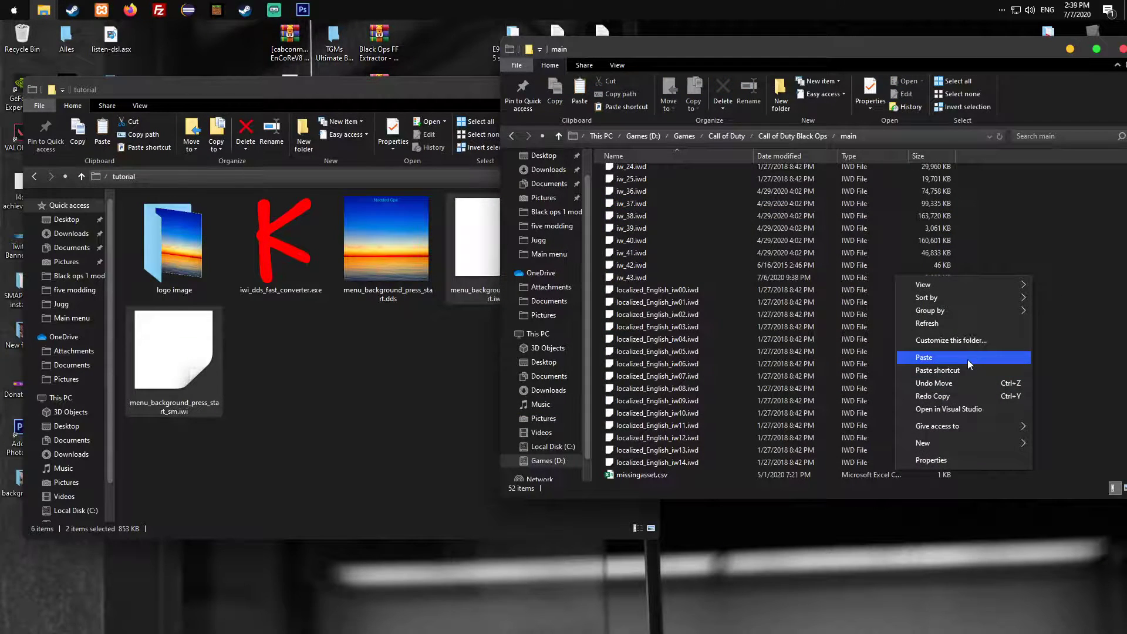
left_click(923, 358)
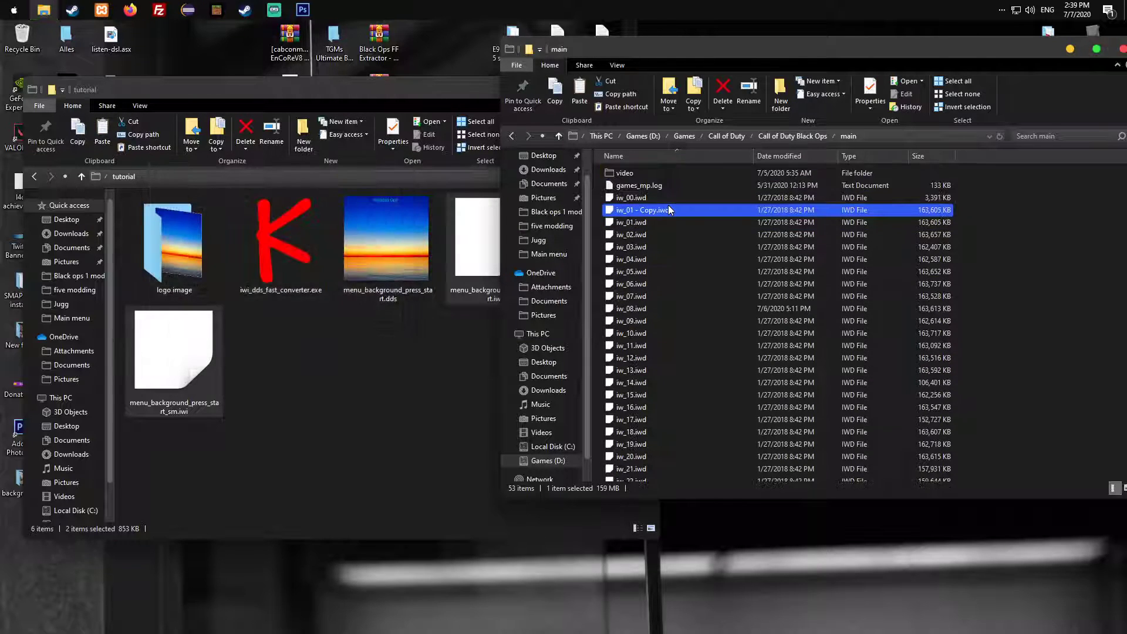
right_click(650, 210)
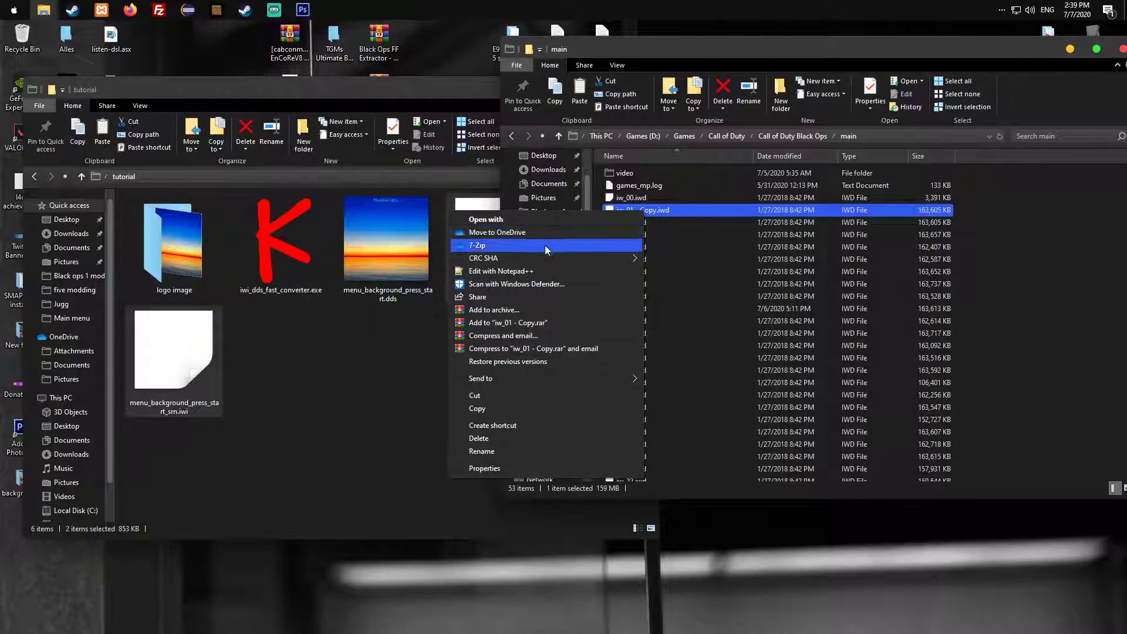
Open the copied archive in 7-Zip and delete all 987 files in images
left_click(477, 245)
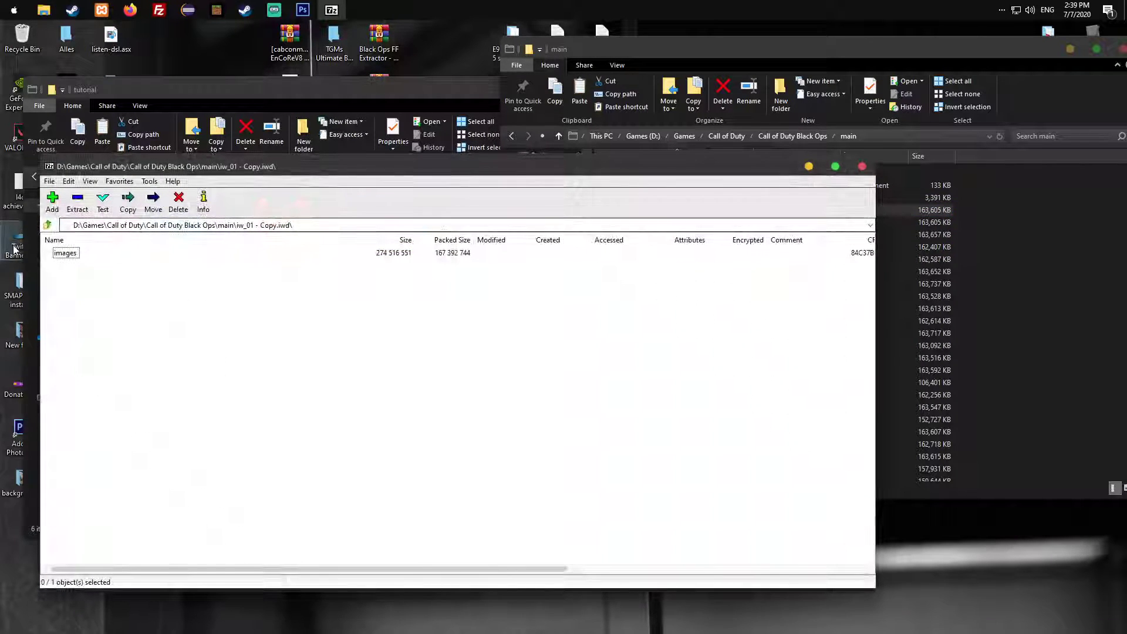
double_click(65, 252)
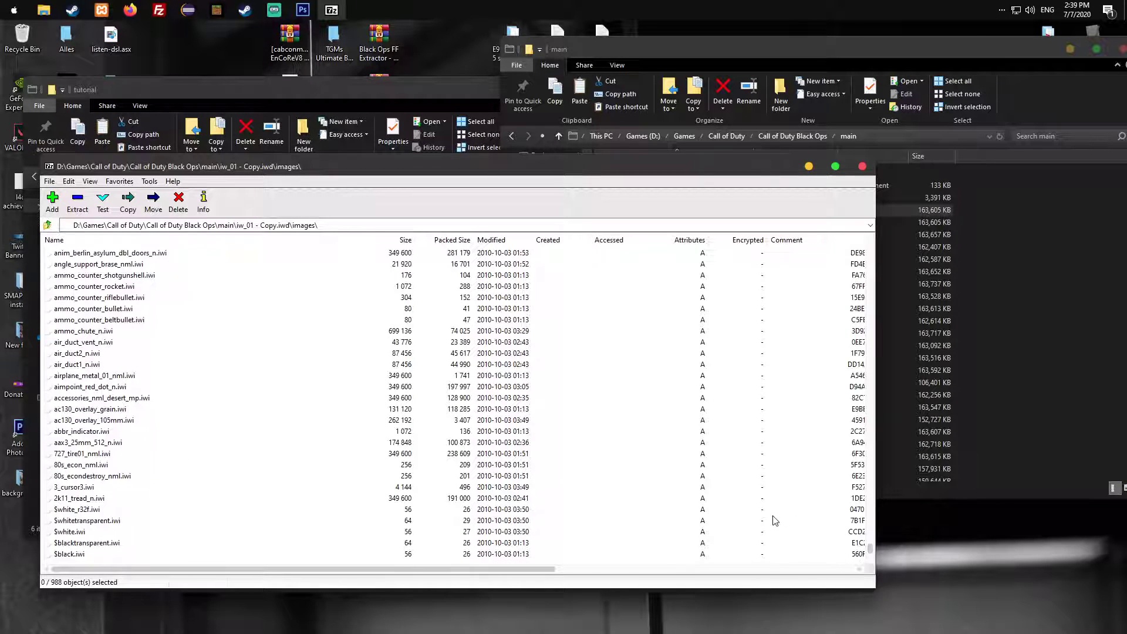
mouse_move(45, 546)
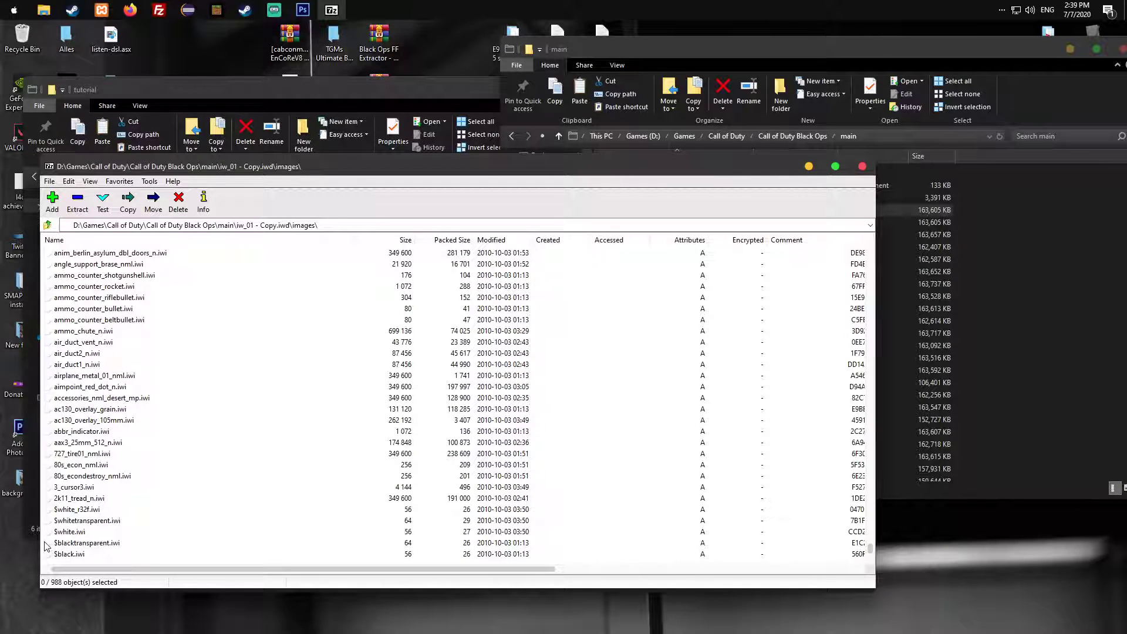
left_click(86, 542)
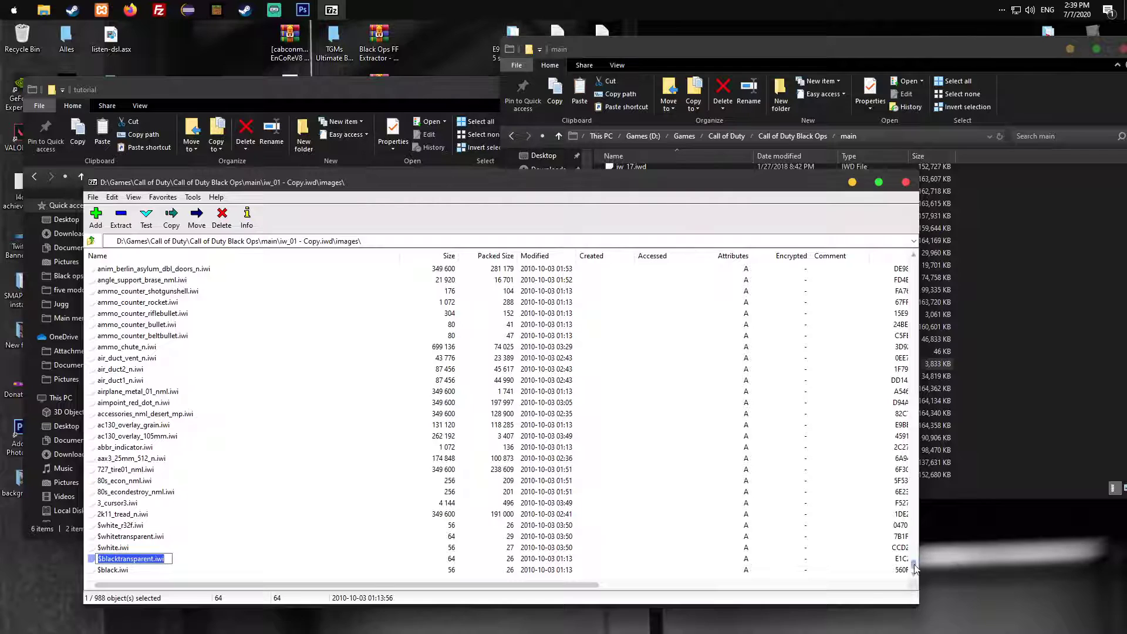
scroll("down", 3)
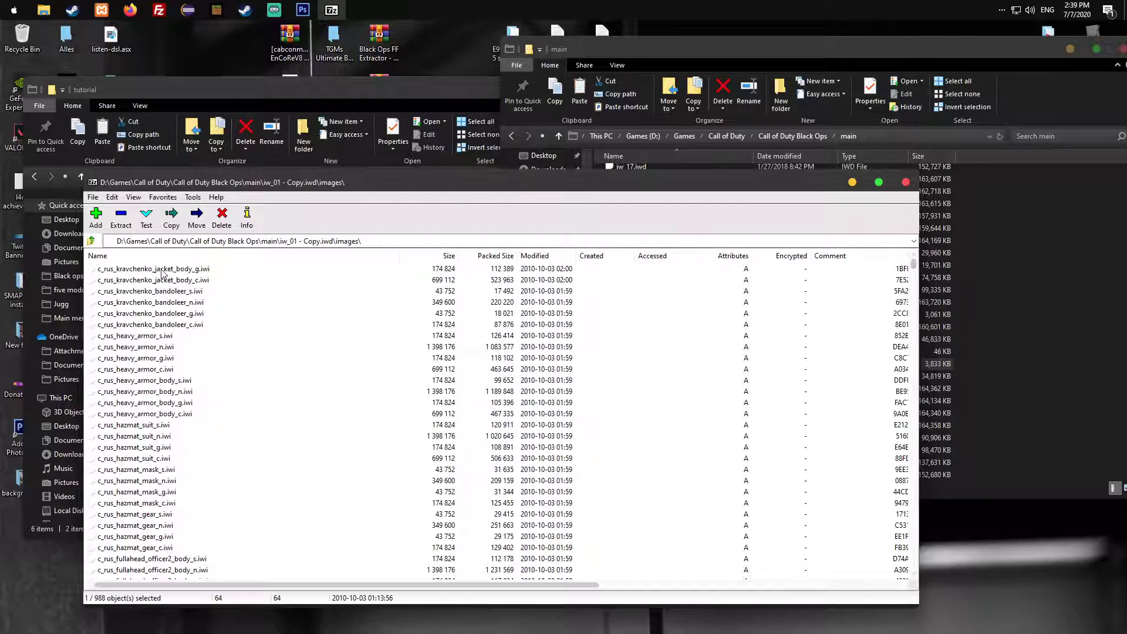
left_click(221, 215)
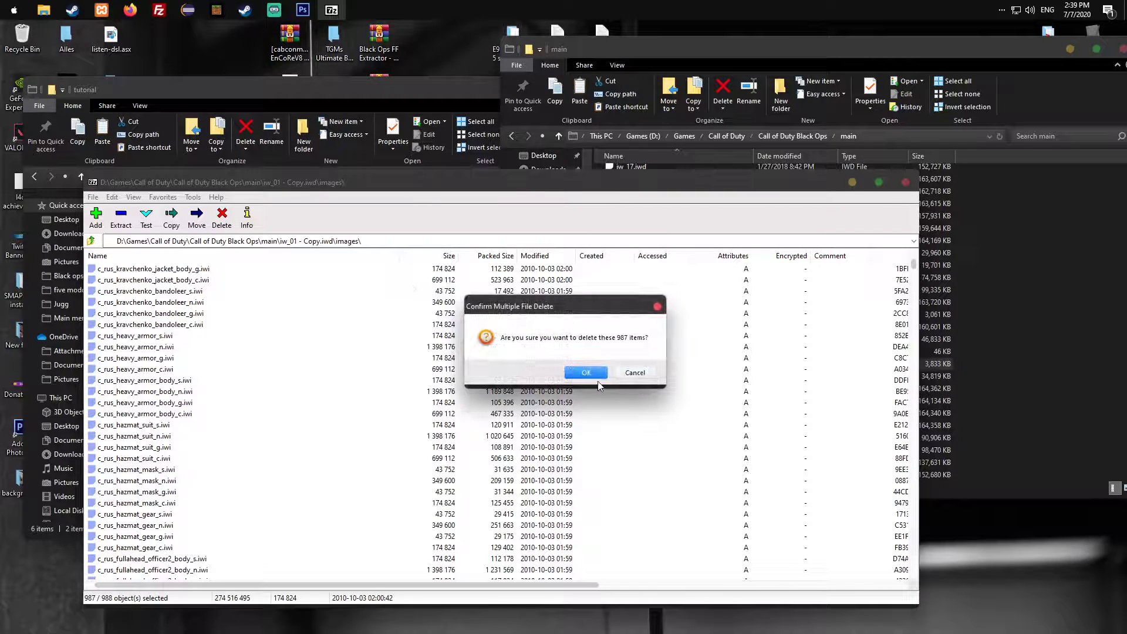
left_click(585, 373)
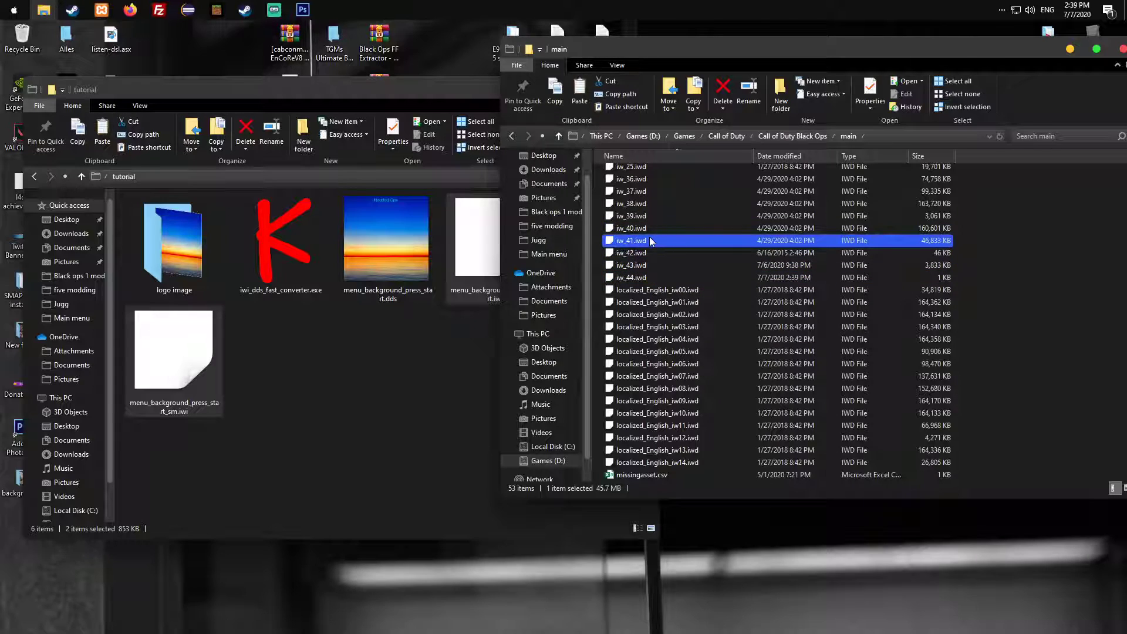
Open iw_44.iwd in 7-Zip and add the converted .iwi files to images
left_click(629, 266)
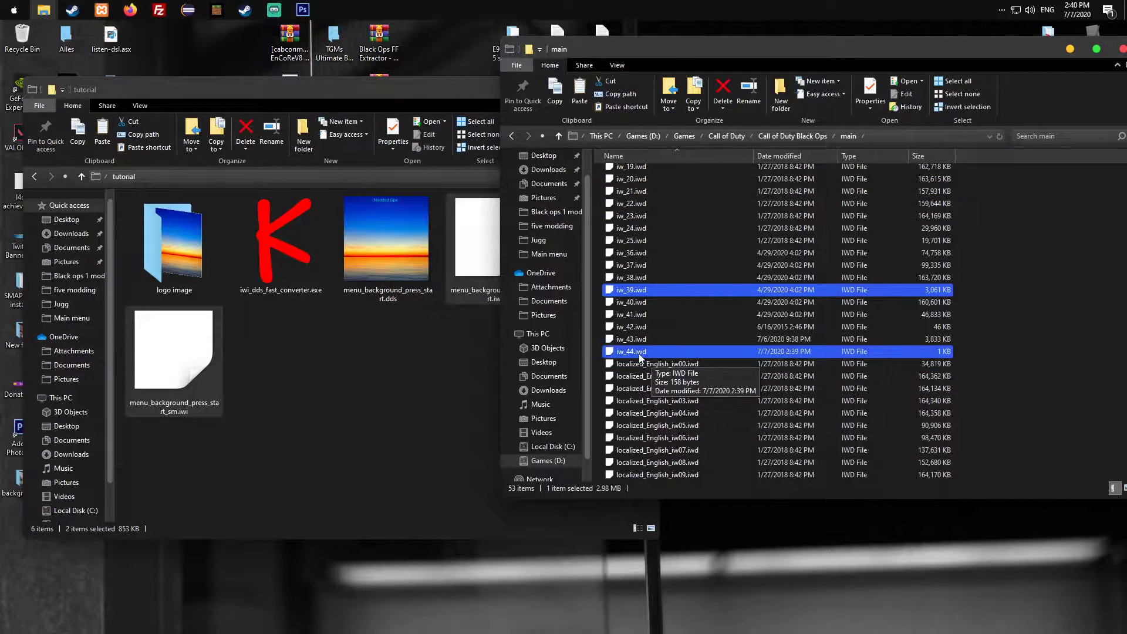
right_click(631, 352)
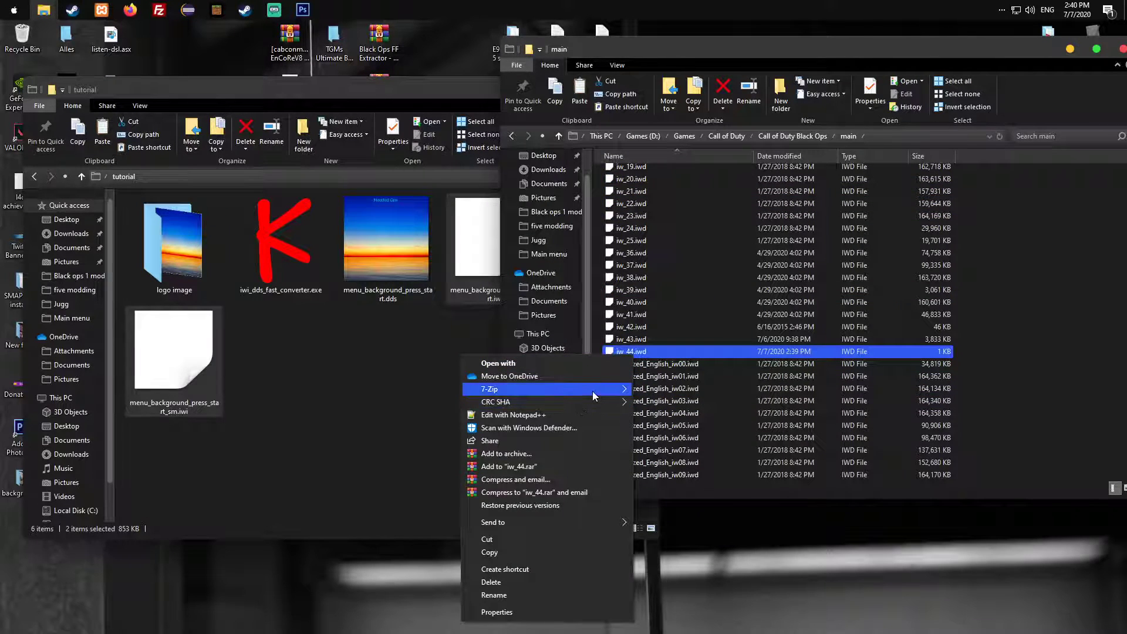
left_click(490, 388)
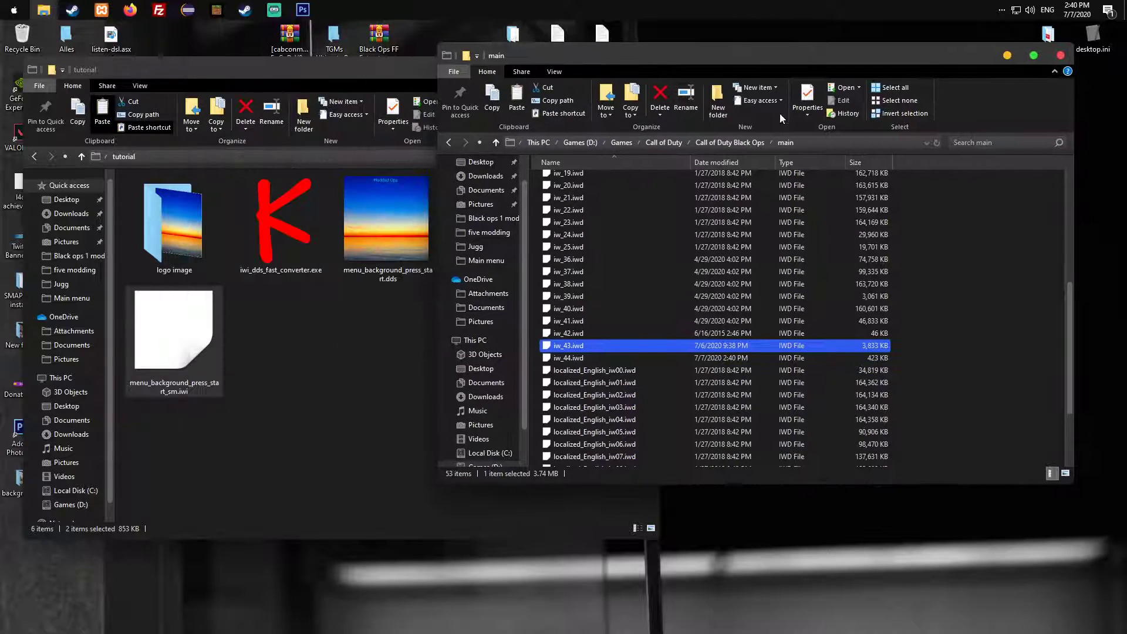
right_click(568, 346)
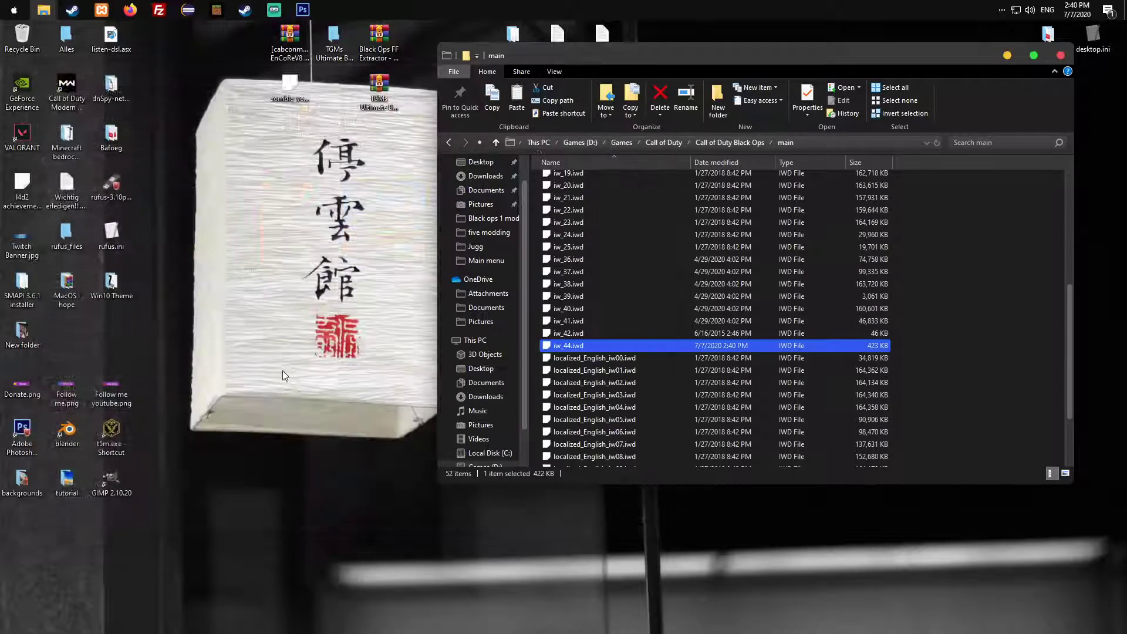
Launch Black Ops, pass the sunset Modded Ops start screen, and open a game mode
left_click(479, 279)
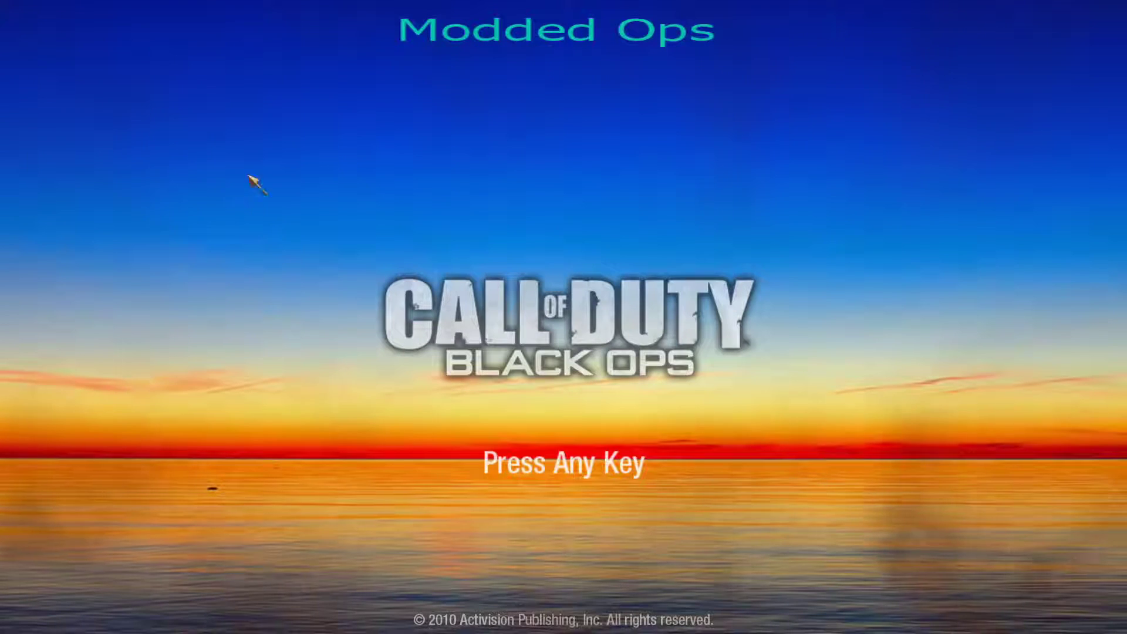
mouse_move(243, 316)
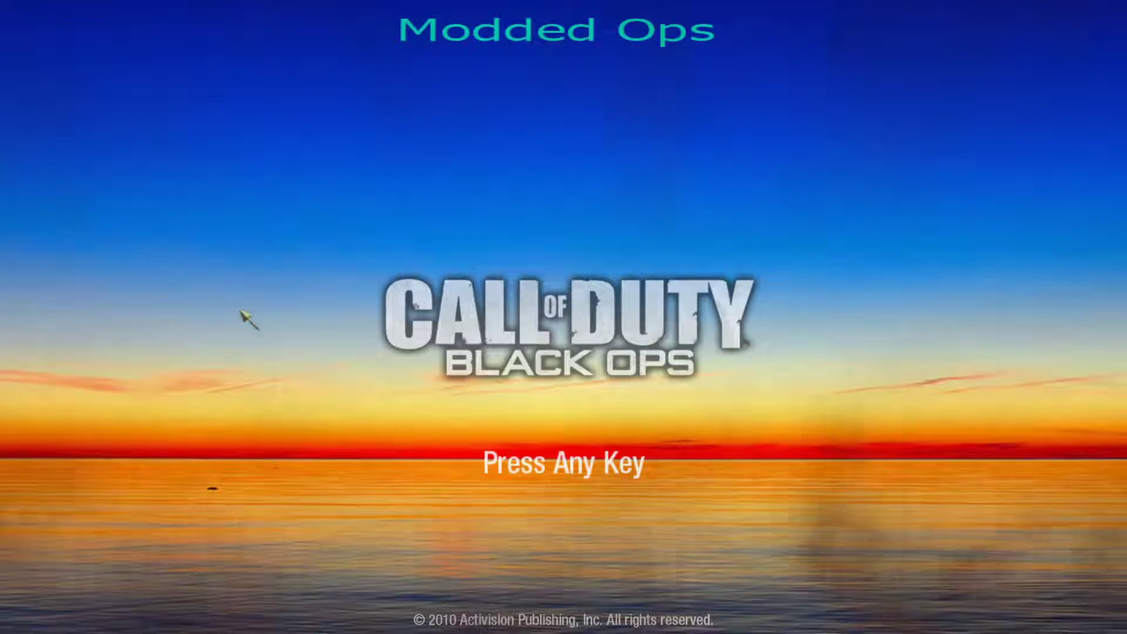
mouse_move(589, 468)
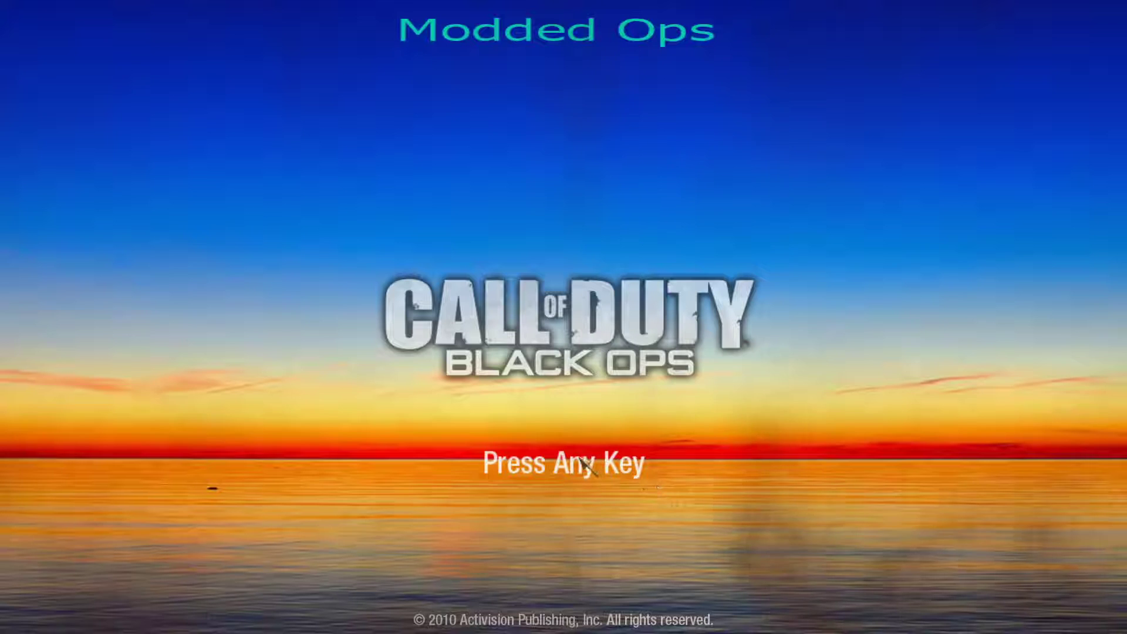
key("enter")
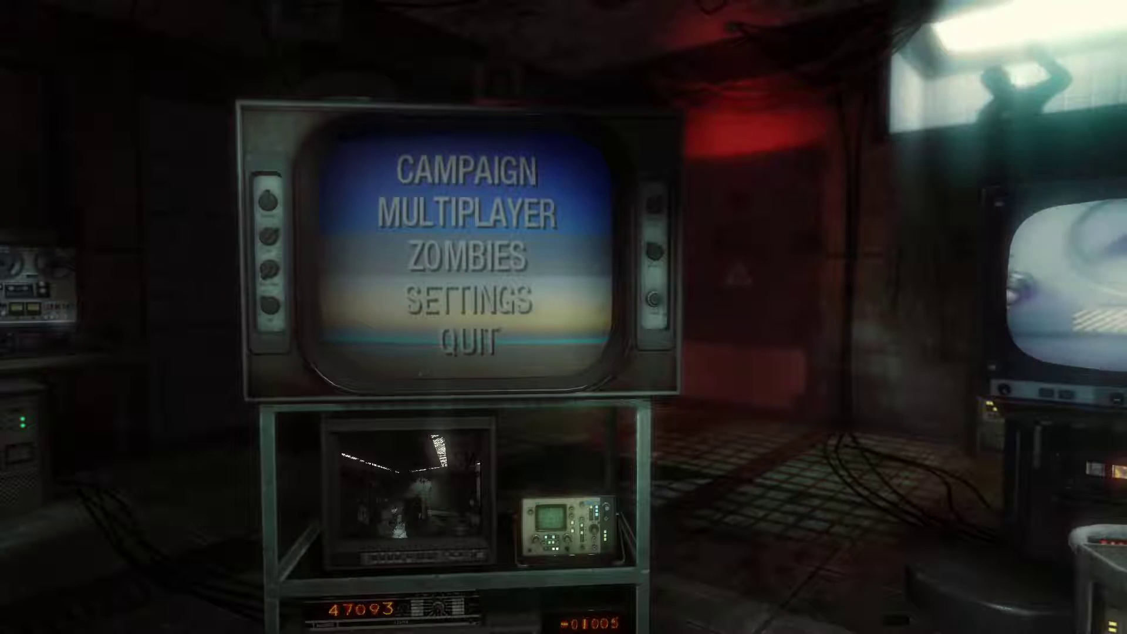
left_click(467, 215)
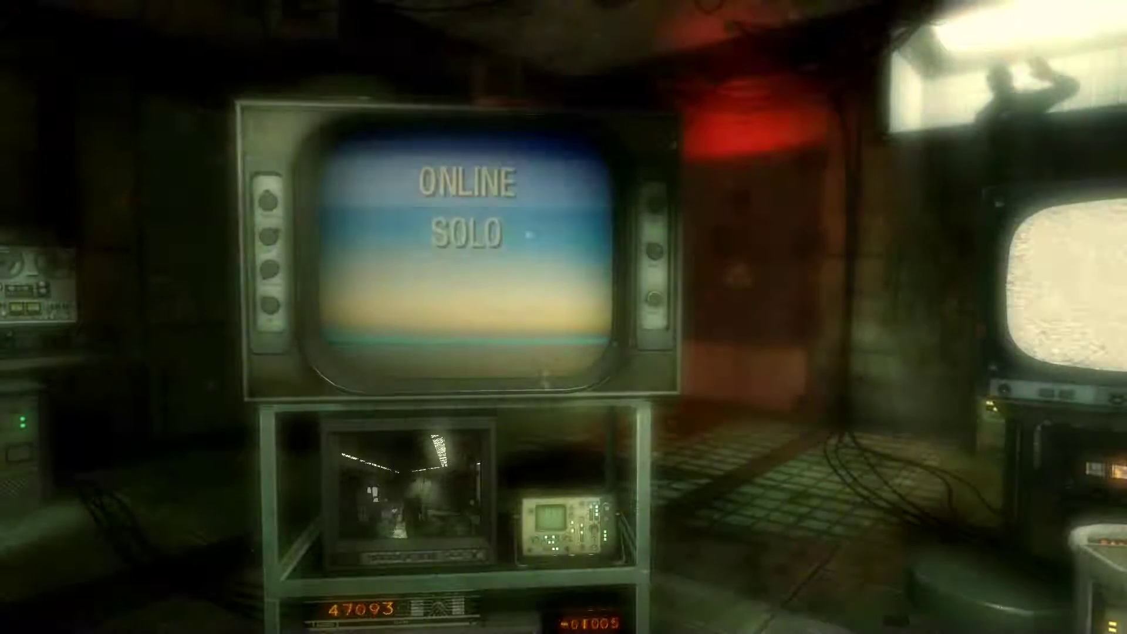